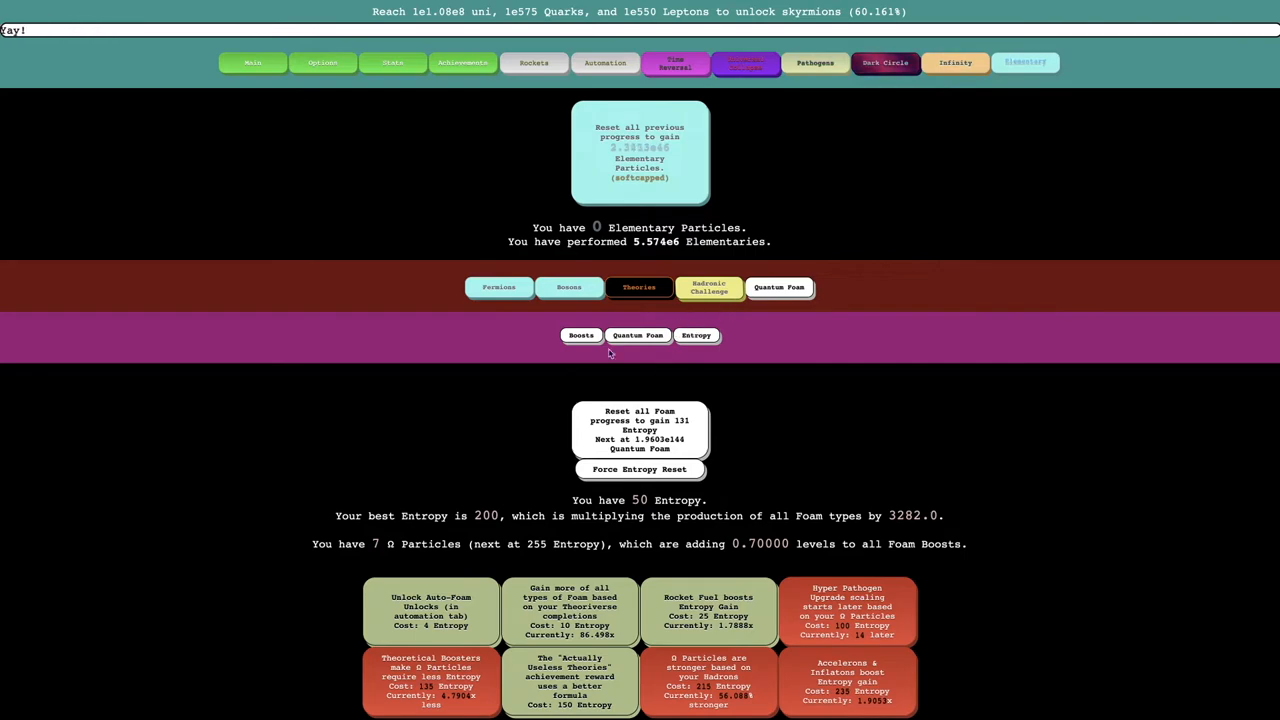
Step: Browse the foam subtabs, then do two foam resets, raising Entropy to 184 with 9 Ω Particles
left_click(581, 335)
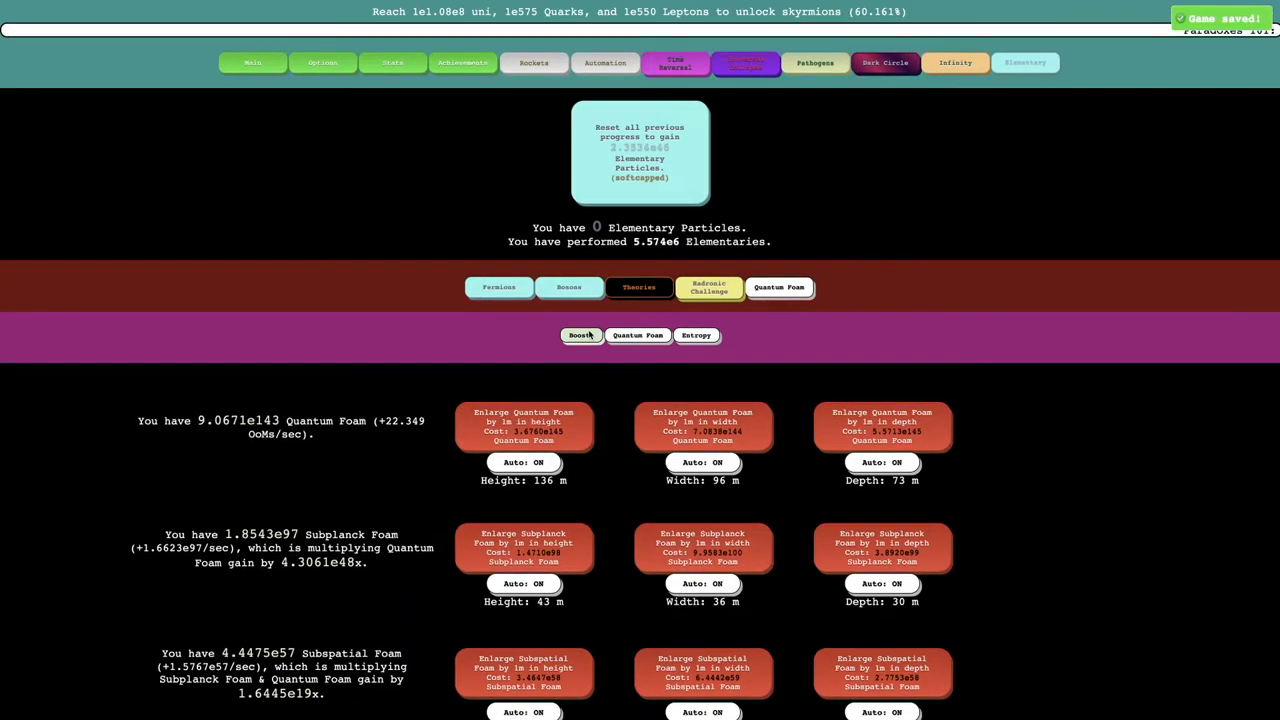
left_click(581, 335)
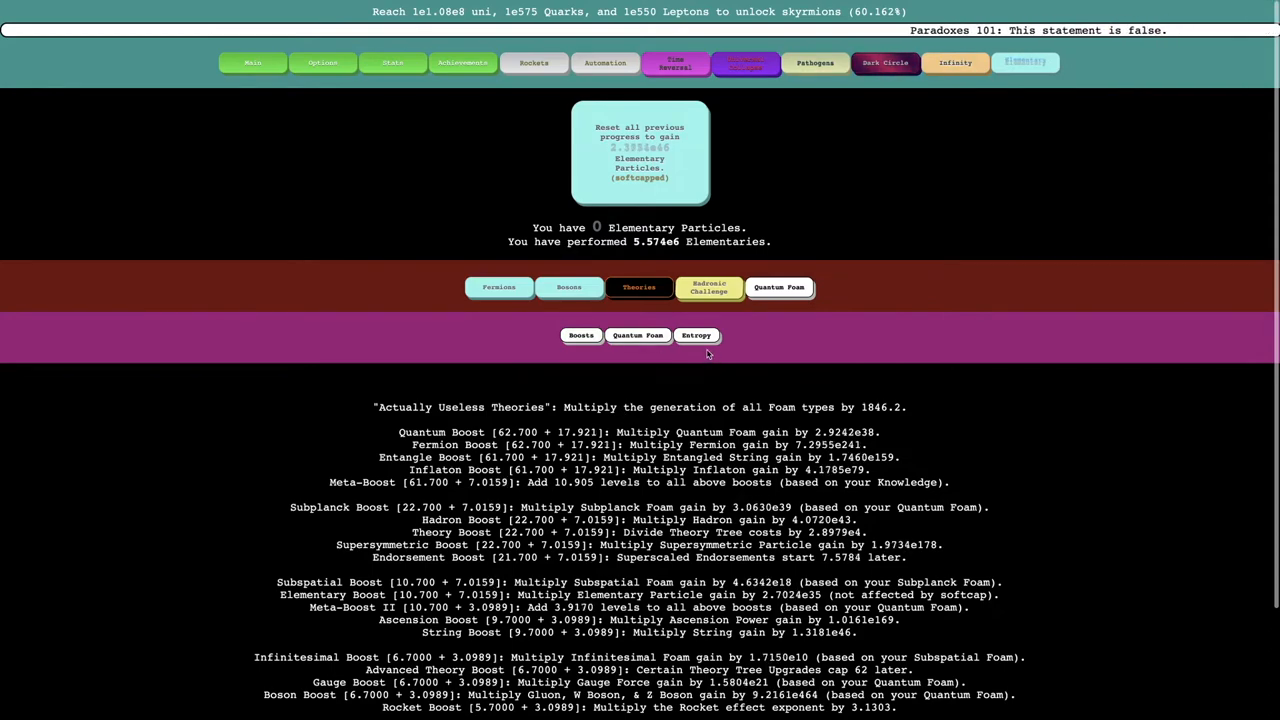
left_click(696, 335)
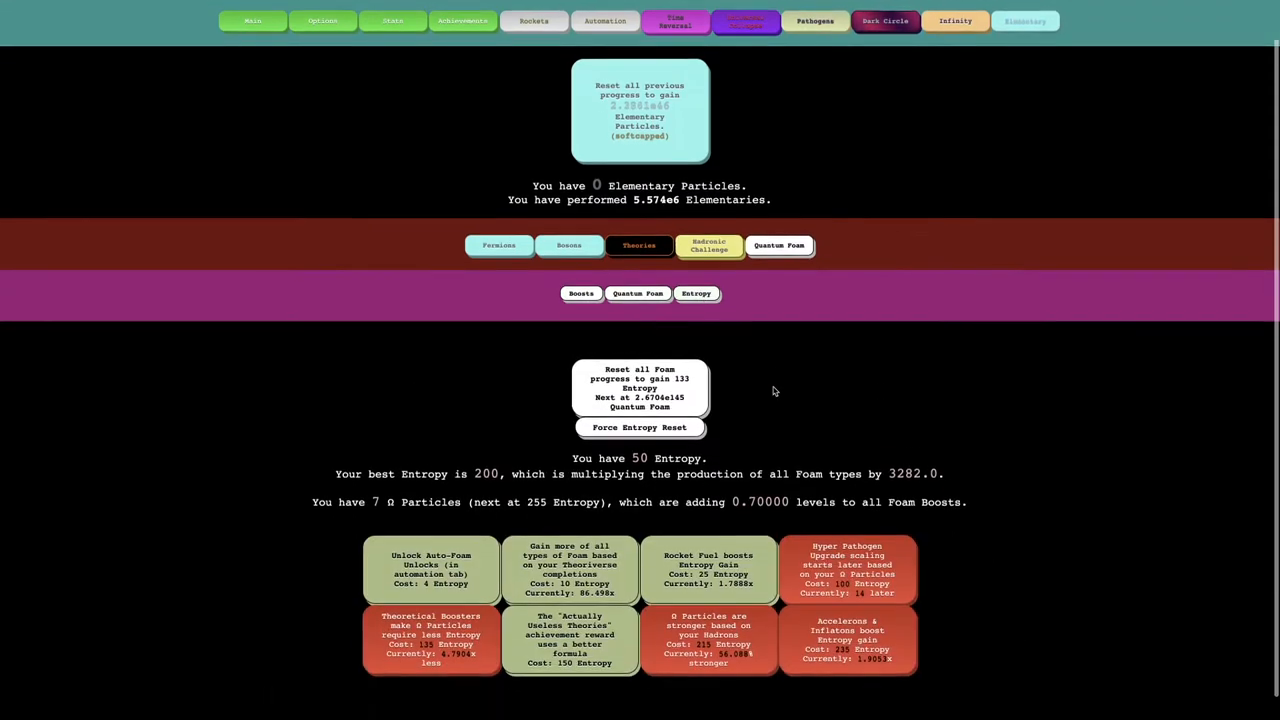
left_click(639, 427)
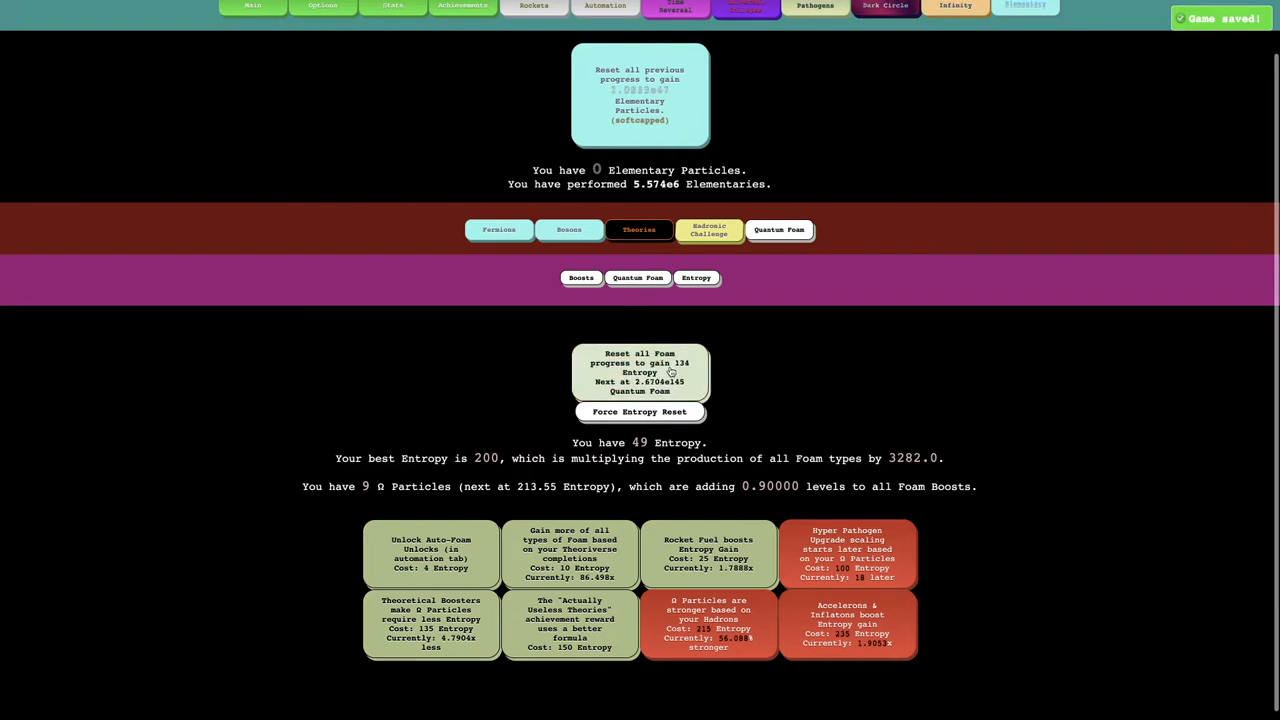
left_click(639, 411)
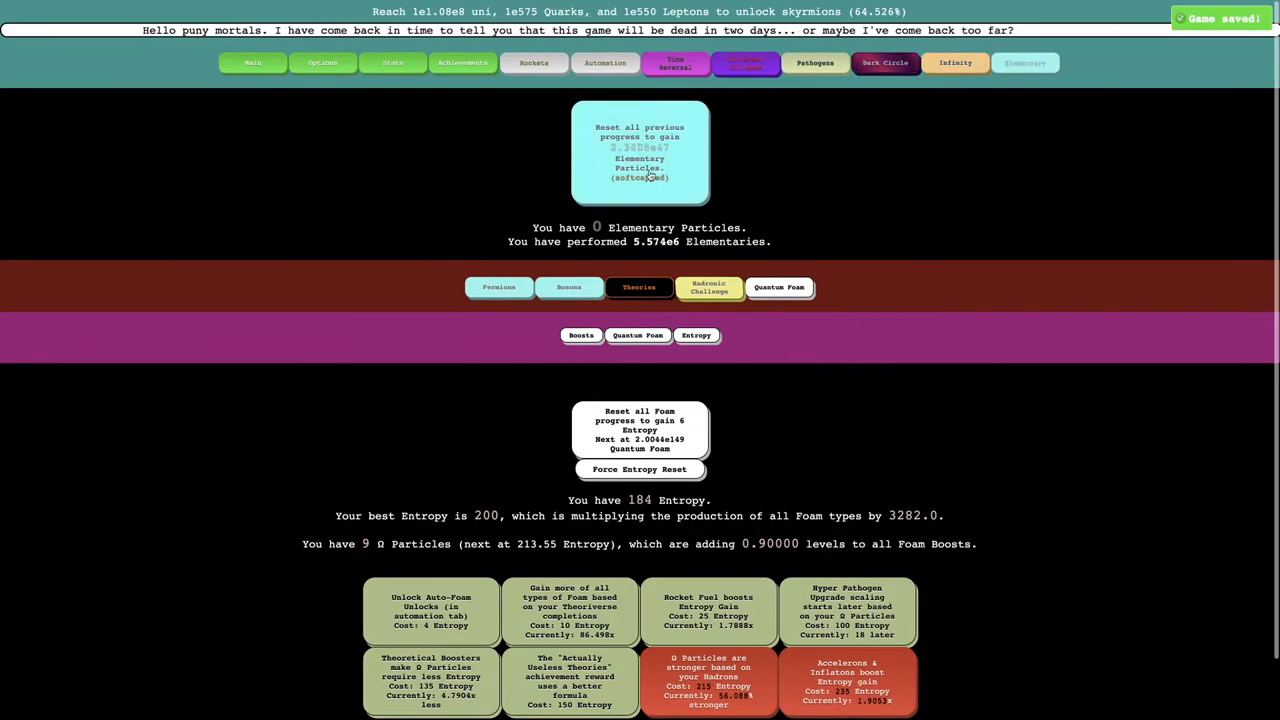
Step: Do an Elementary reset, buy the quark/lepton gain gluon upgrade, and claim ten free Theory Points
left_click(499, 287)
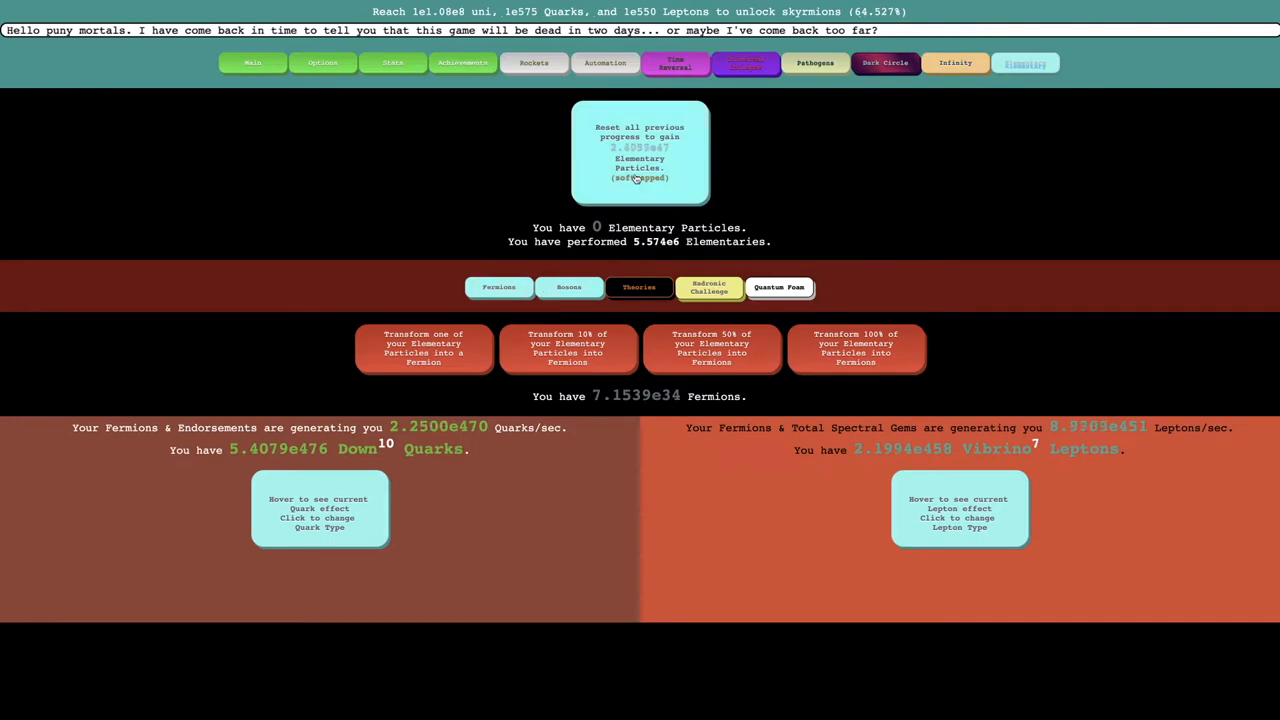
left_click(639, 153)
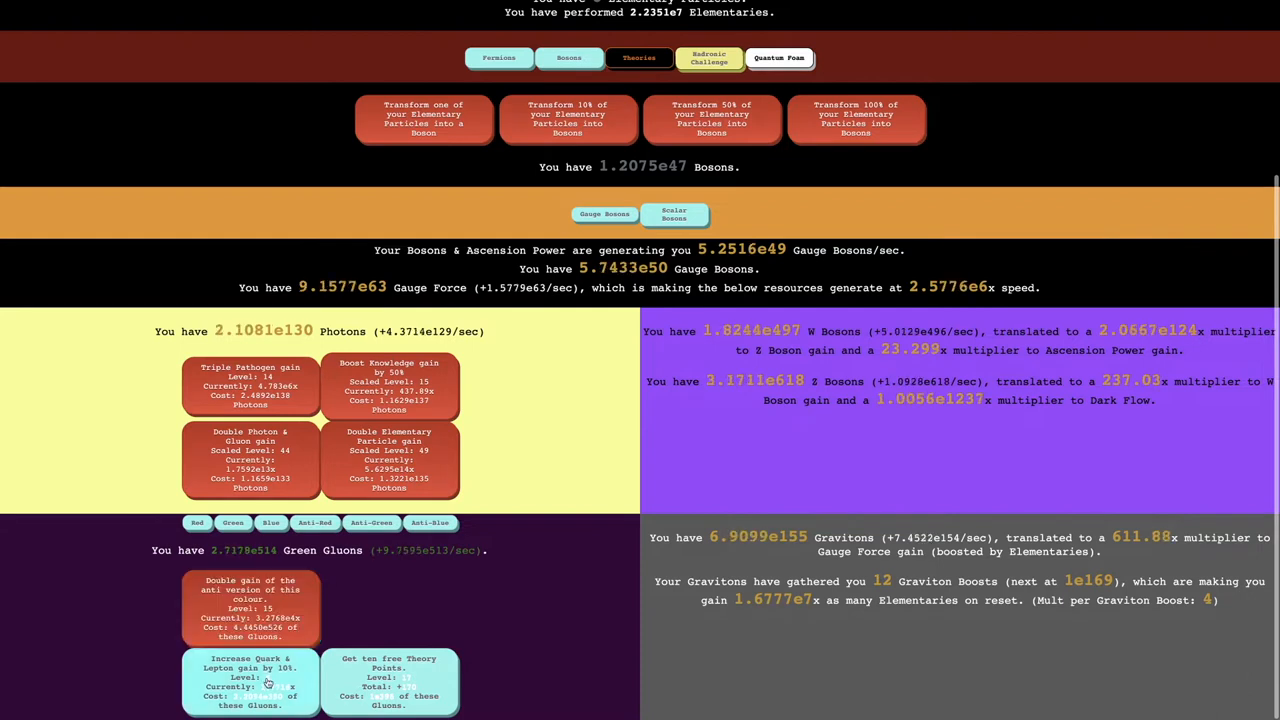
left_click(271, 522)
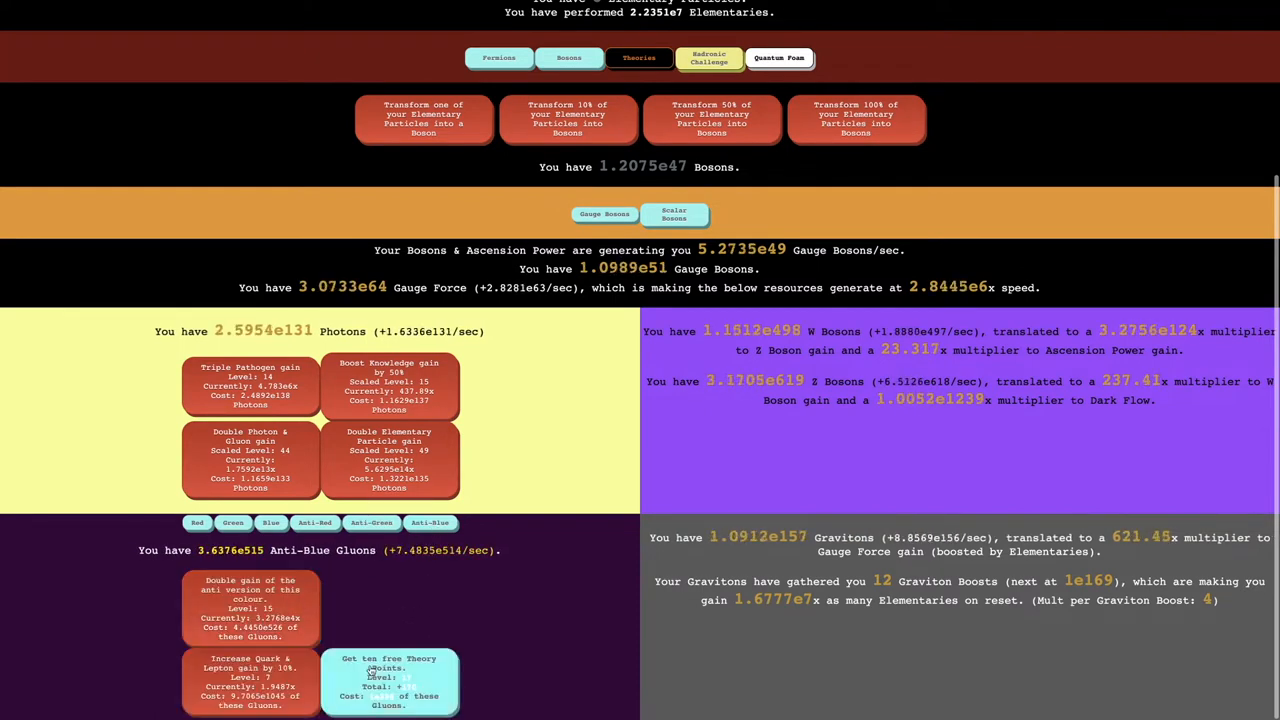
left_click(674, 214)
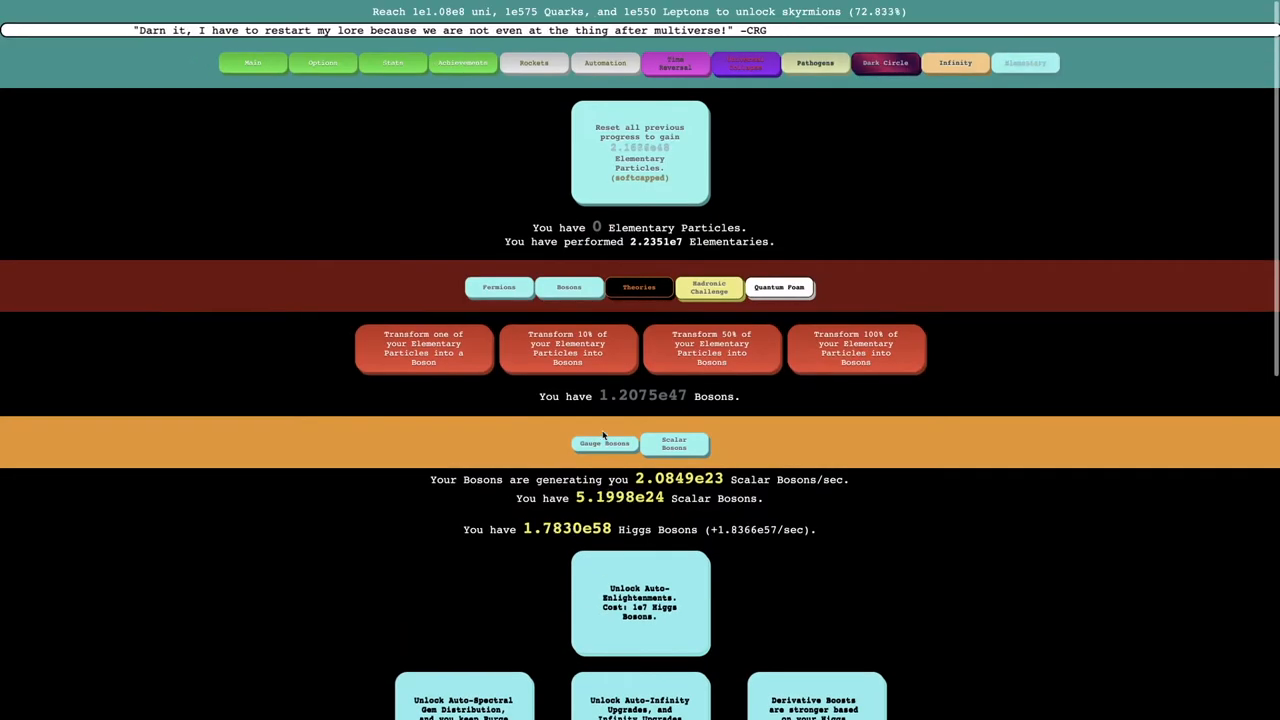
Step: Browse the Theory Tree and Strings, buy two Theoretical Boosters, and start the Hadronic Challenge
left_click(639, 287)
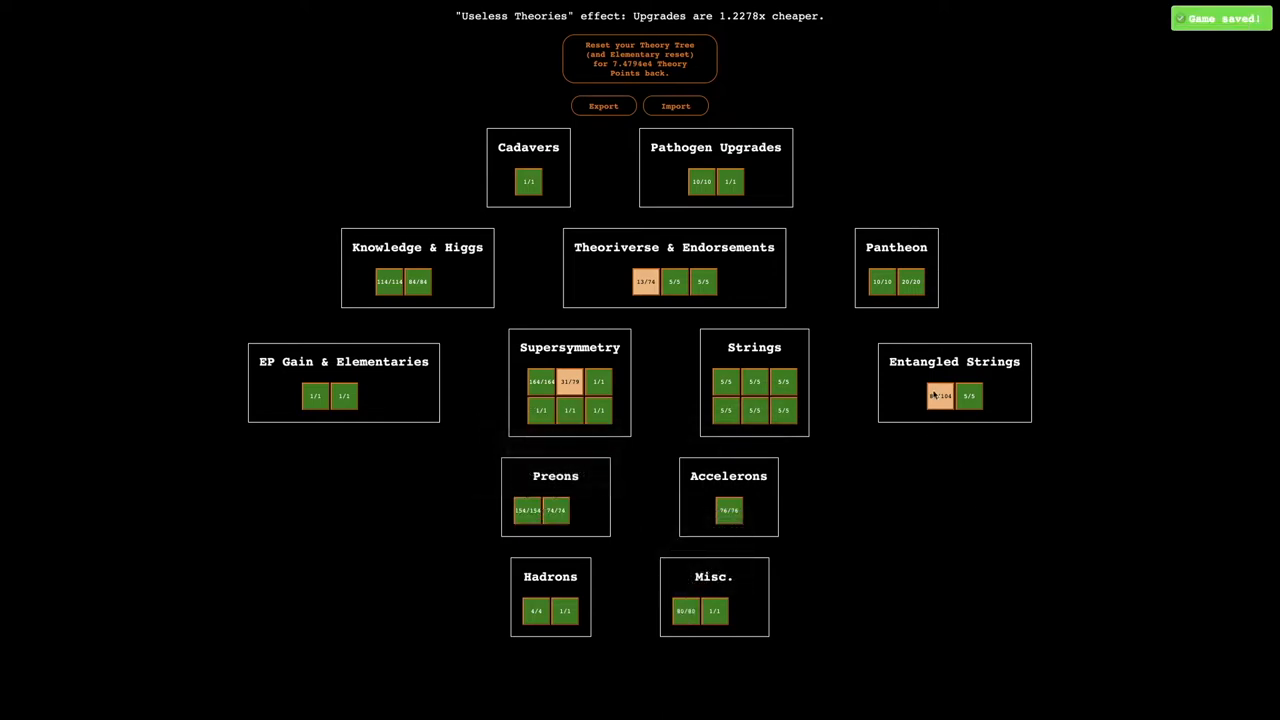
left_click(939, 395)
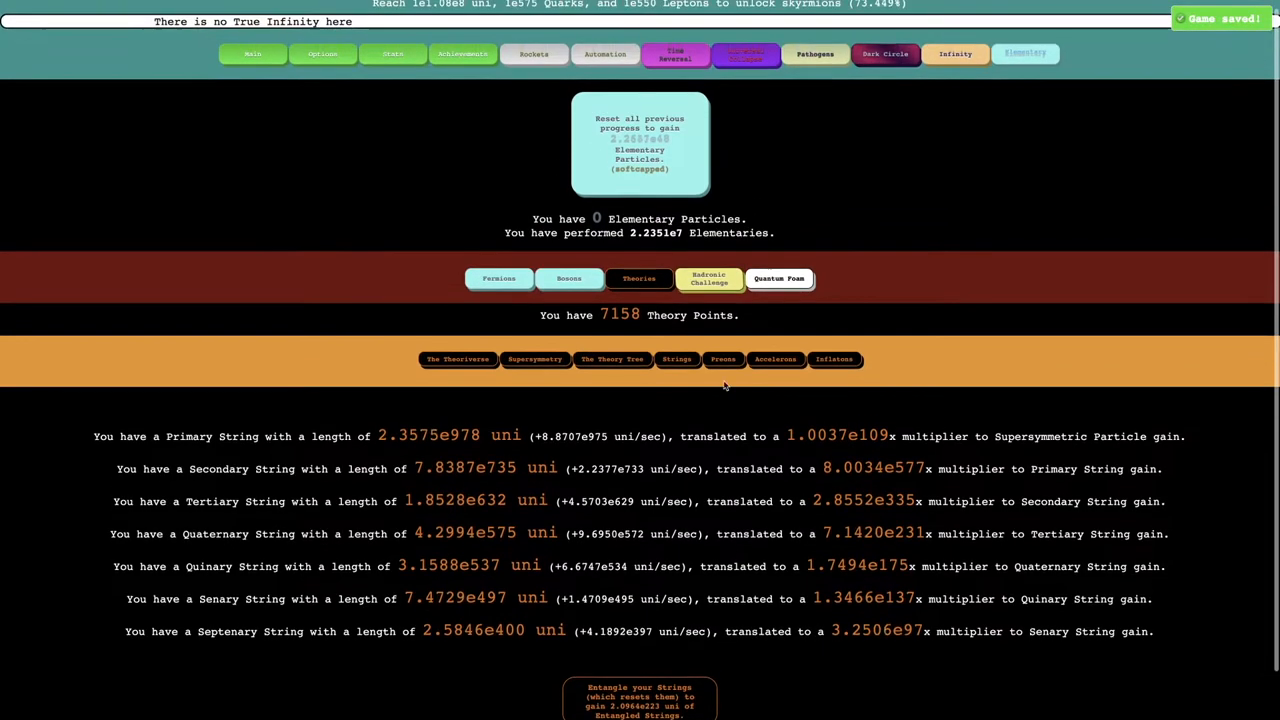
left_click(722, 359)
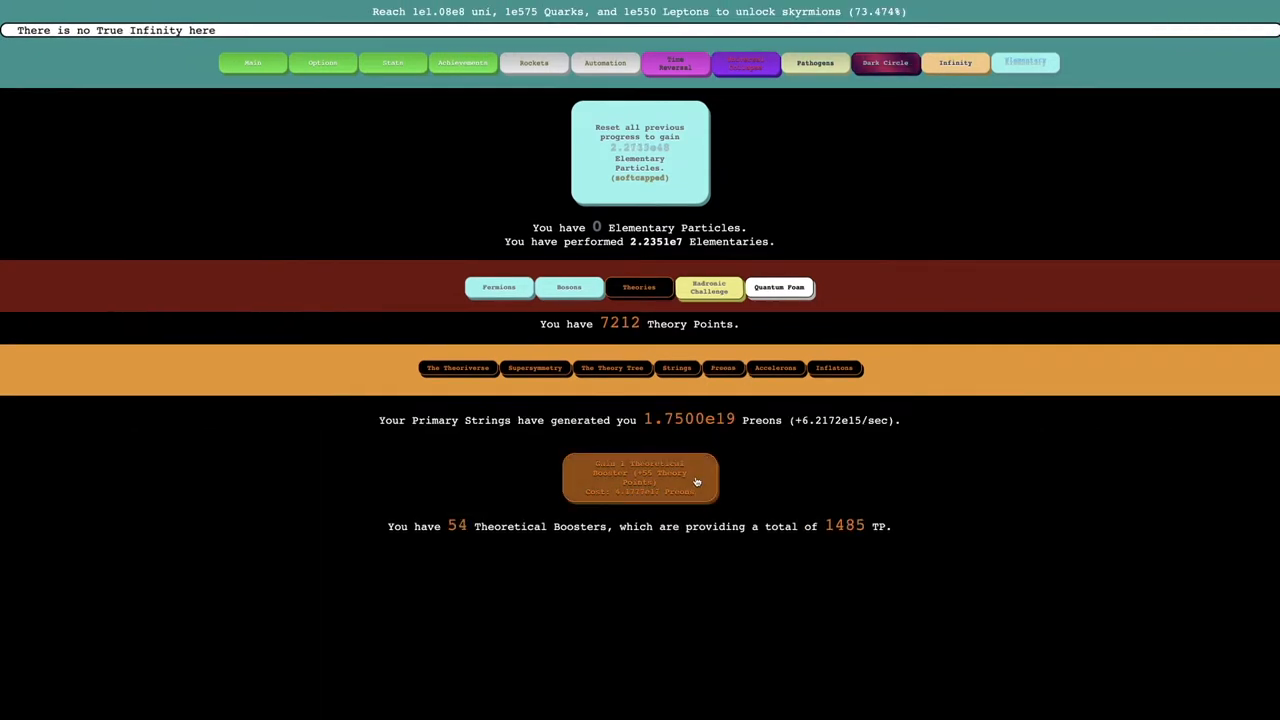
left_click(639, 480)
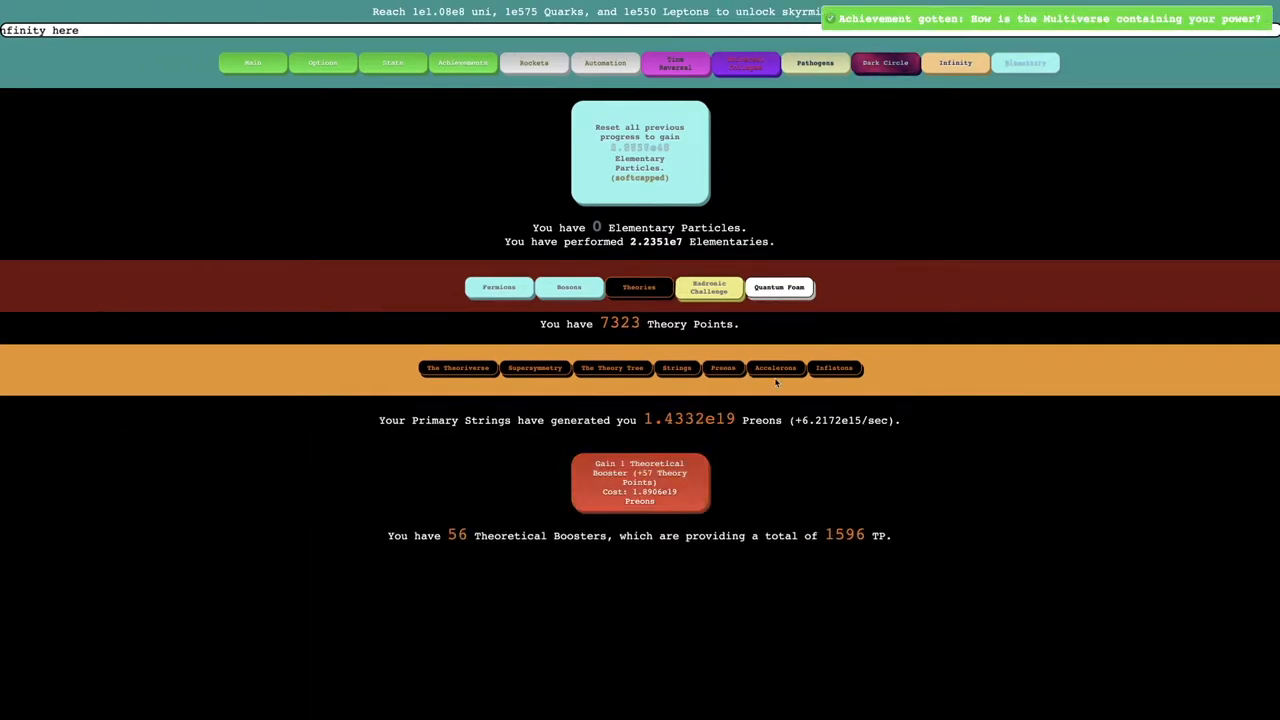
left_click(709, 287)
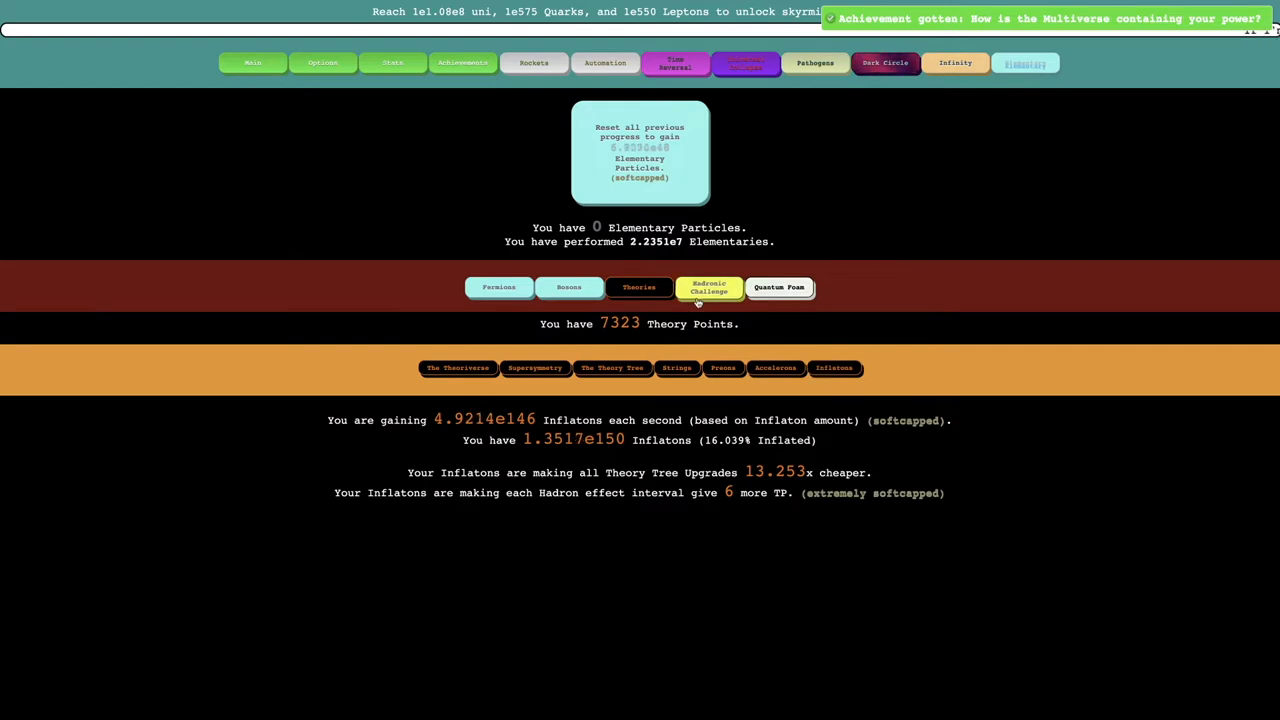
left_click(779, 287)
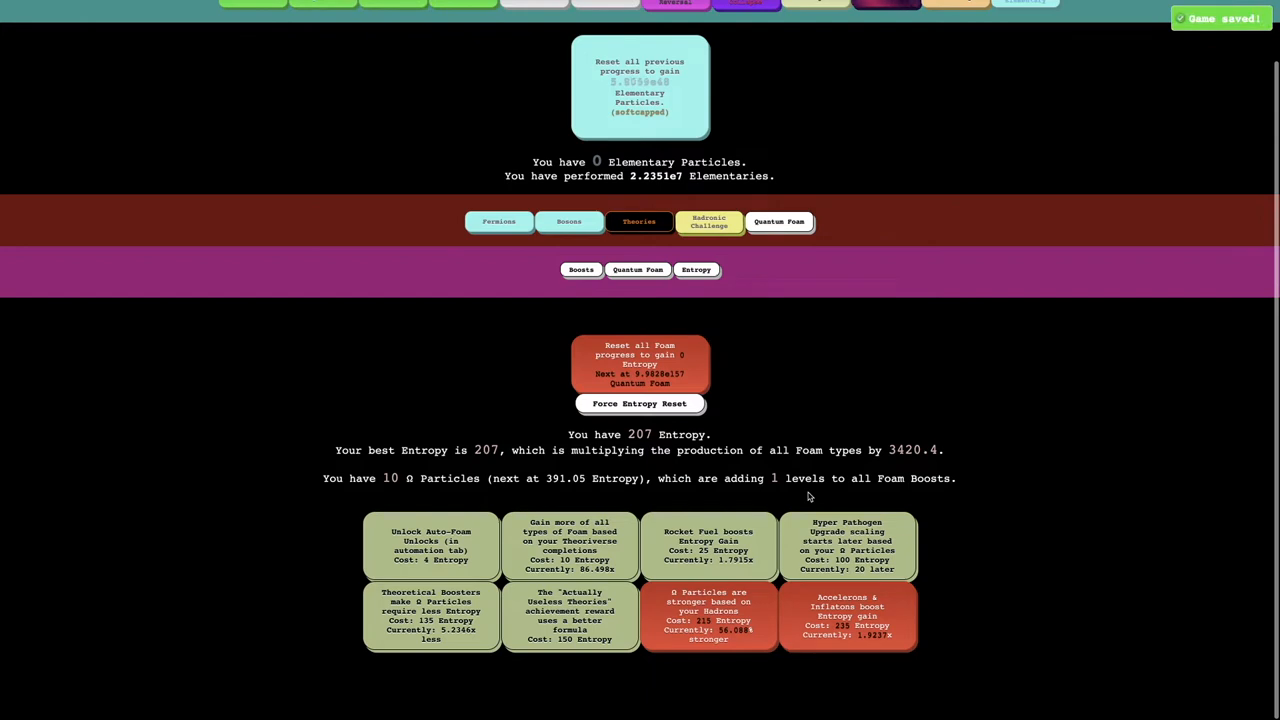
mouse_move(875, 461)
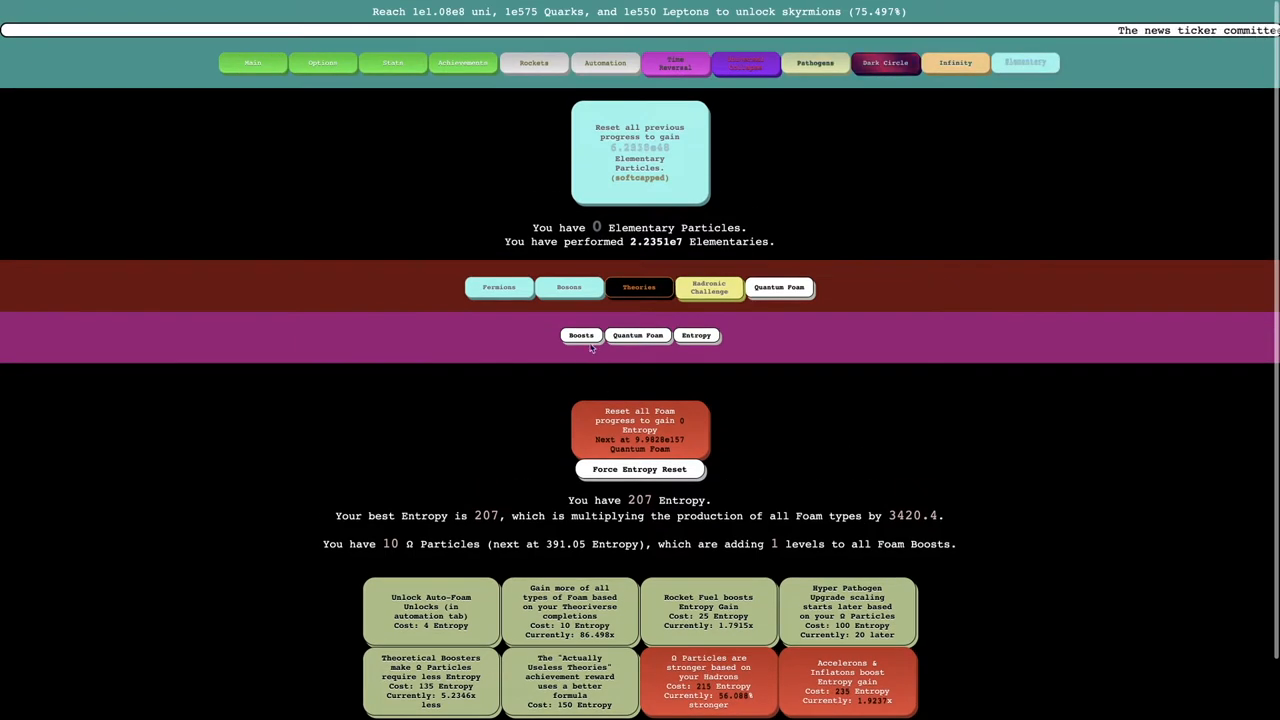
Step: Flip between the foam enlargement upgrades and boost effects, then go to Theories (7330 Theory Points)
left_click(637, 319)
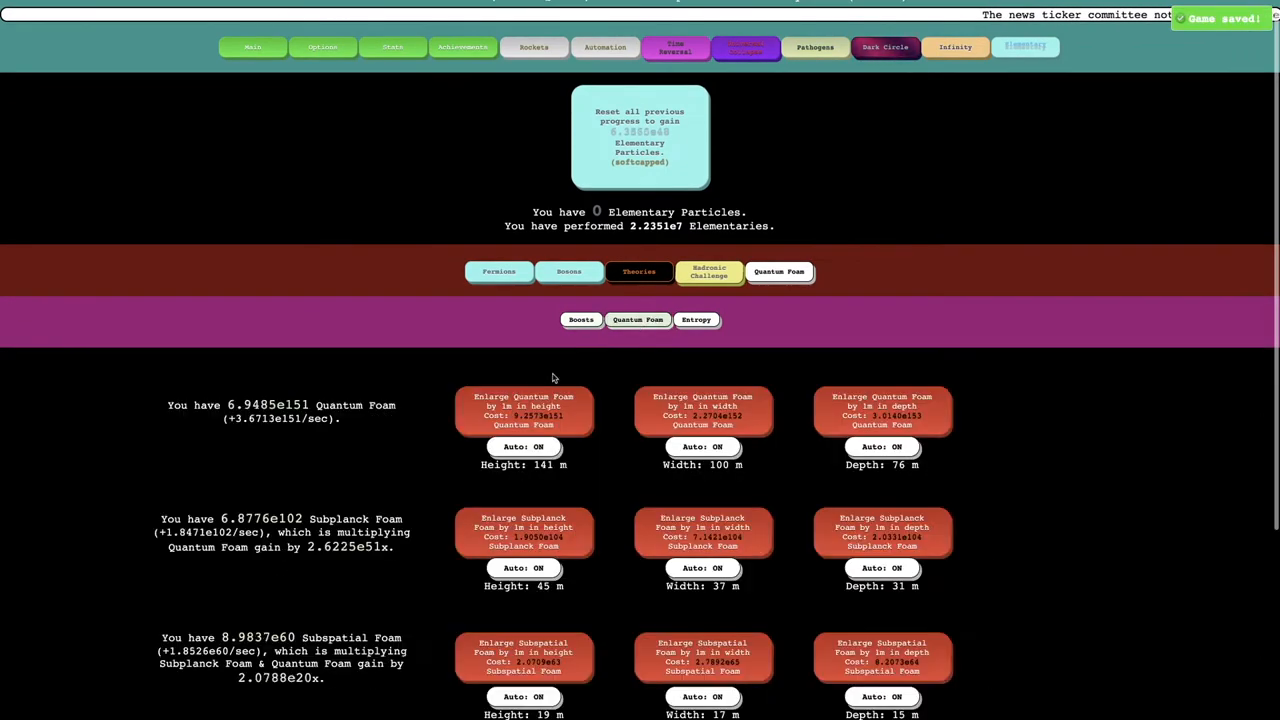
scroll("down", 3)
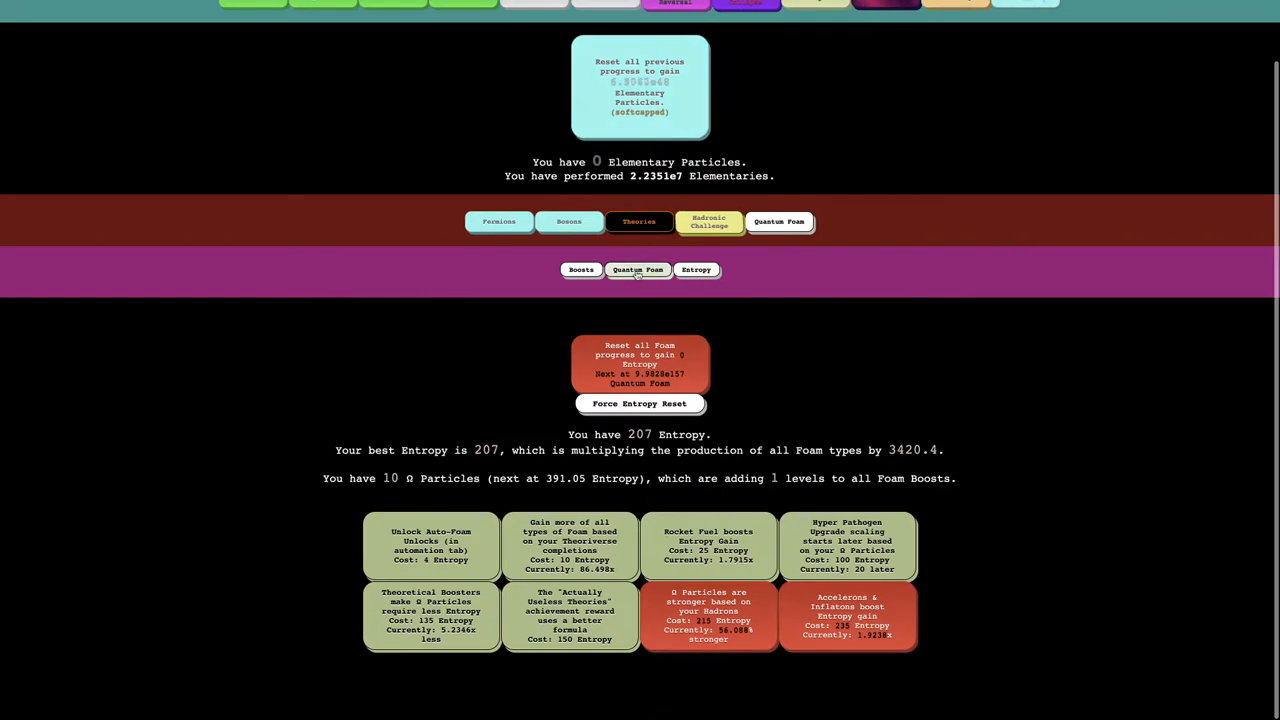
left_click(637, 269)
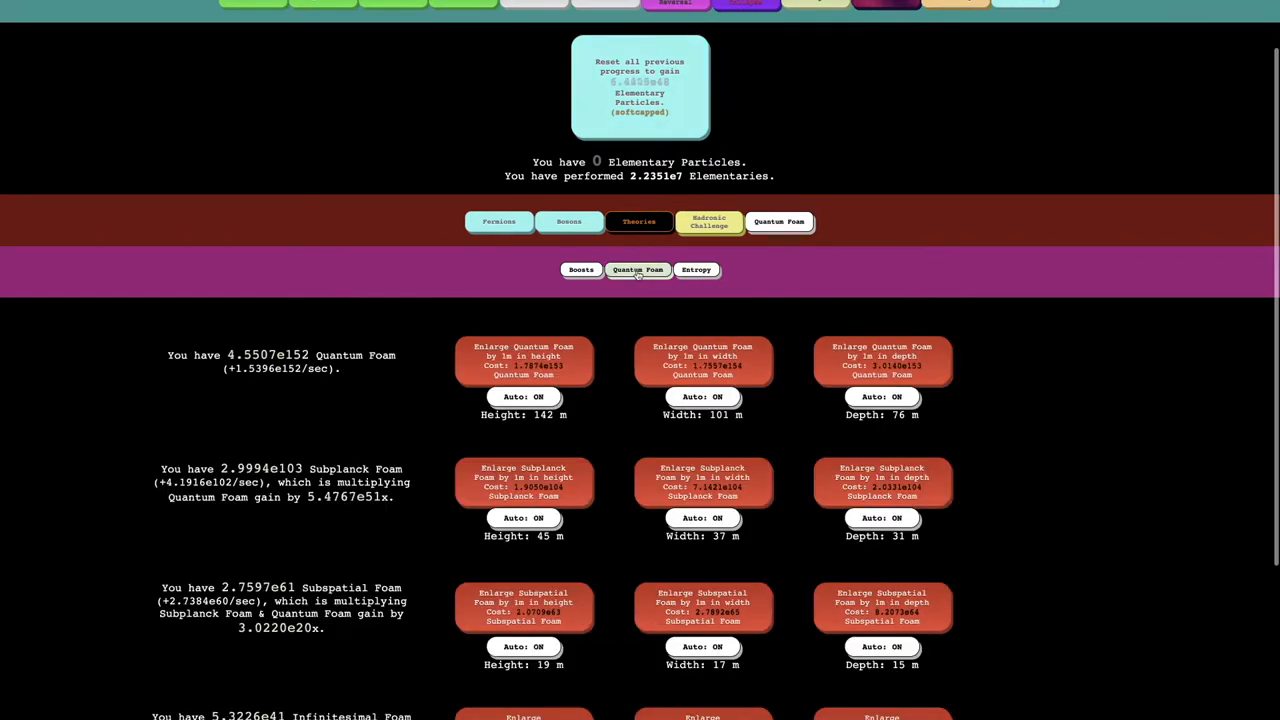
left_click(695, 269)
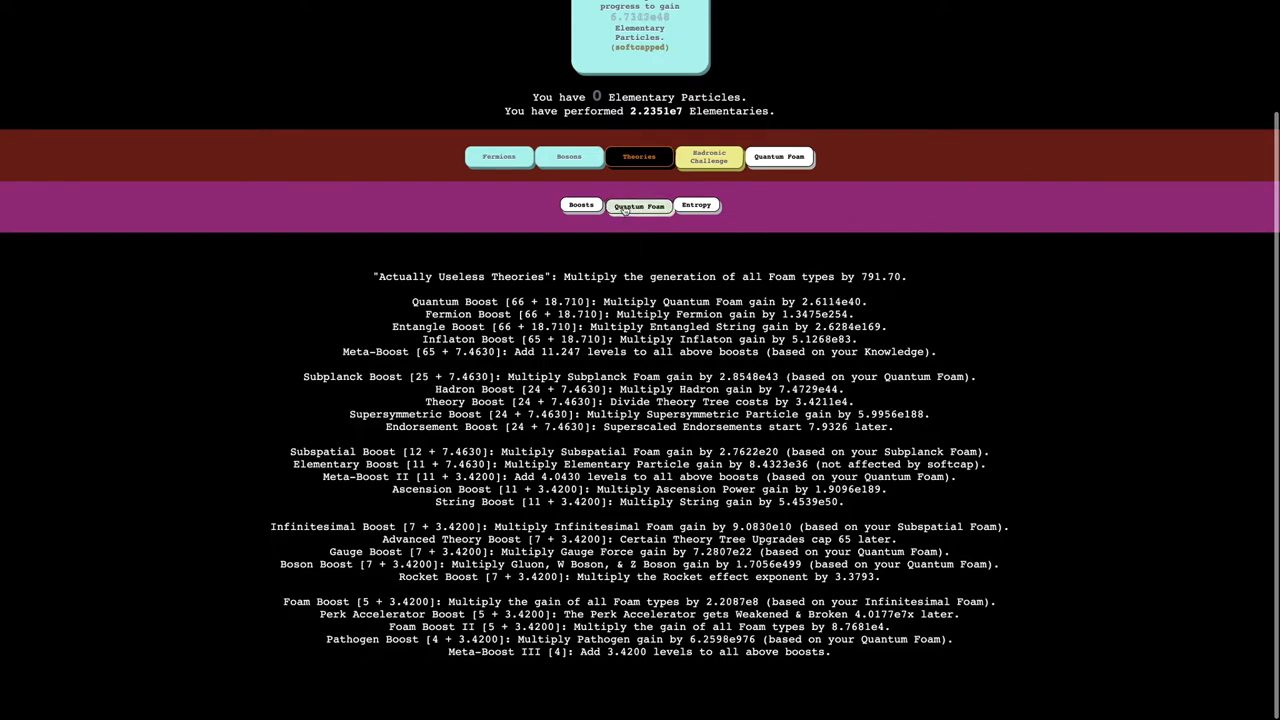
left_click(581, 205)
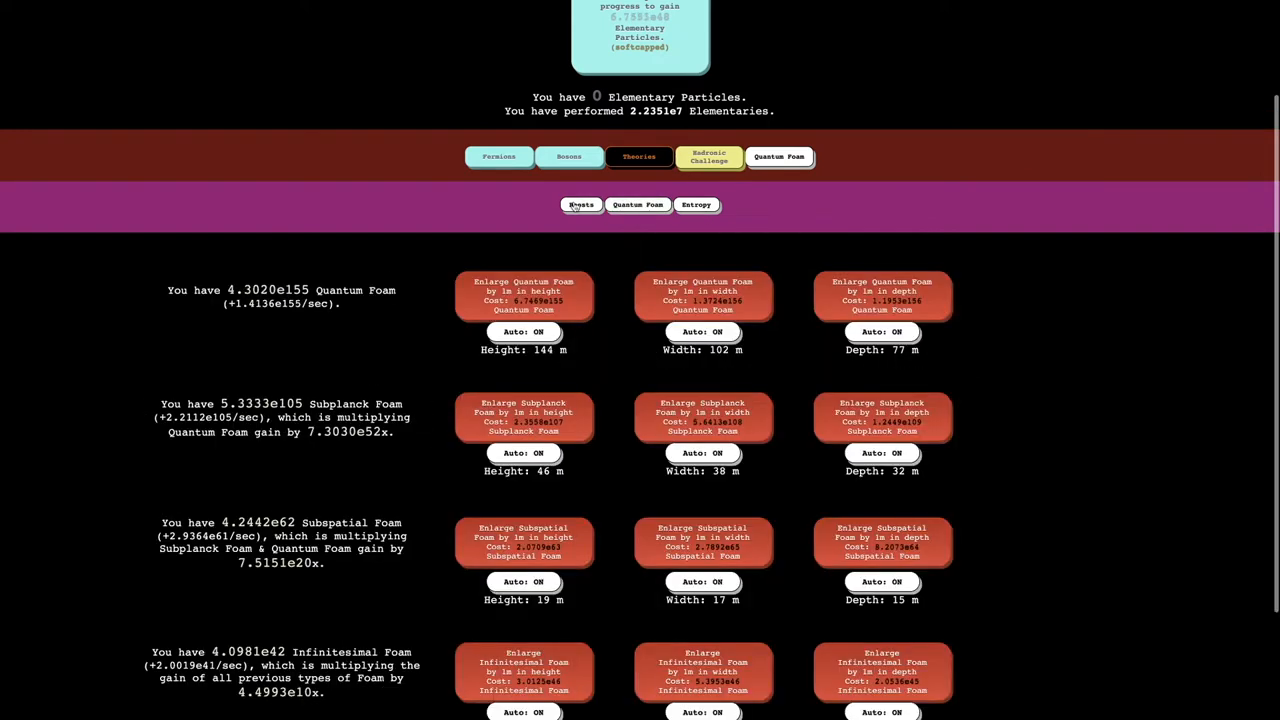
left_click(581, 204)
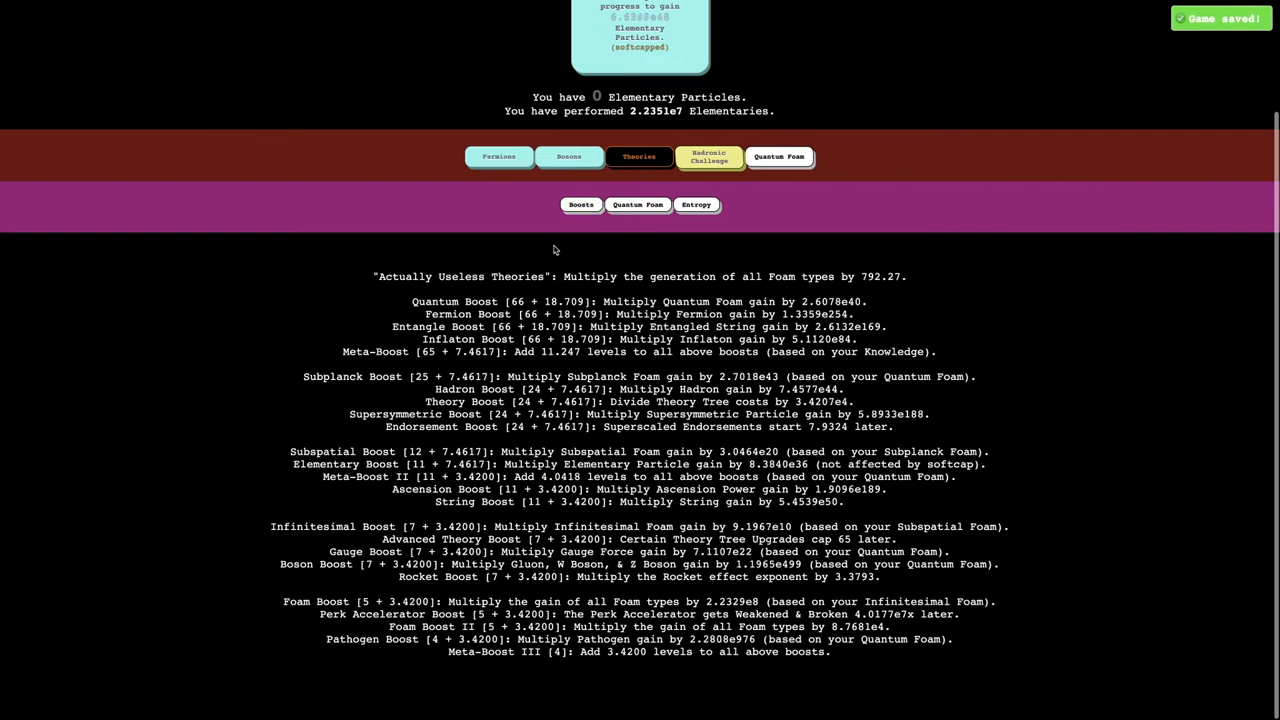
left_click(581, 204)
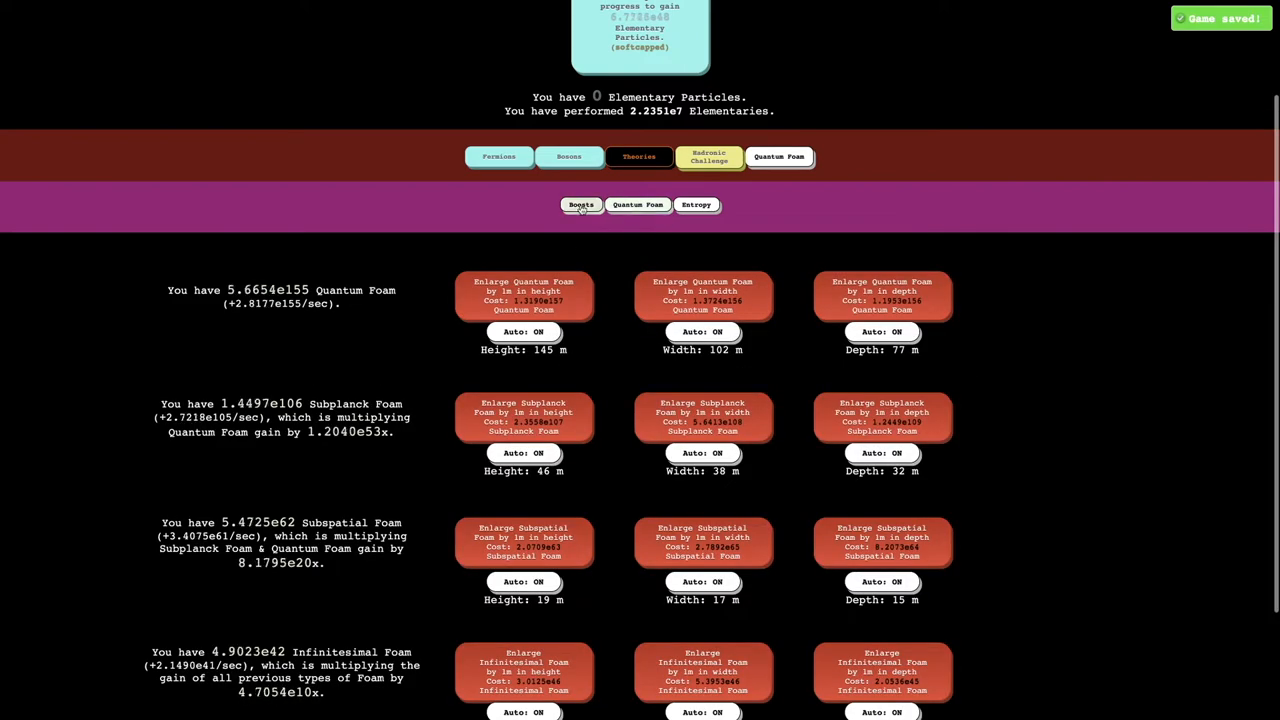
left_click(581, 204)
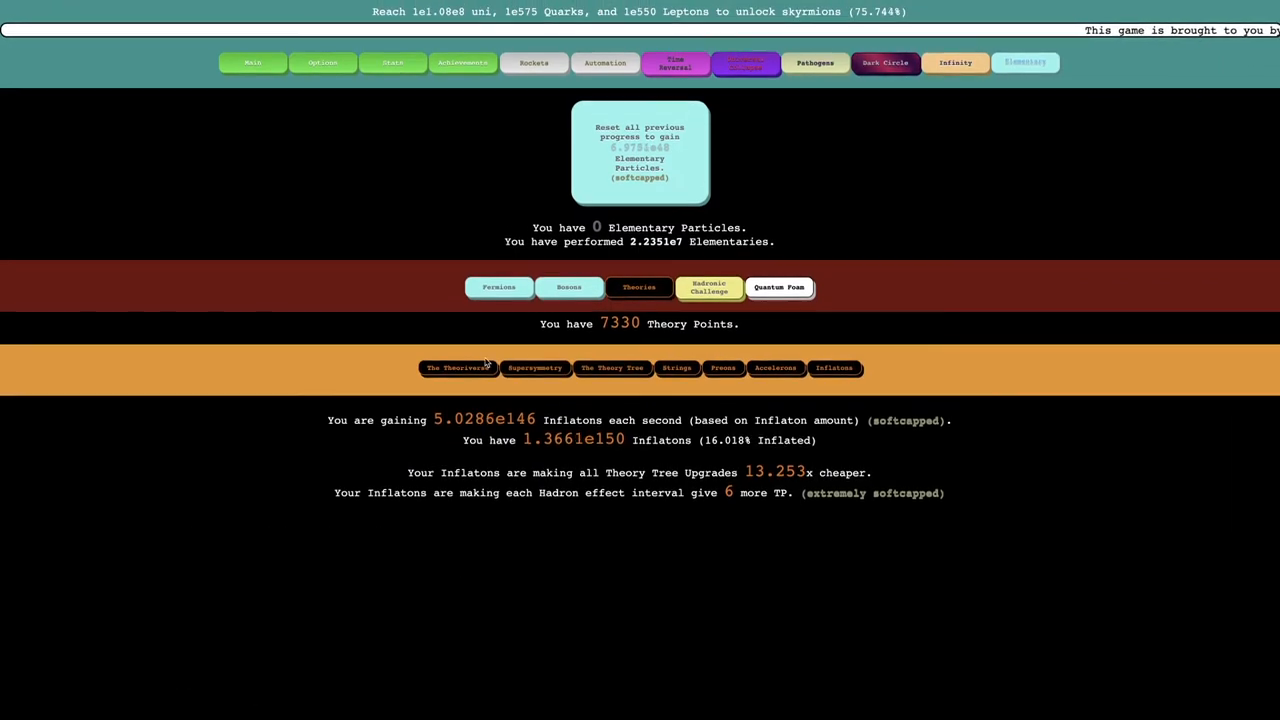
Step: Enter The Theoriverse at depth 11, then exit it to collect Theory Points
left_click(458, 367)
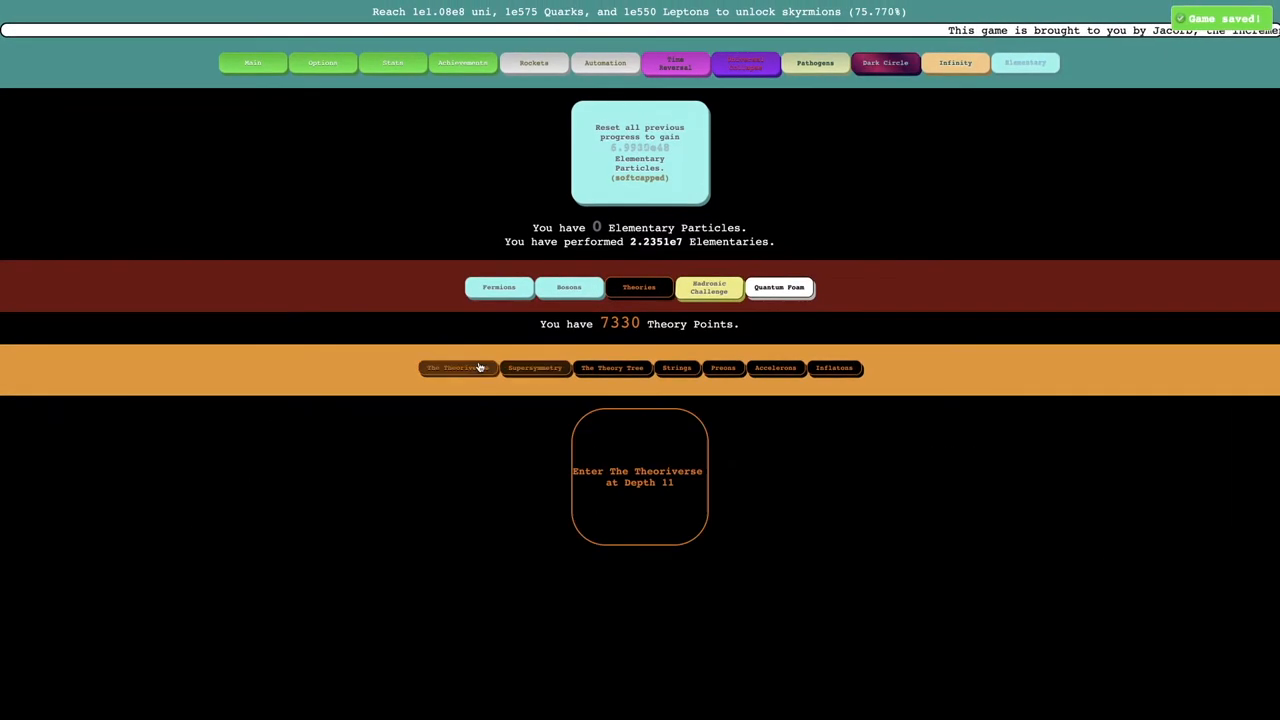
left_click(612, 367)
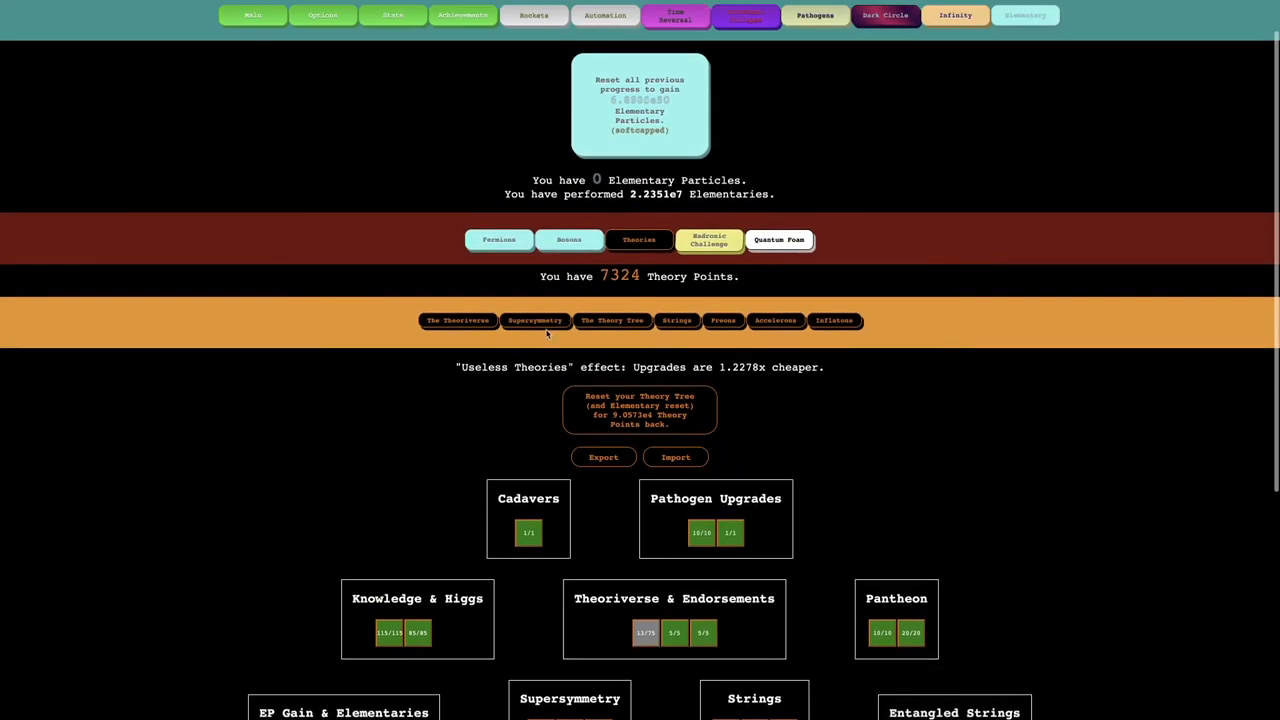
left_click(457, 320)
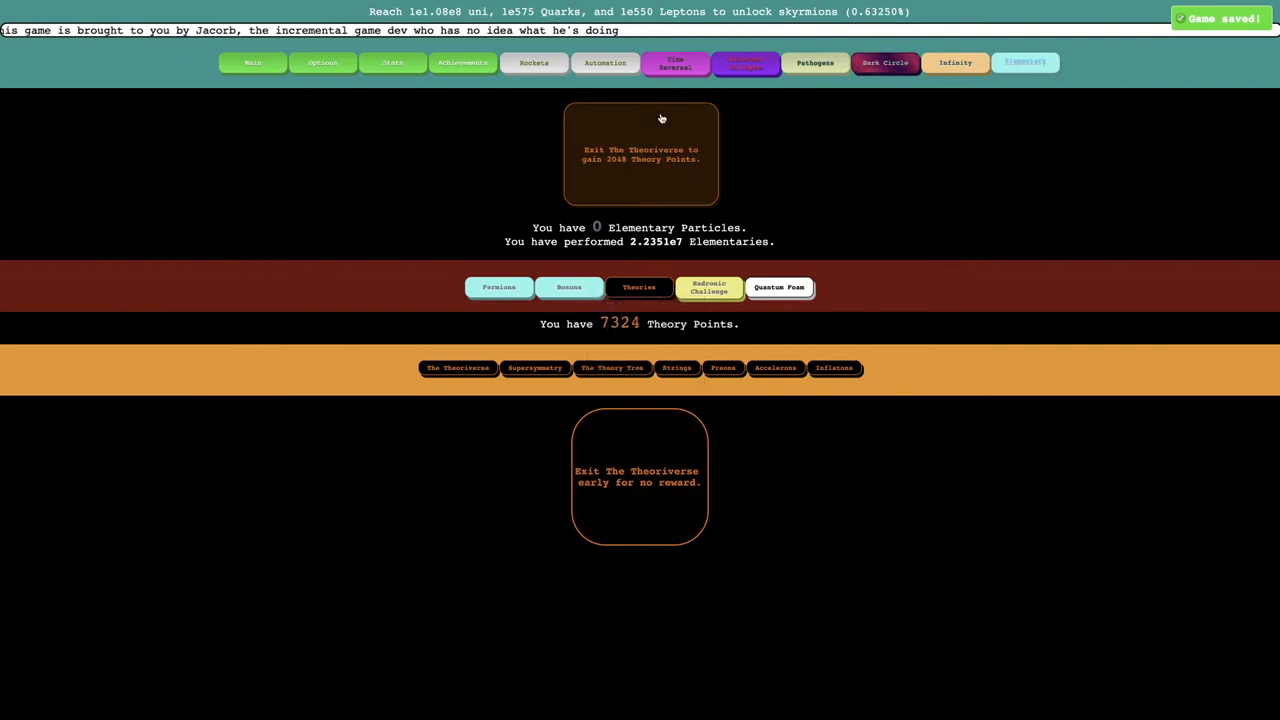
left_click(640, 153)
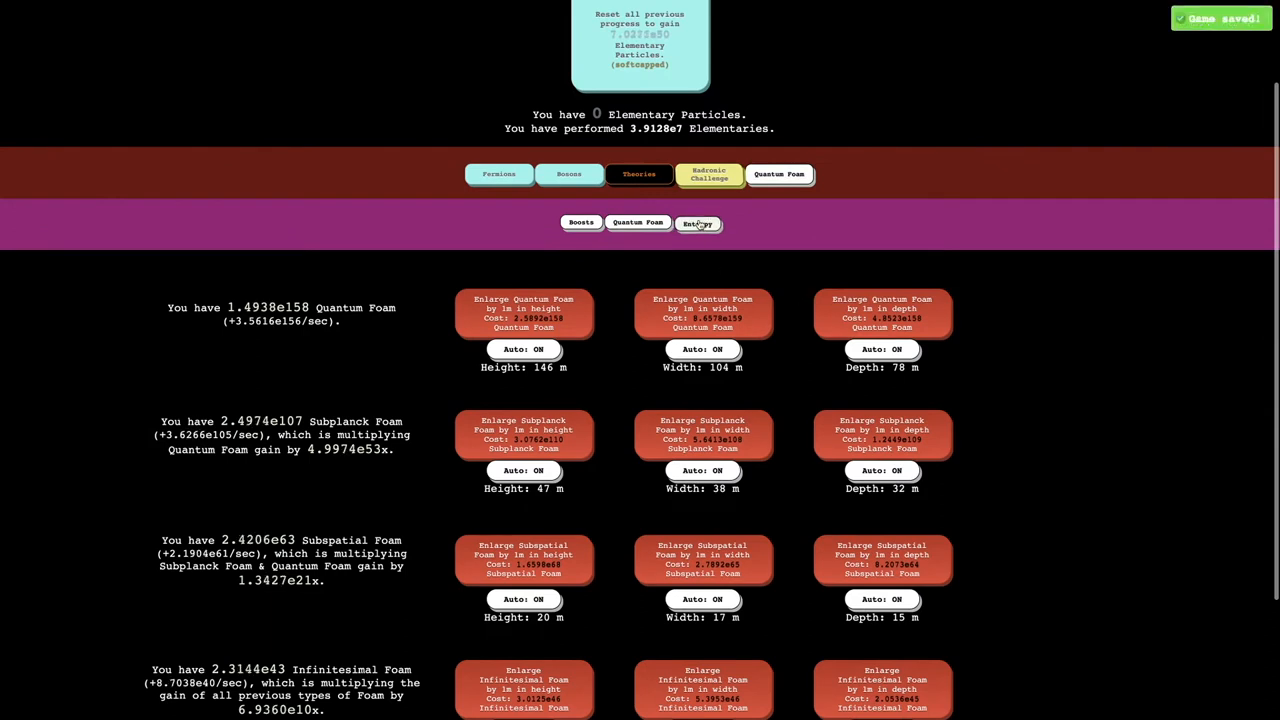
Step: Look over the Entropy and foam subtabs, then perform an Elementary reset
left_click(697, 223)
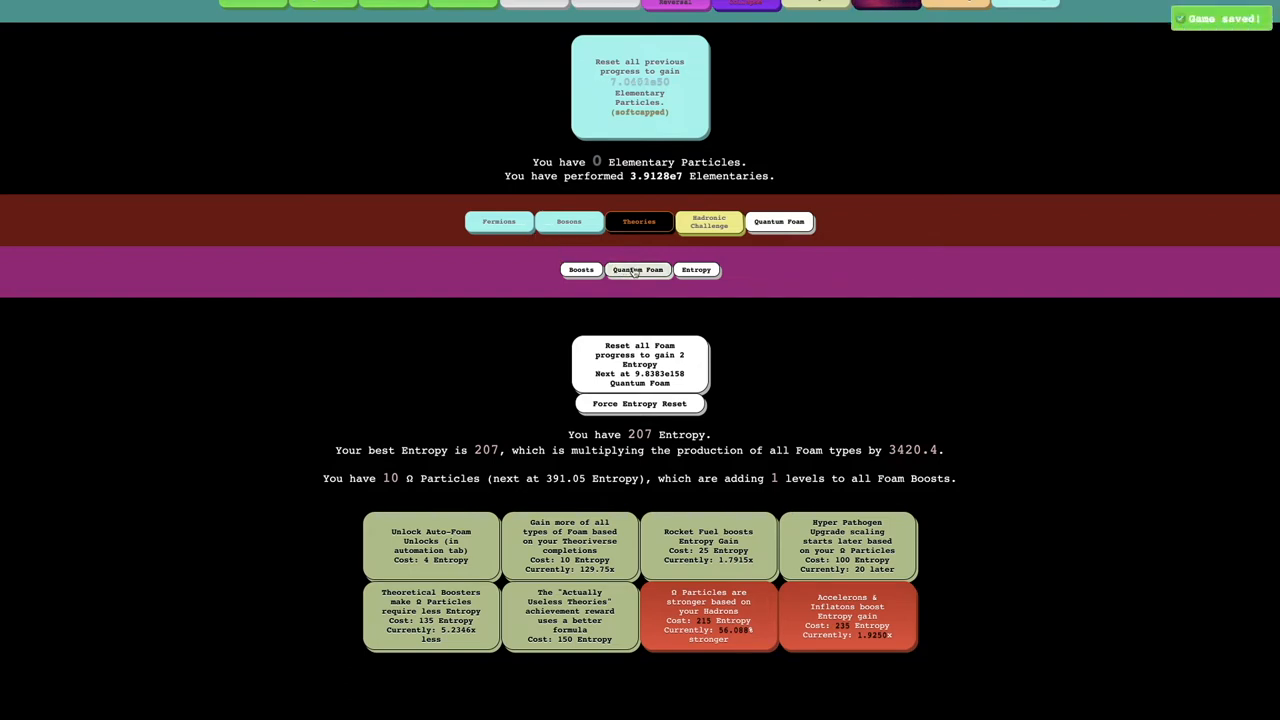
left_click(696, 269)
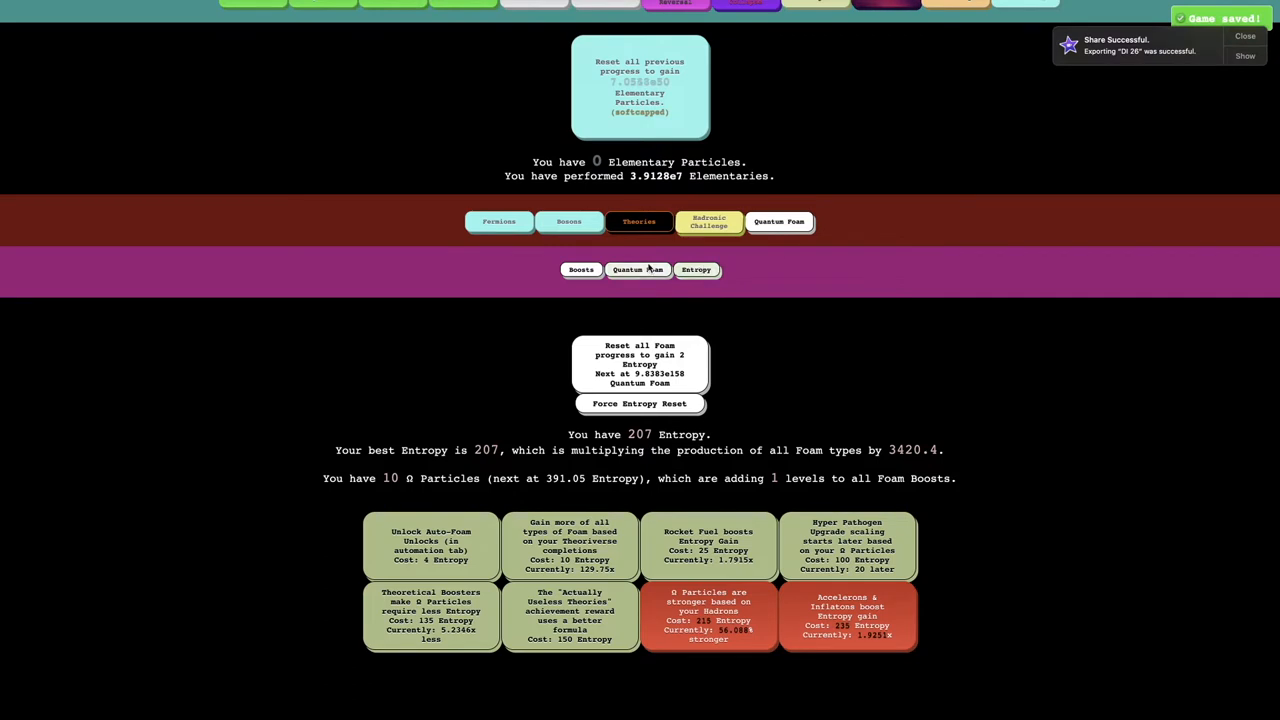
left_click(638, 269)
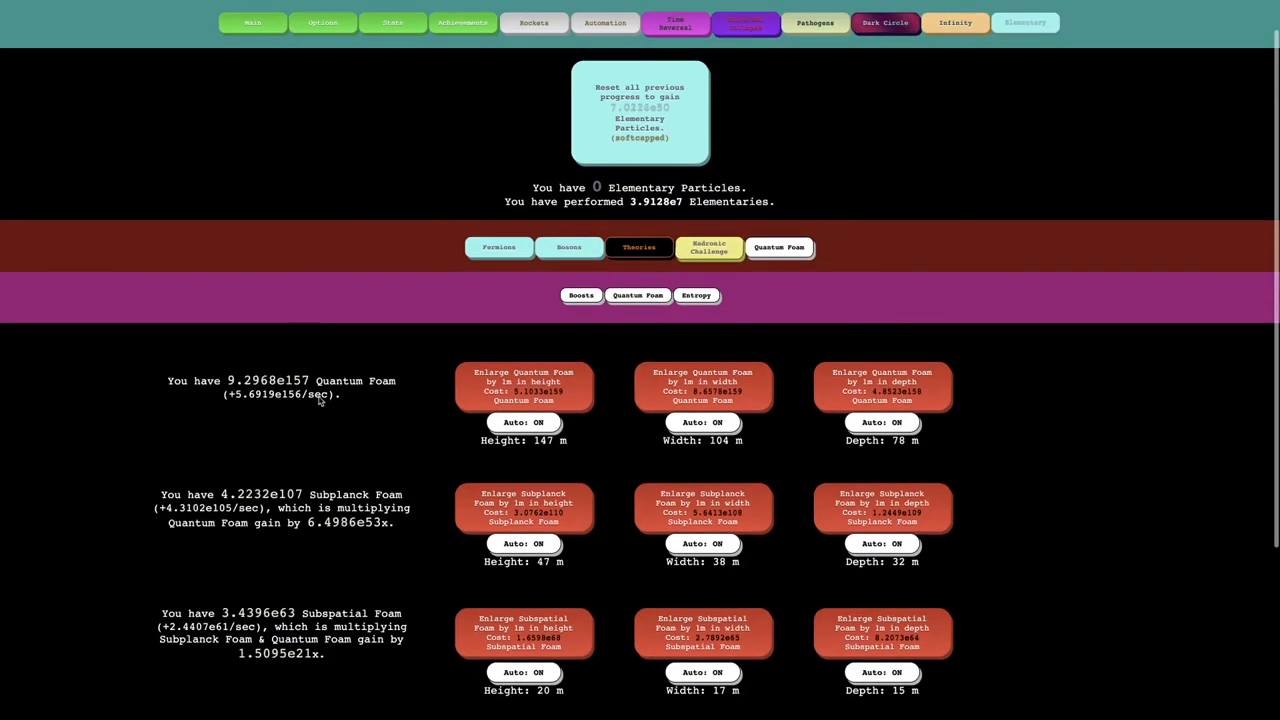
scroll("down", 3)
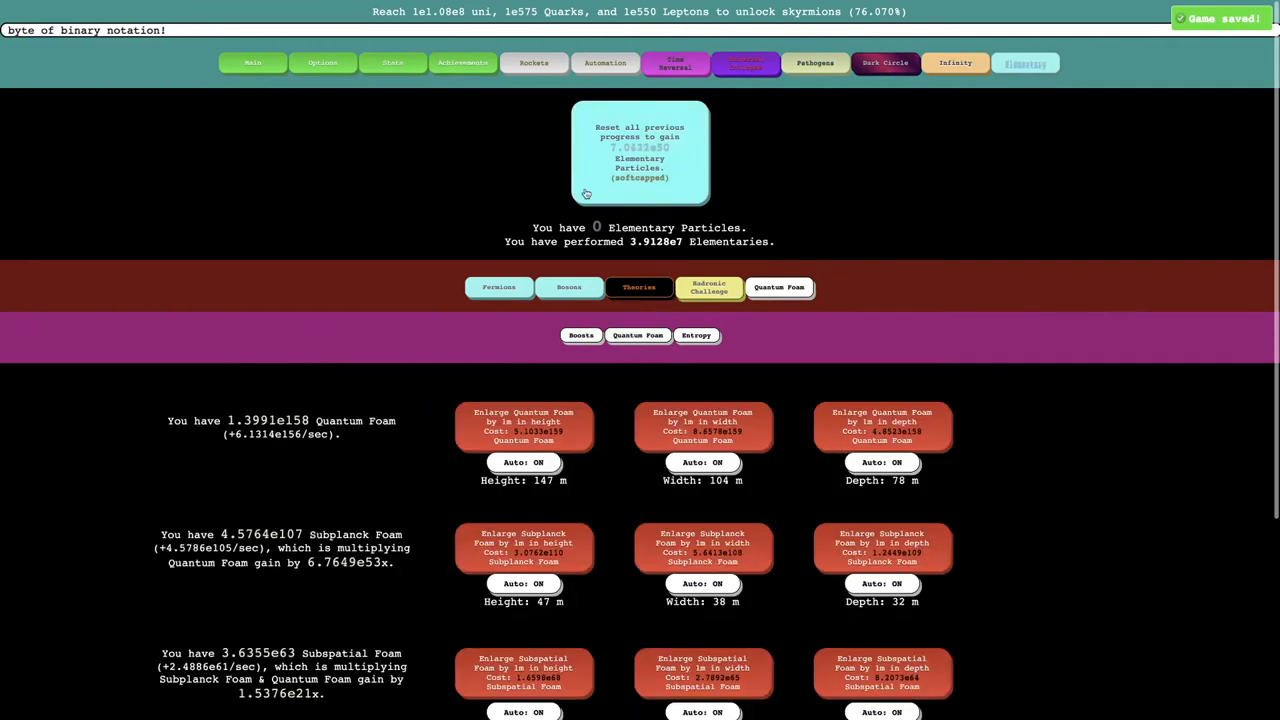
left_click(569, 287)
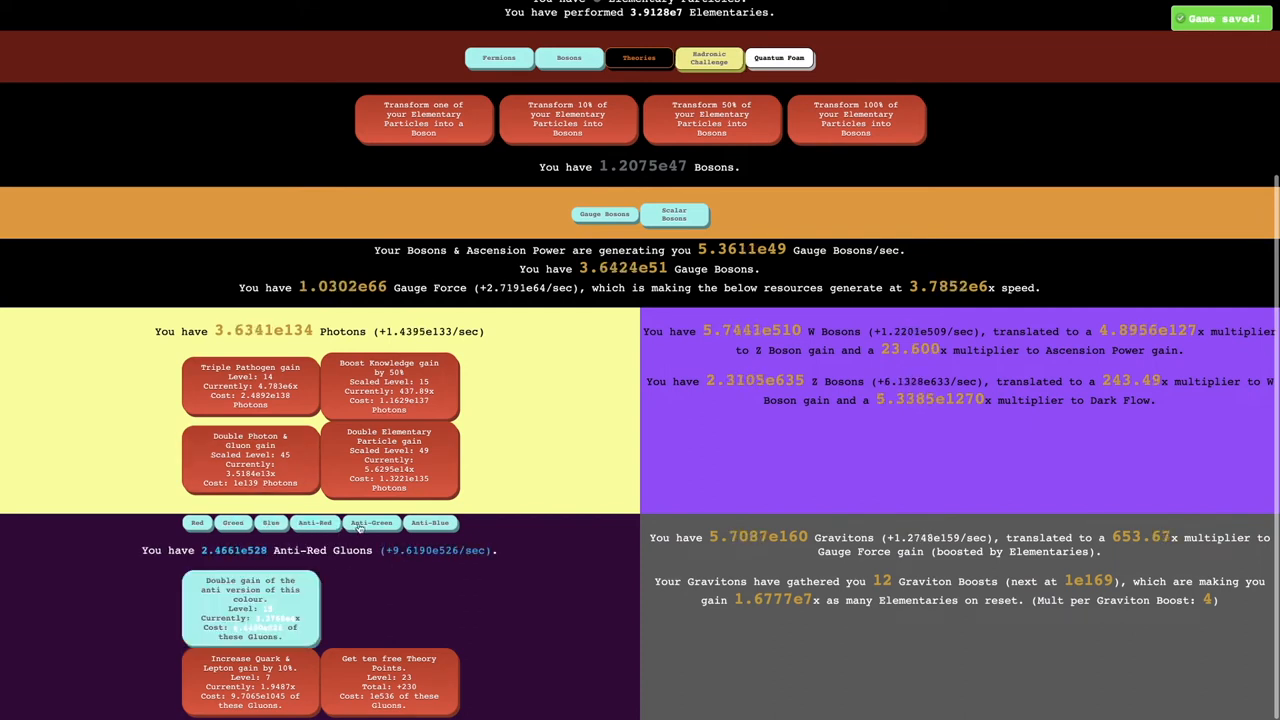
Step: Reset the Theory Tree and restore it fully, leaving 2.7324e4 Theory Points
left_click(429, 522)
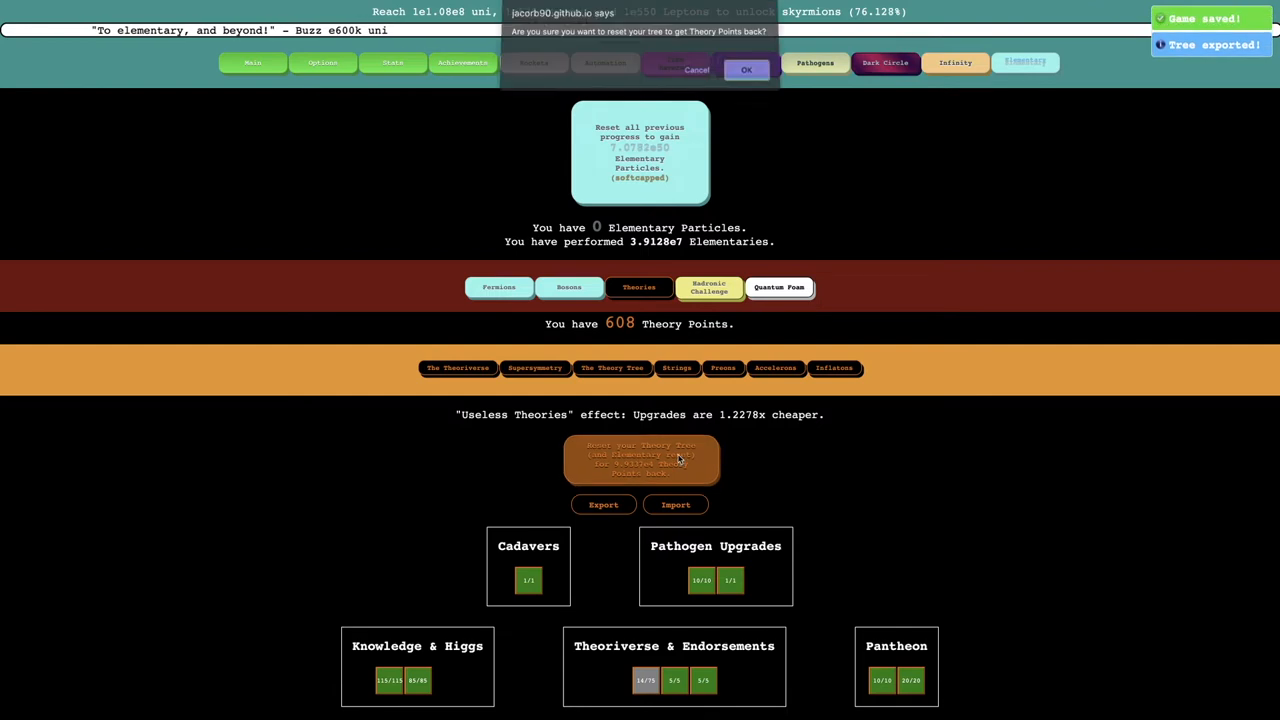
left_click(746, 69)
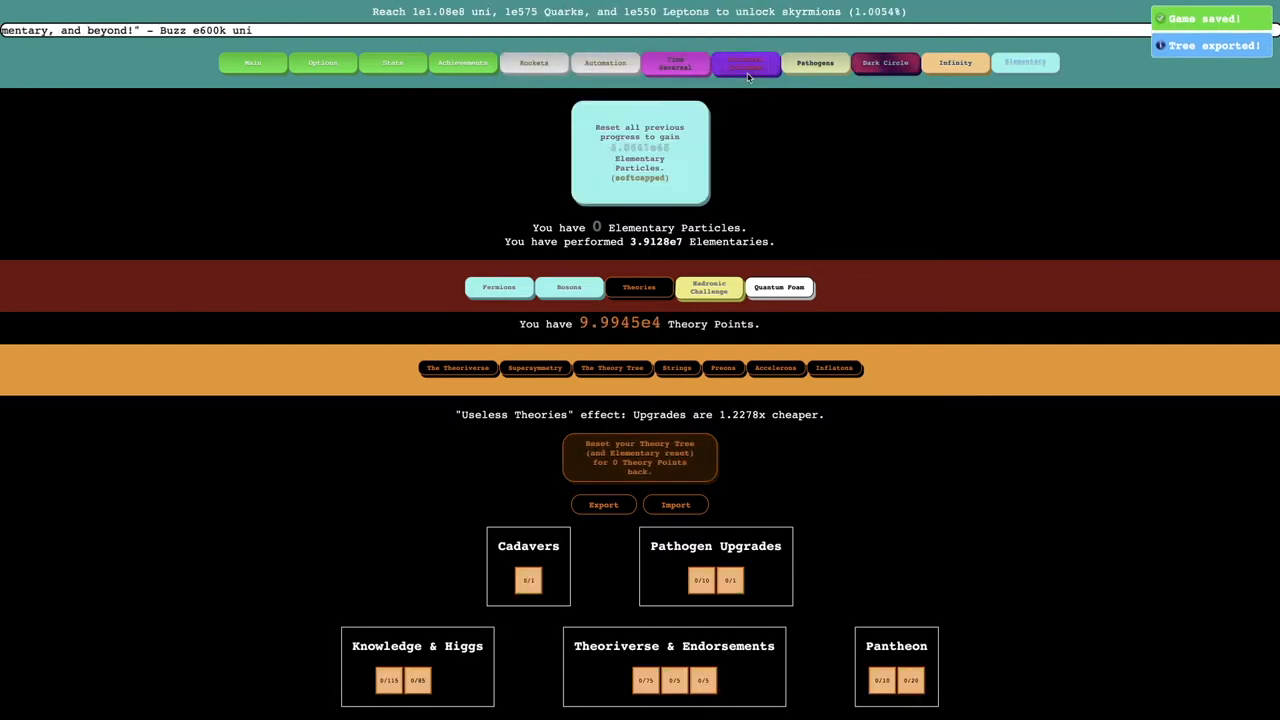
left_click(676, 504)
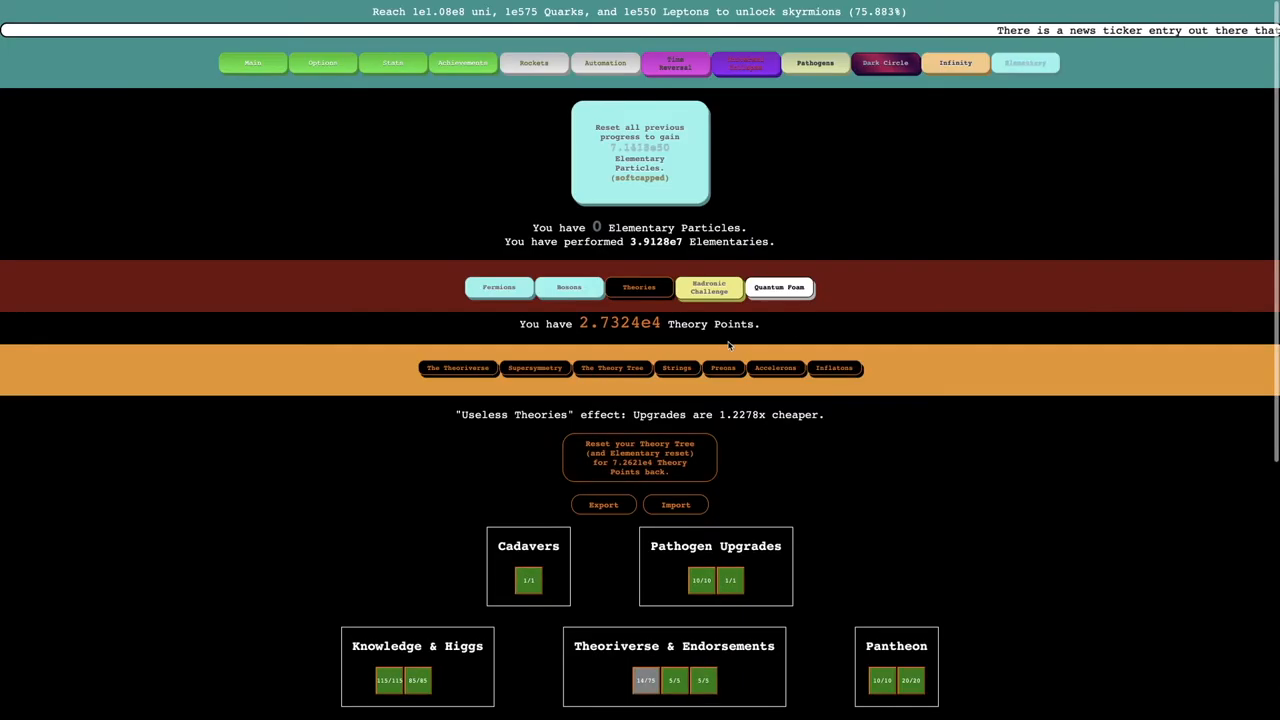
left_click(779, 287)
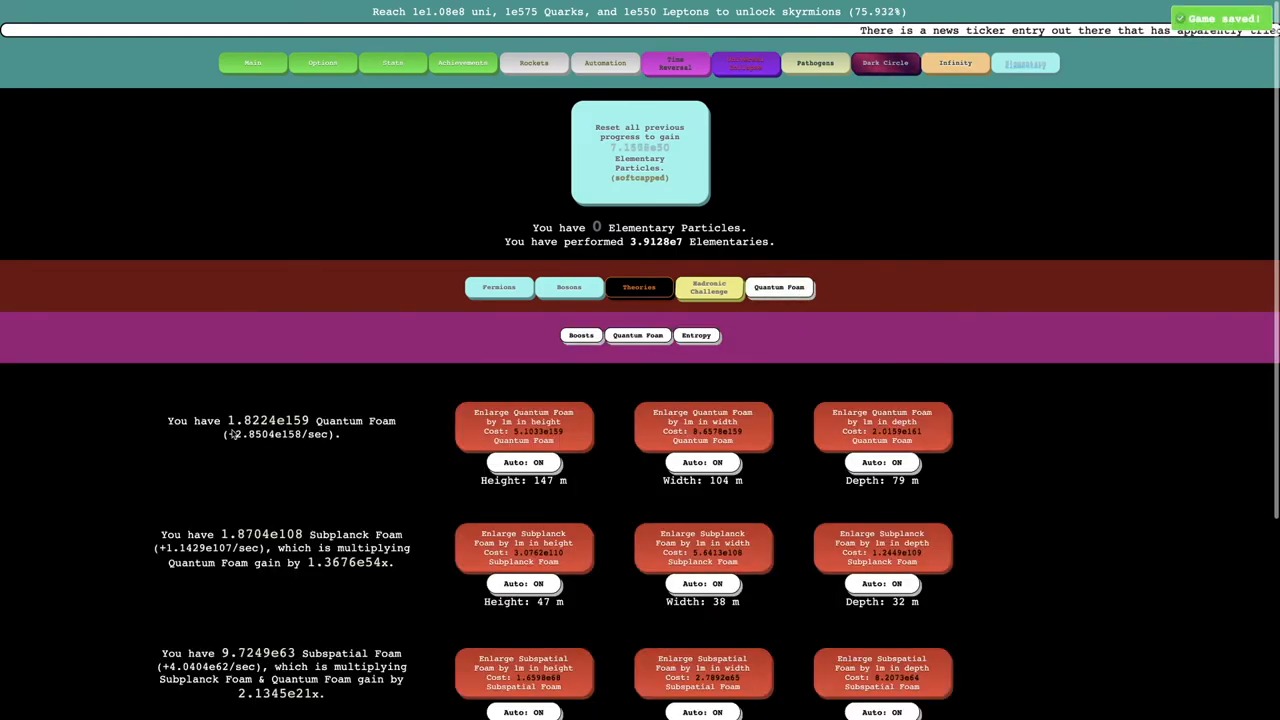
Step: Scroll through Quantum Foam and its boosts, then view Entropy: 207 Entropy, 10 Ω Particles
scroll("down", 3)
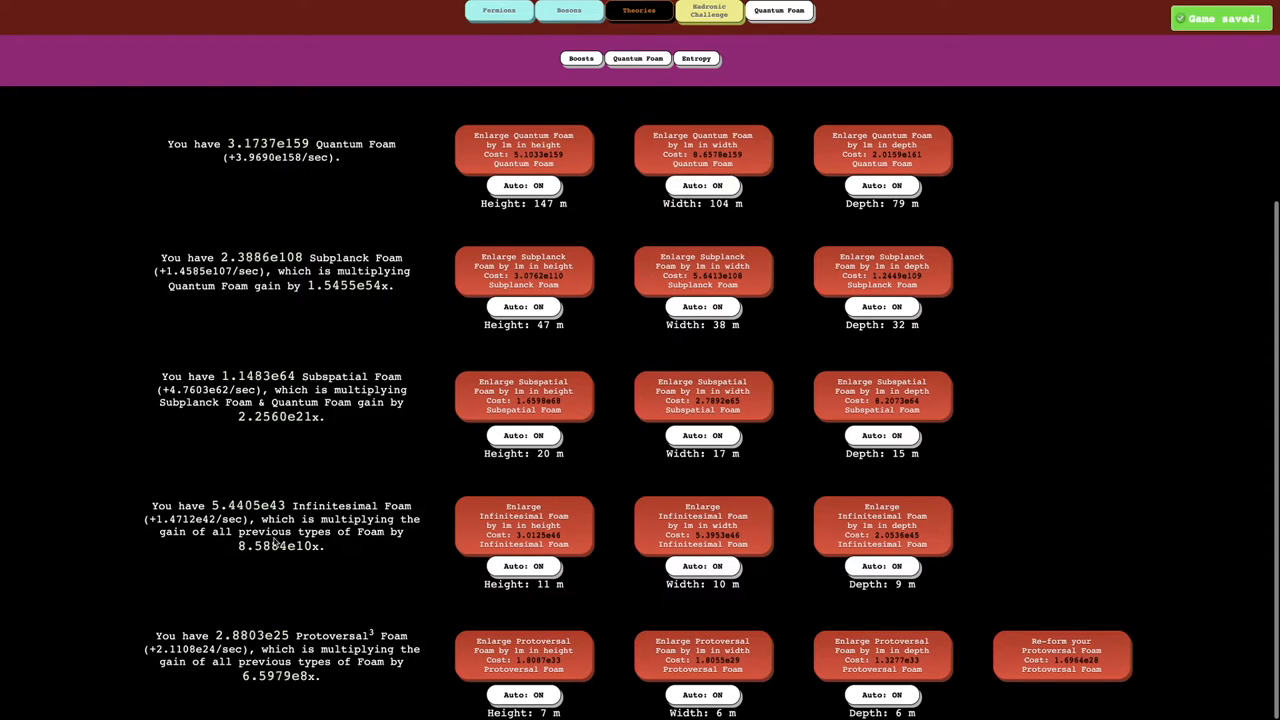
left_click(639, 10)
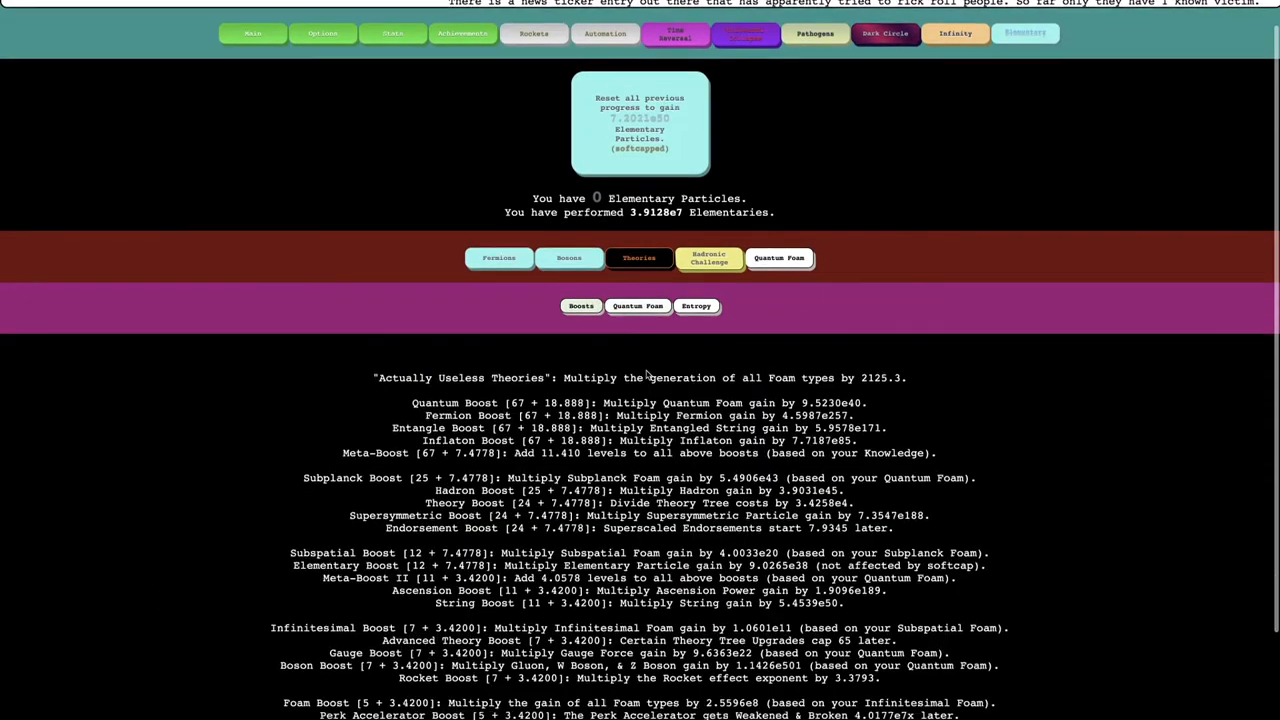
scroll("down", 3)
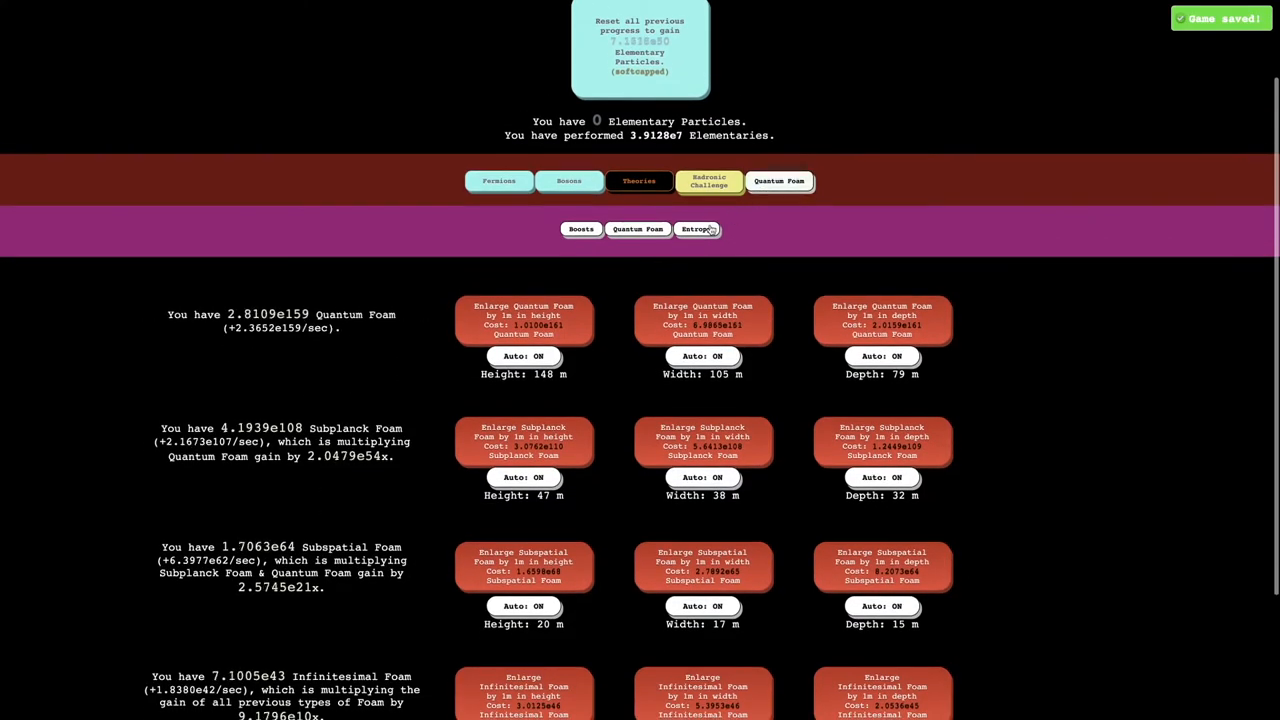
left_click(696, 229)
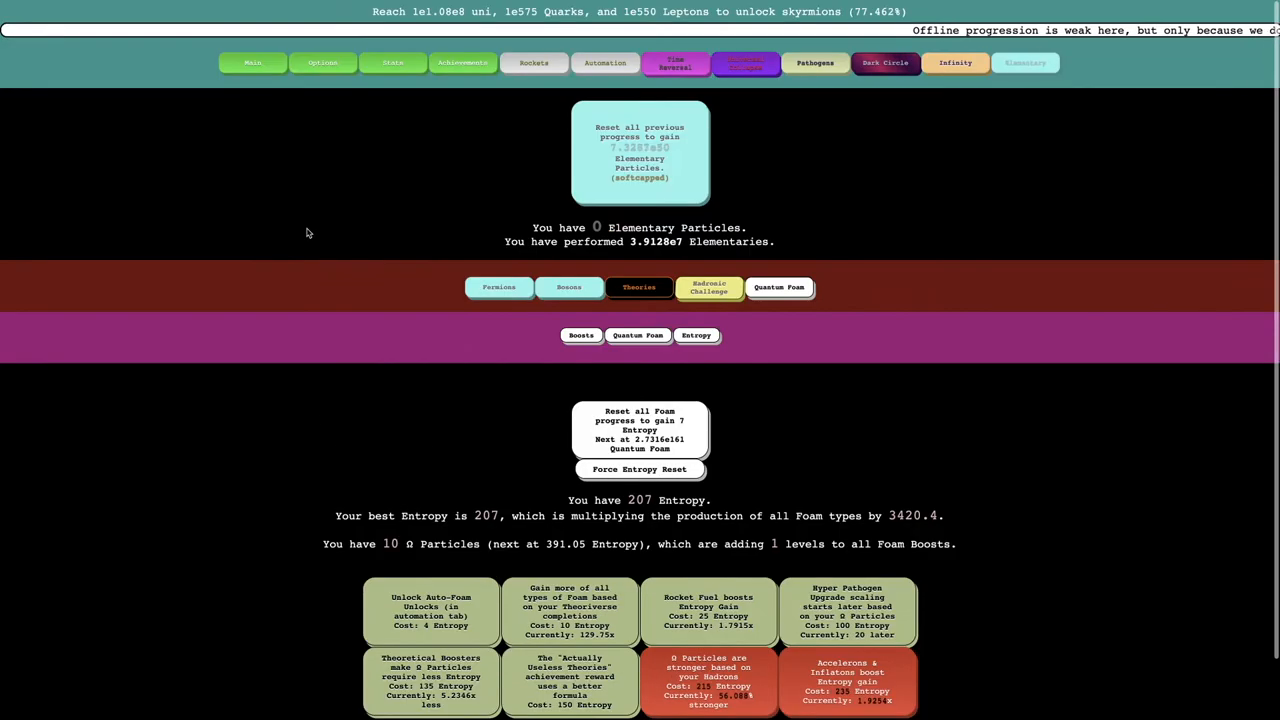
Step: Buy all affordable Rankbot upgrades in Automation and inspect Fuelbot's upgrades
left_click(322, 62)
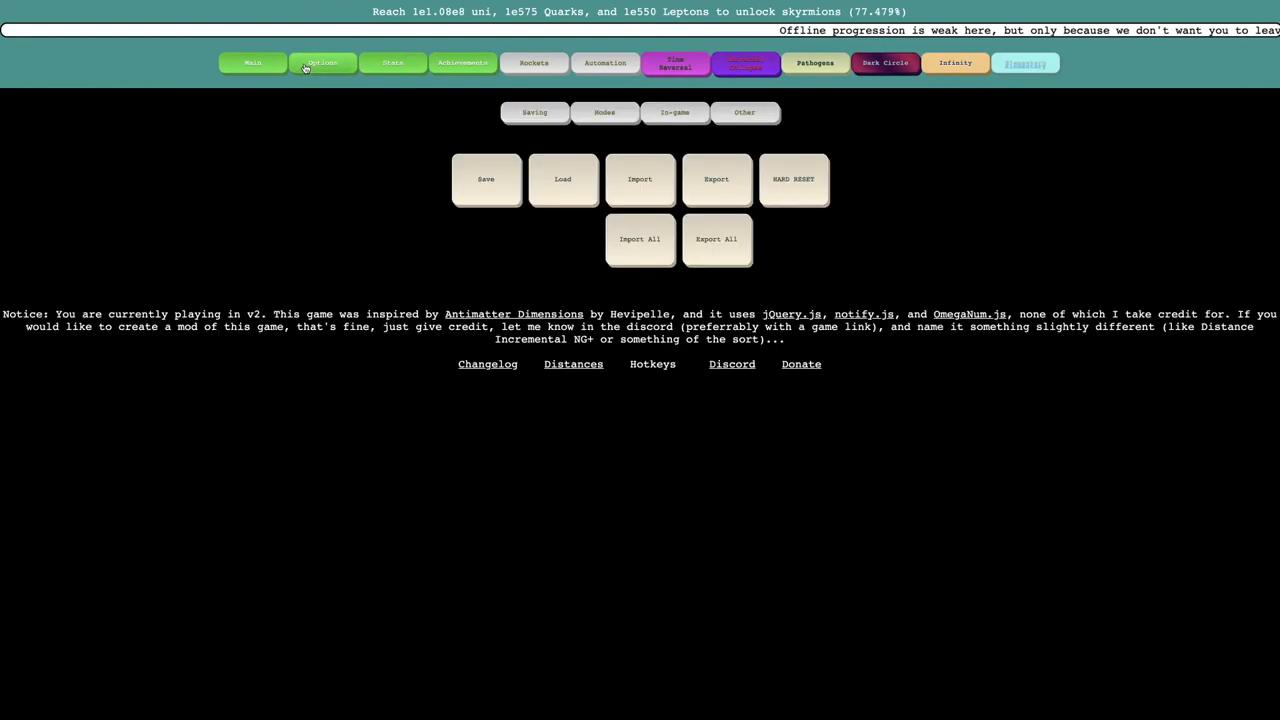
left_click(1024, 62)
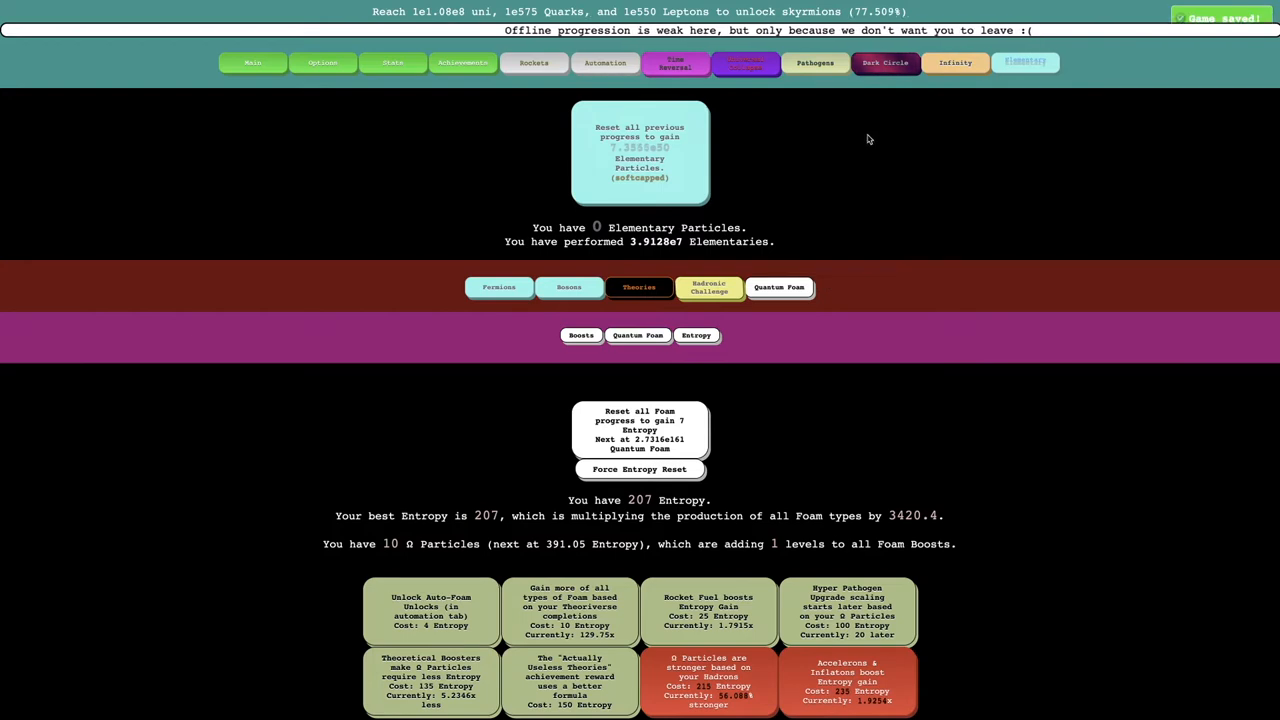
right_click(610, 70)
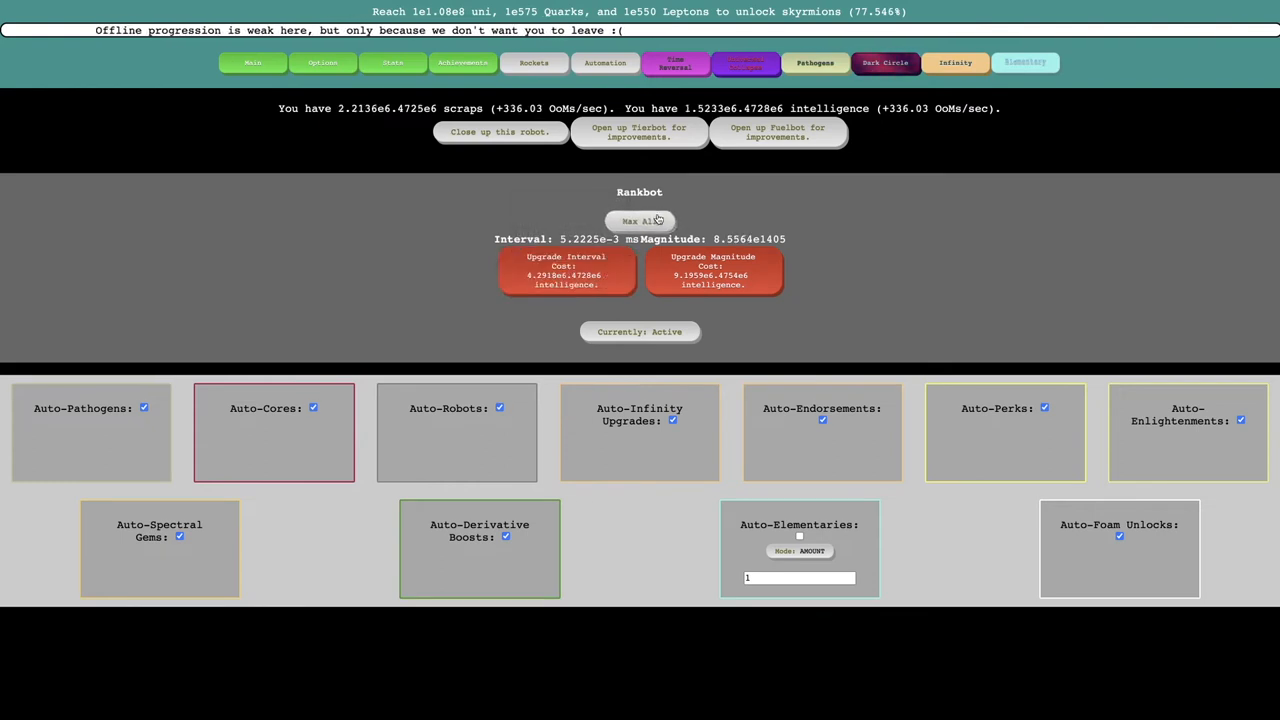
left_click(566, 270)
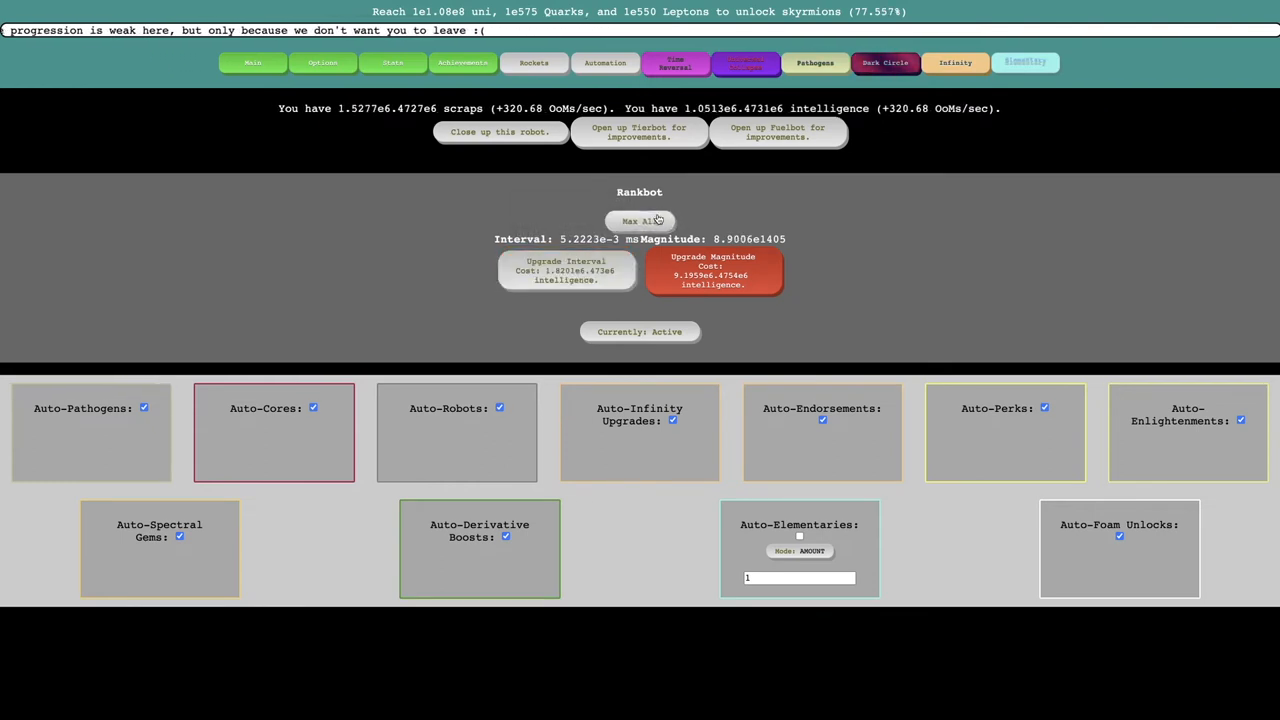
left_click(639, 131)
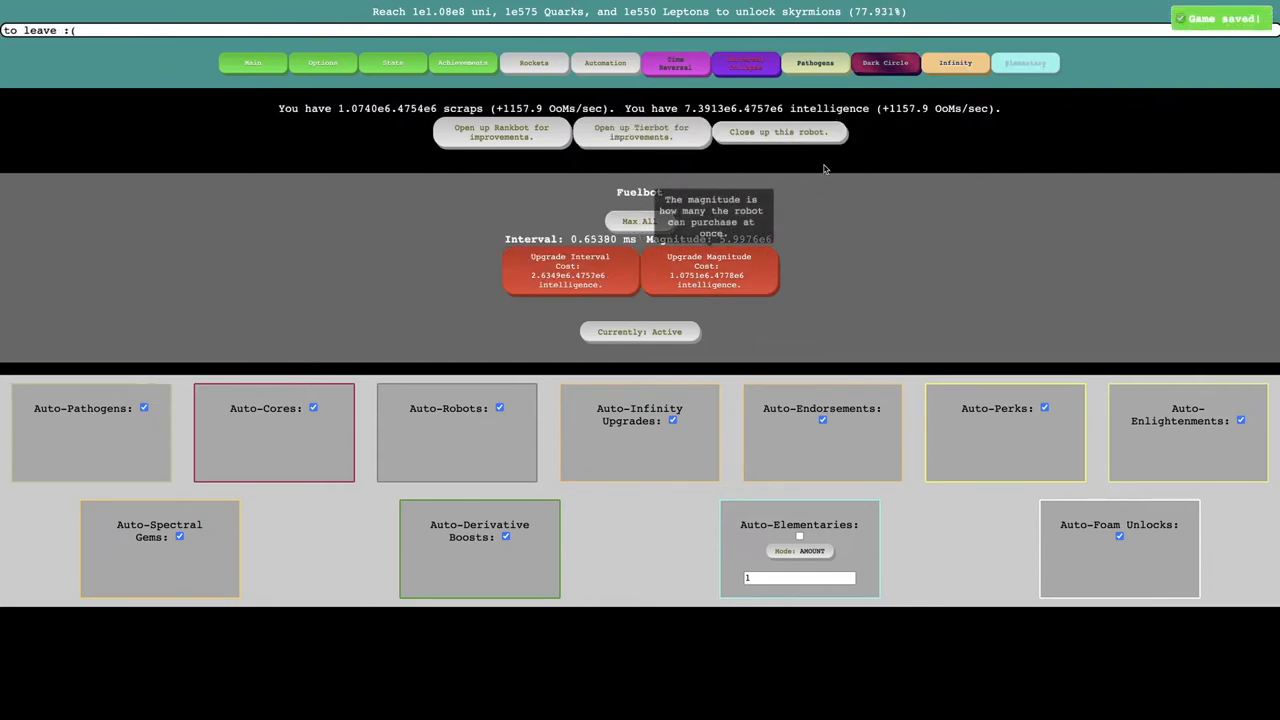
left_click(1025, 62)
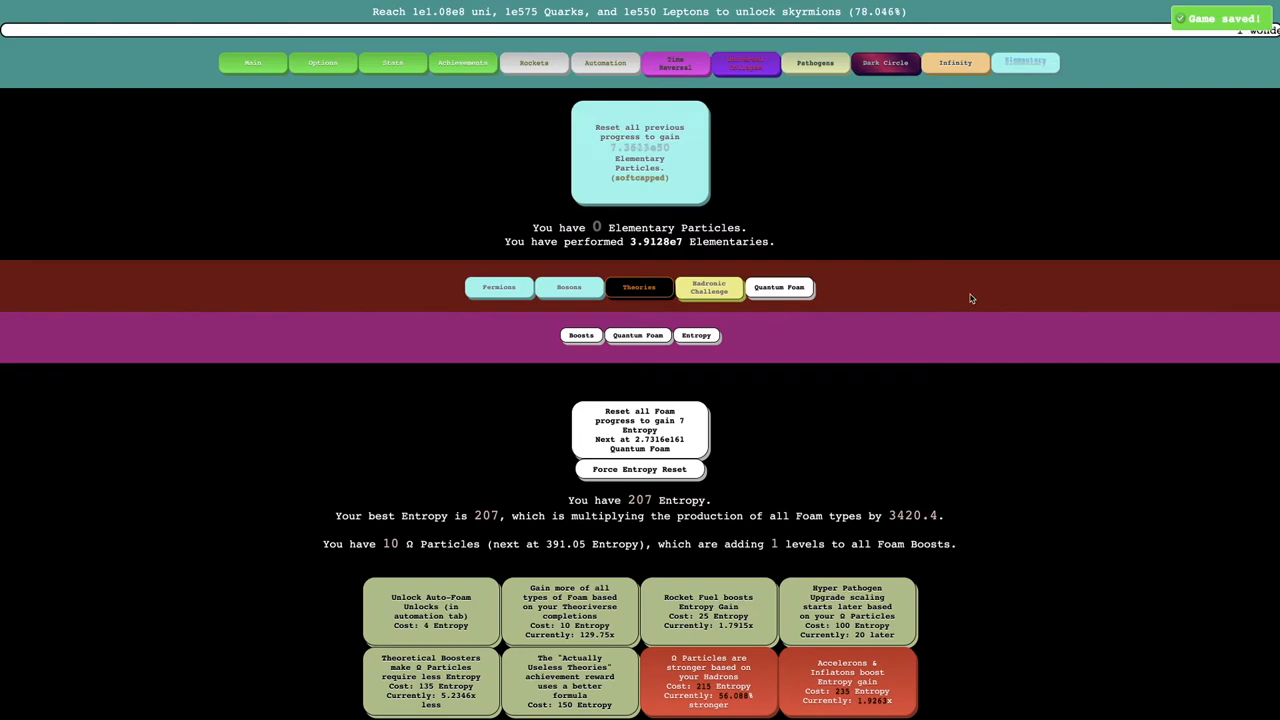
Step: Check the Quantum Foam amounts and export the save data from Options
left_click(637, 335)
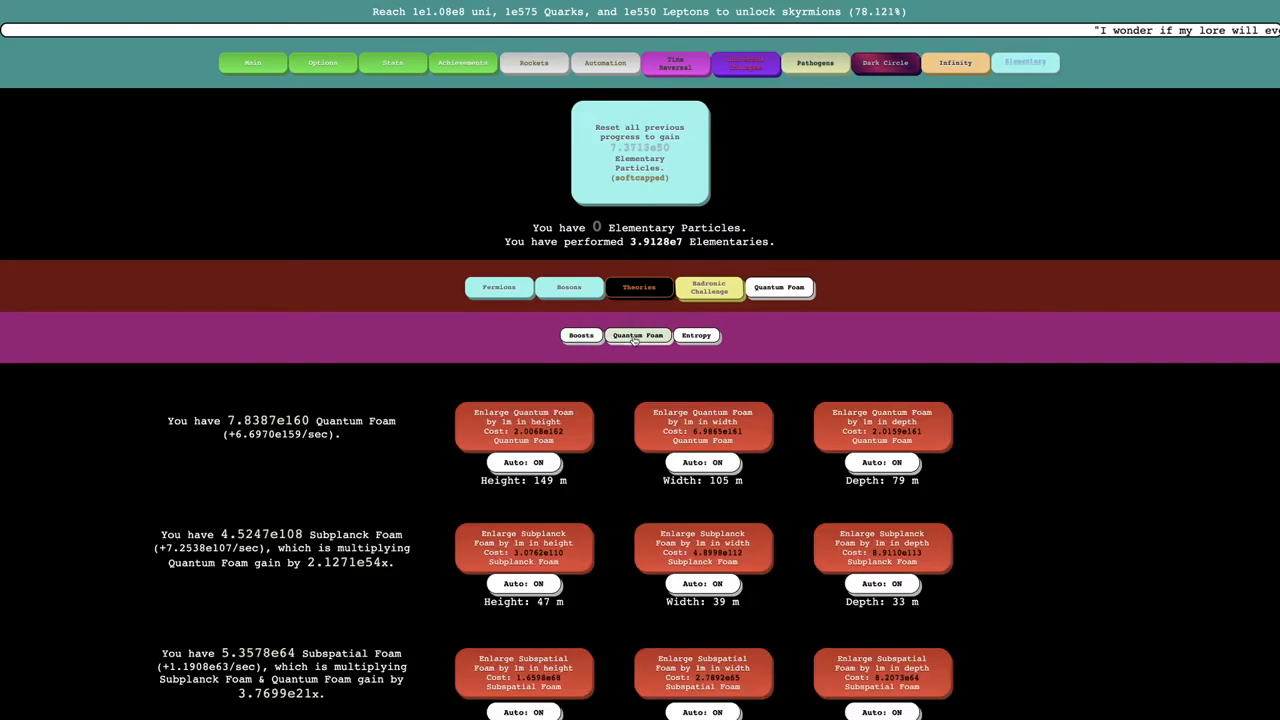
left_click(696, 335)
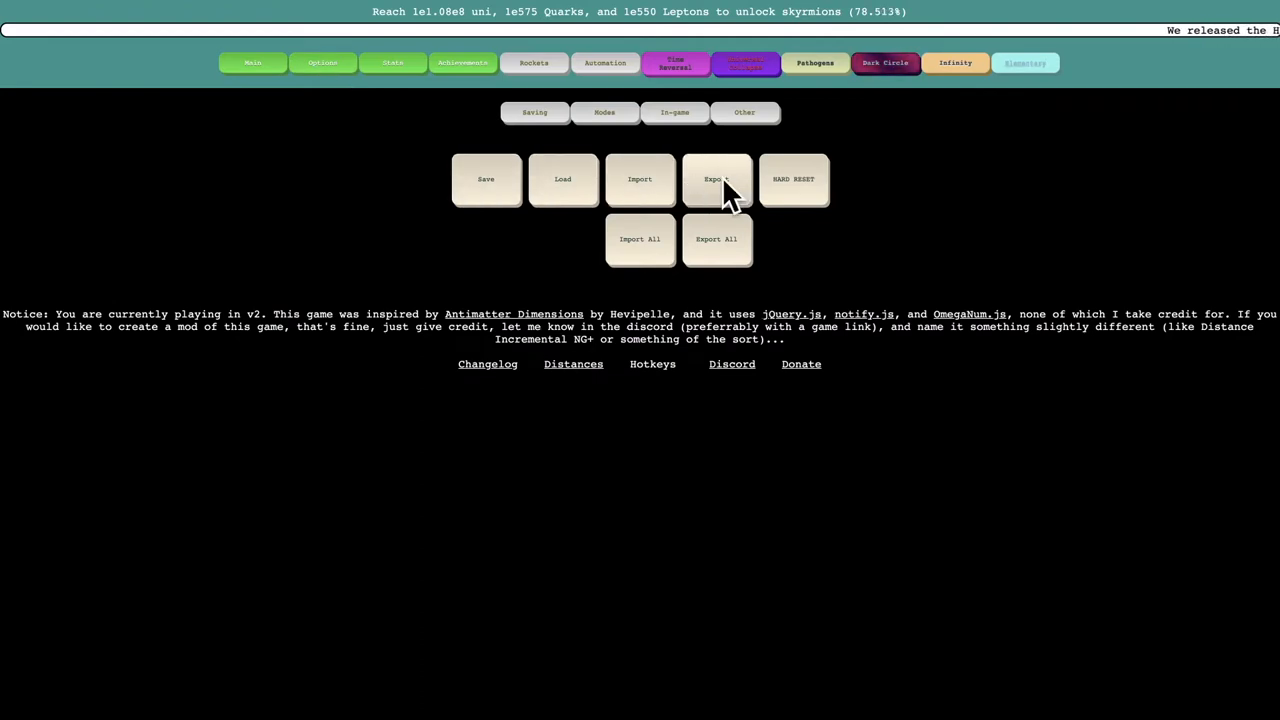
left_click(716, 180)
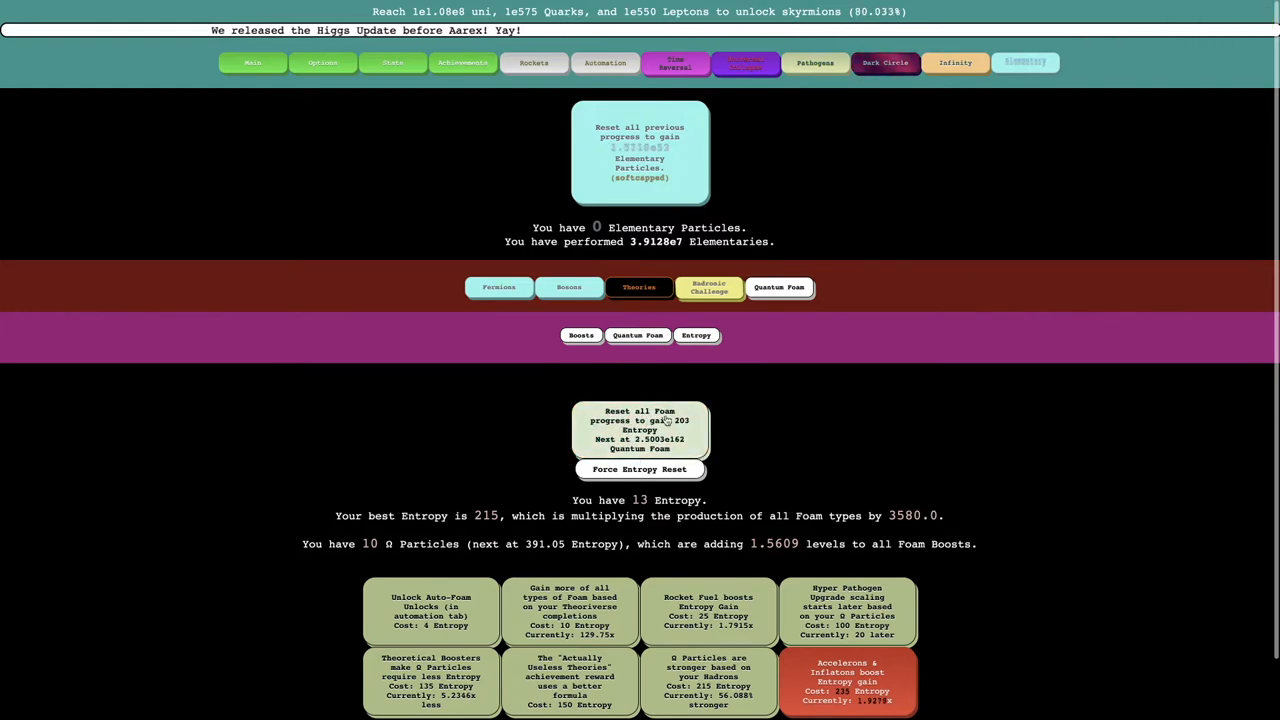
Step: Reset Foam progress for 203 Entropy, climbing back to a best of 216
left_click(639, 469)
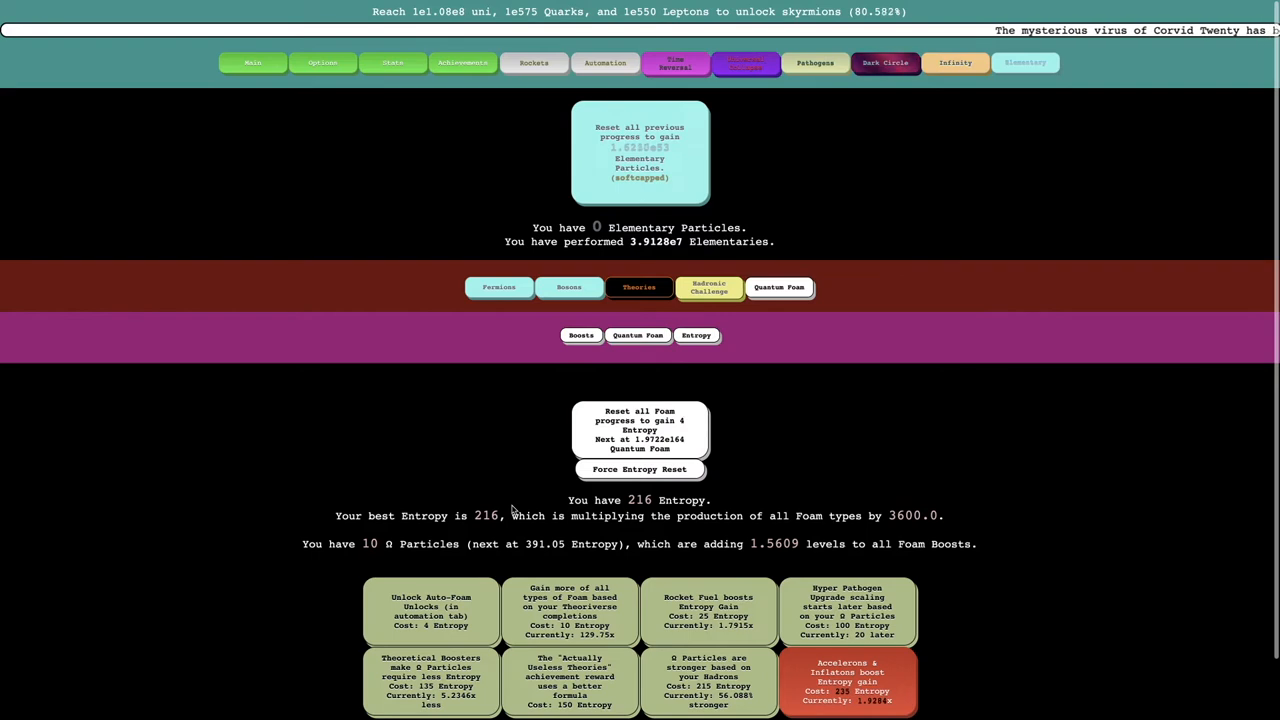
mouse_move(947, 535)
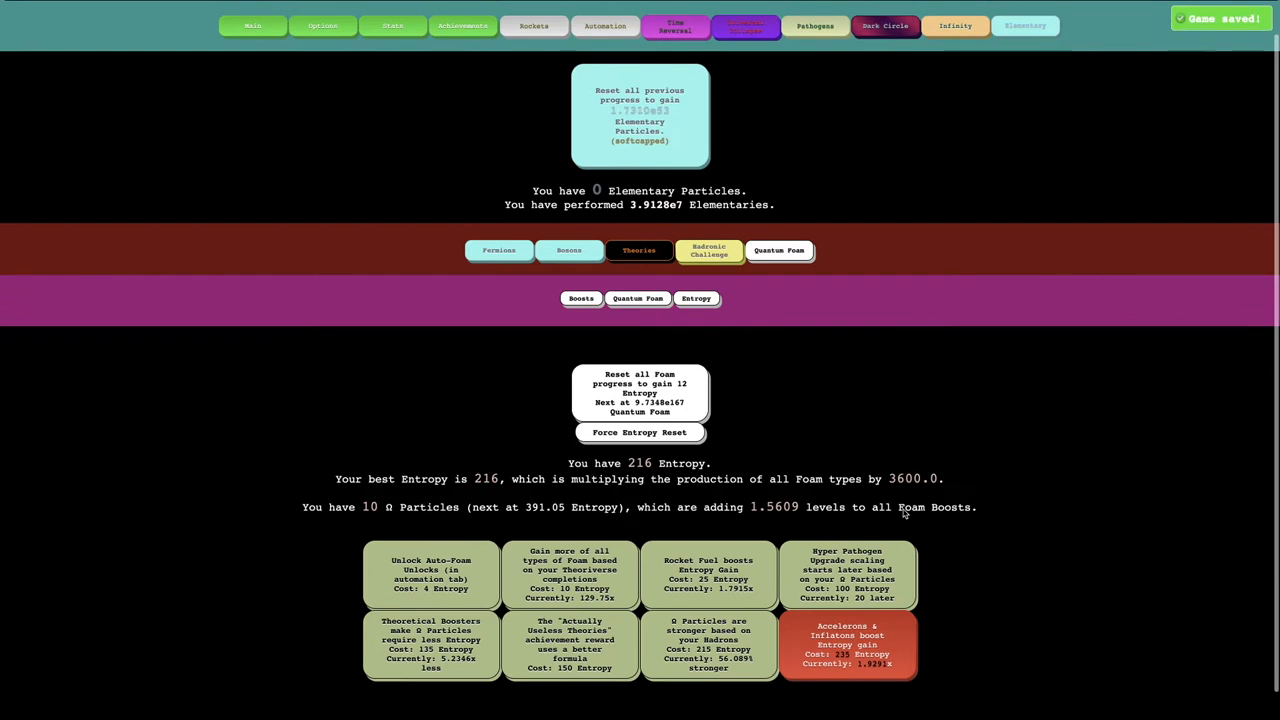
mouse_move(910, 635)
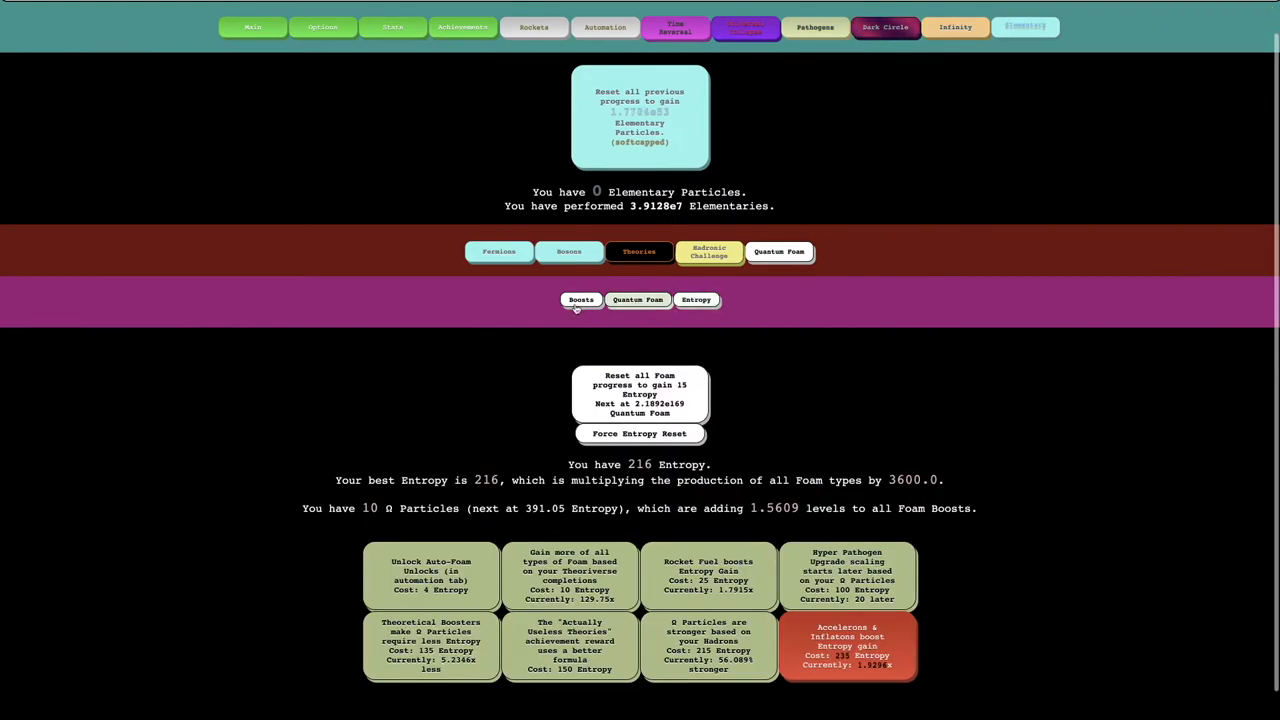
Step: Do a Foam reset for best Entropy 235 and buy the Accelerons & Inflatons upgrade
left_click(637, 299)
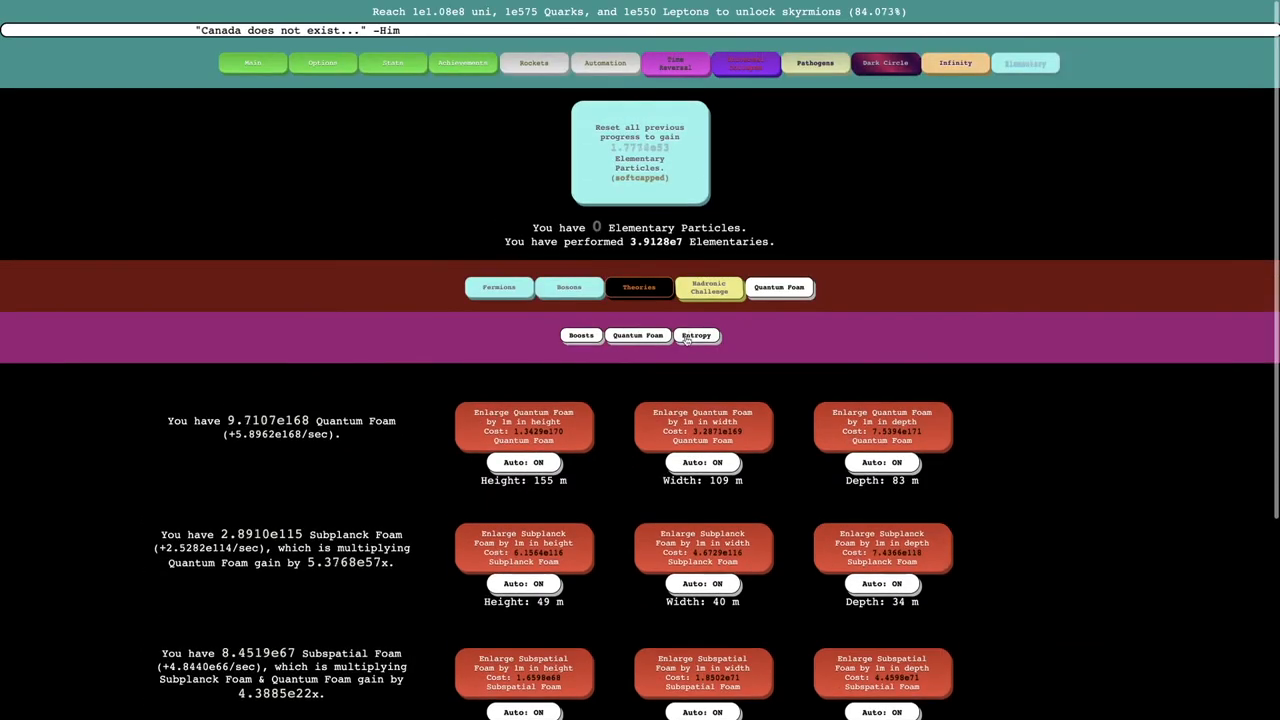
left_click(696, 335)
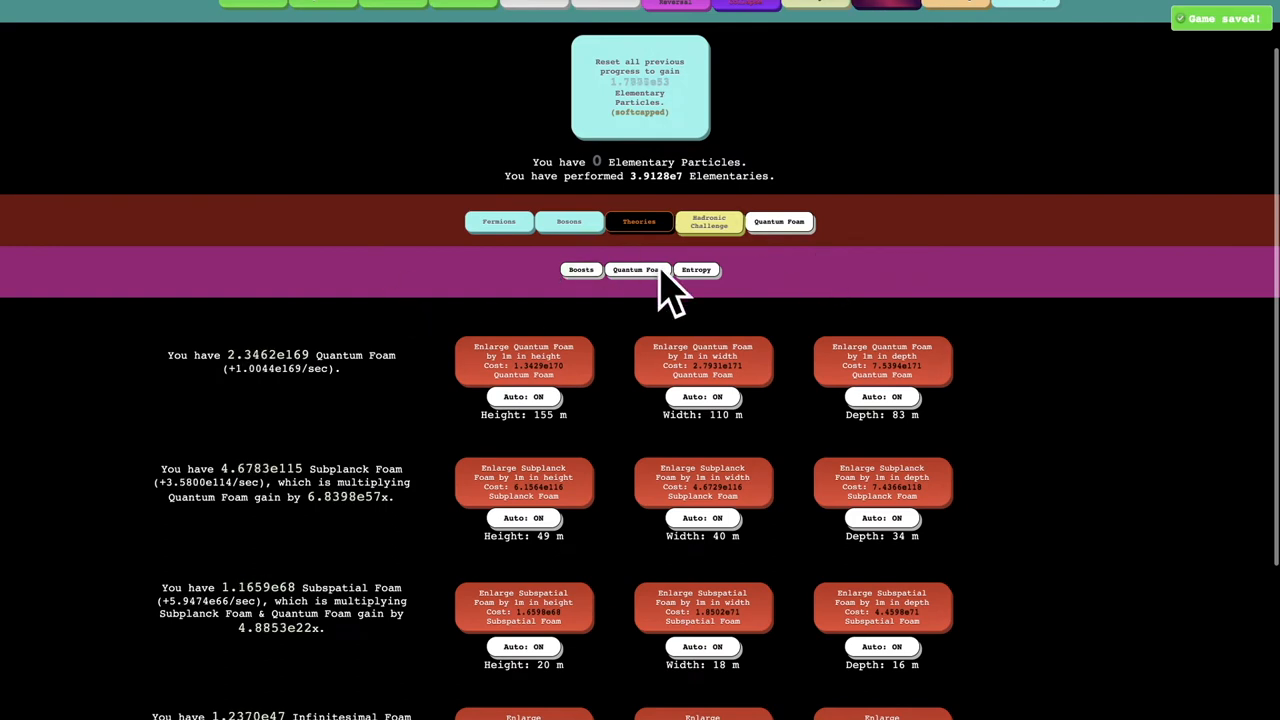
left_click(696, 269)
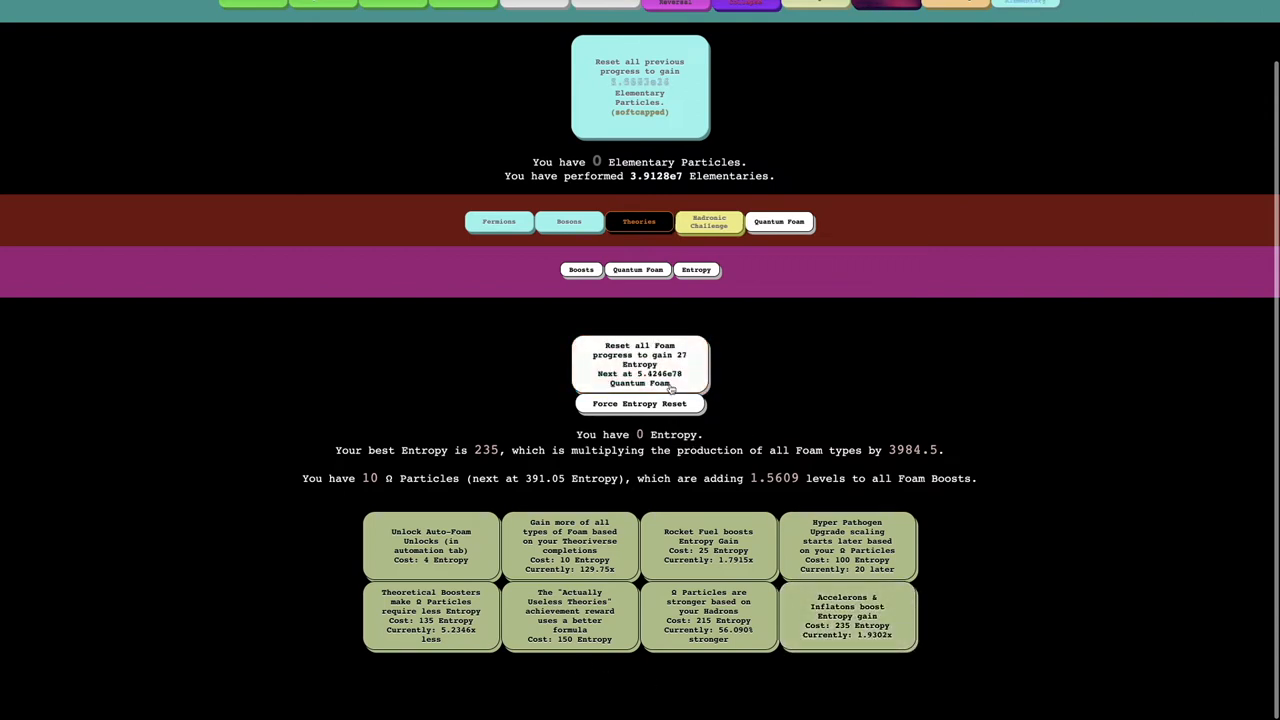
Step: Reset Foam progress for Entropy 408 with 11 Ω Particles and view Foam boosts
left_click(639, 363)
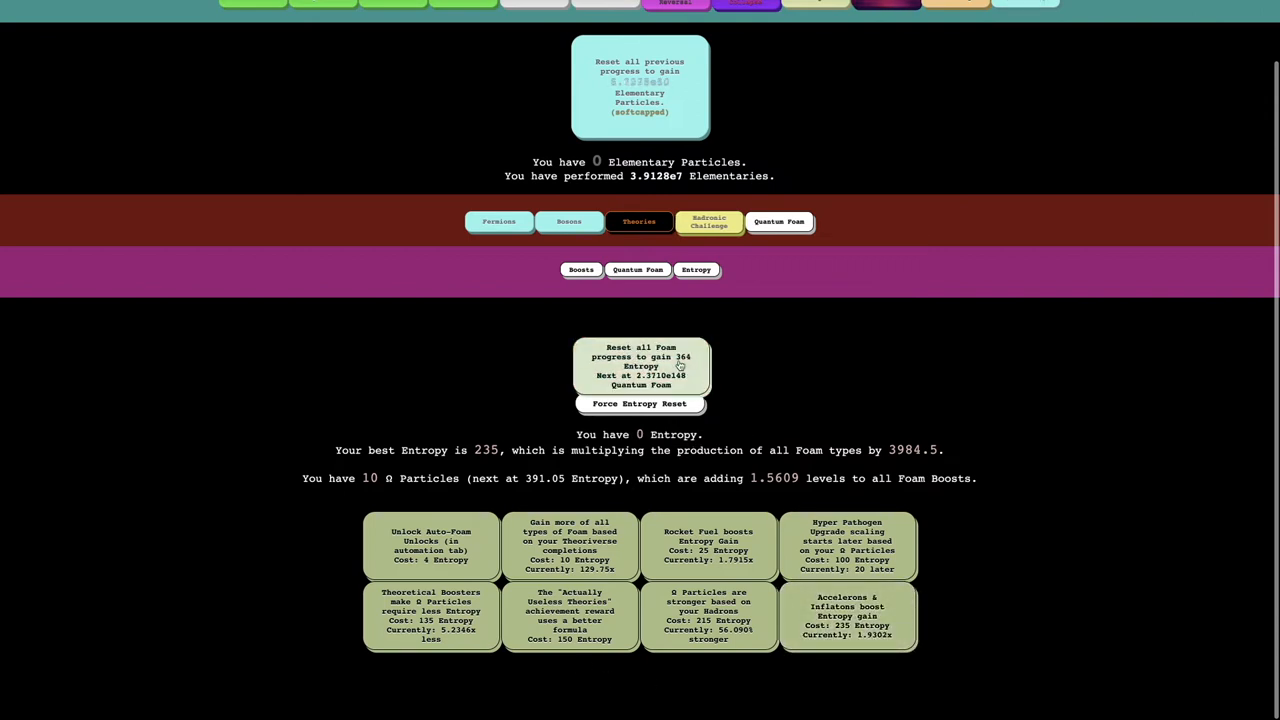
left_click(639, 365)
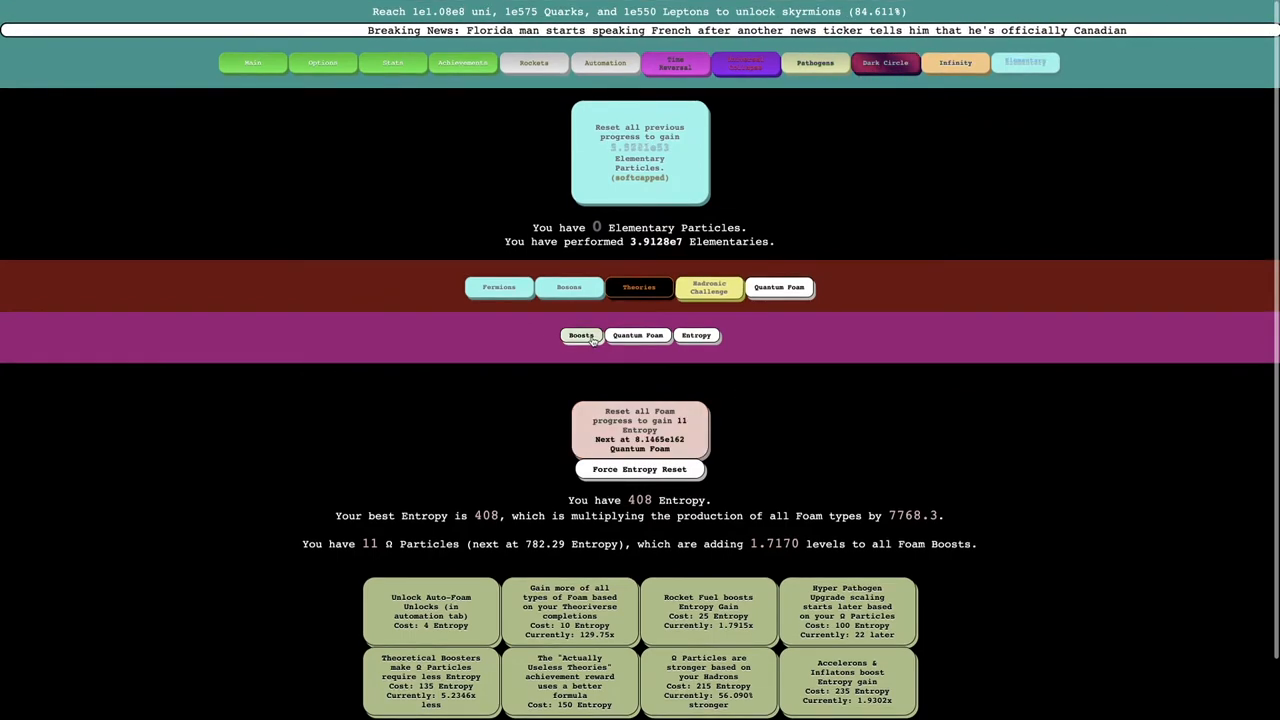
left_click(638, 335)
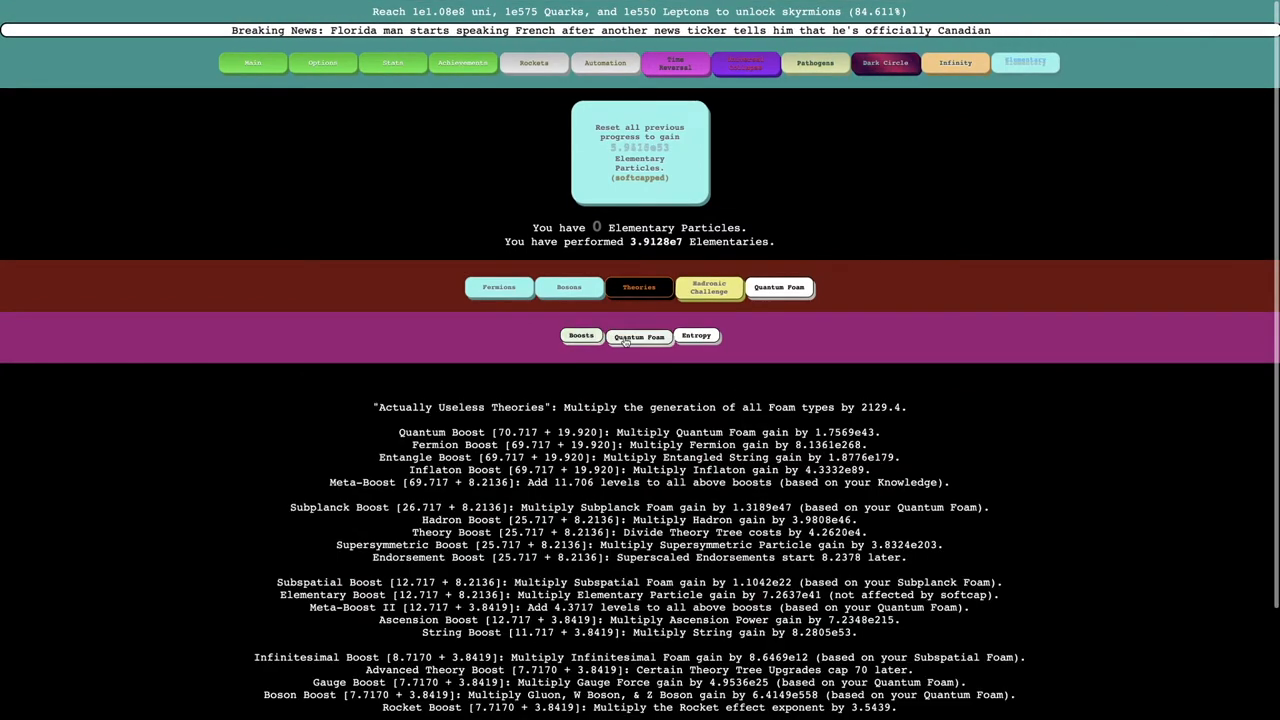
Step: Review the Down Quarks and Vibrino Leptons totals, then start an Elementary reset
left_click(638, 335)
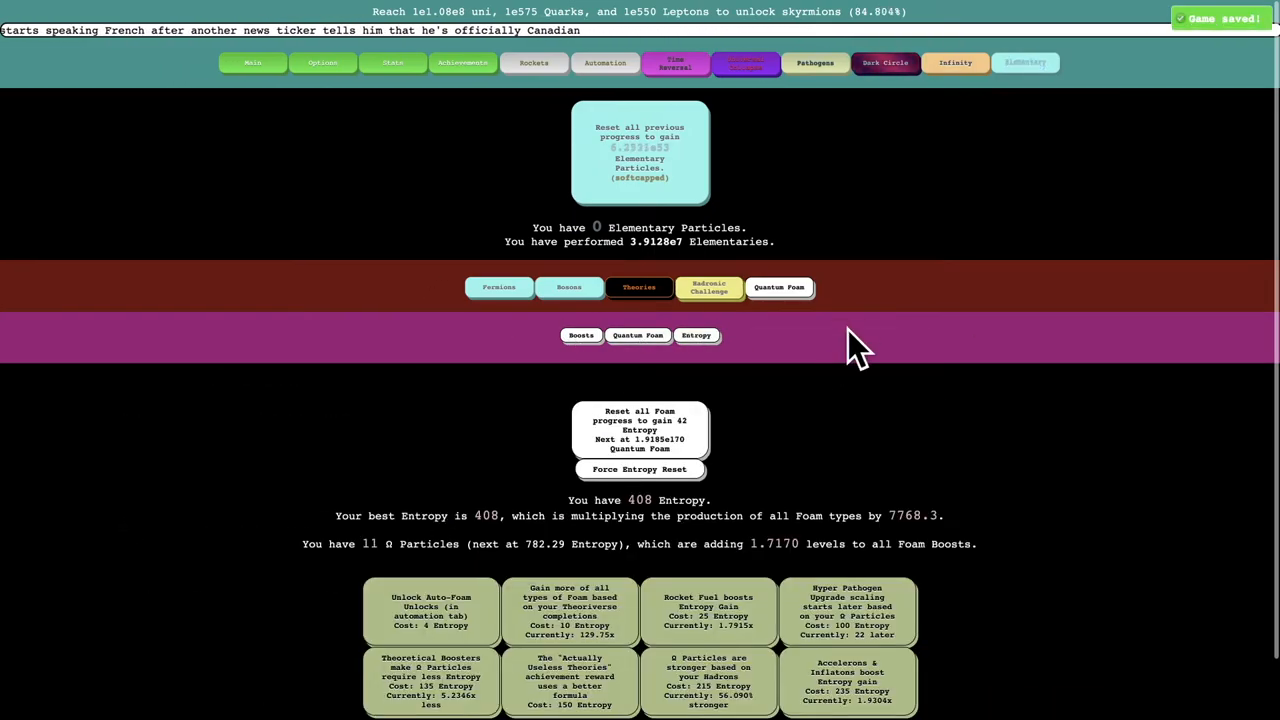
left_click(581, 335)
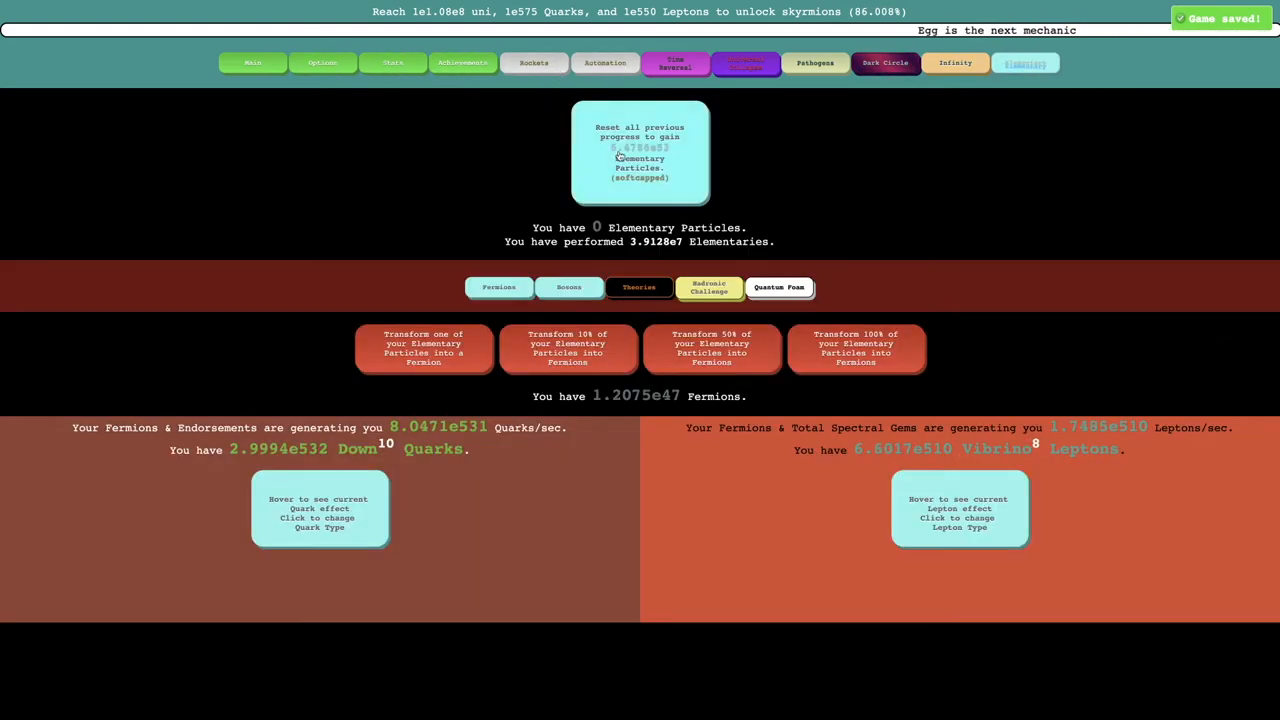
left_click(640, 153)
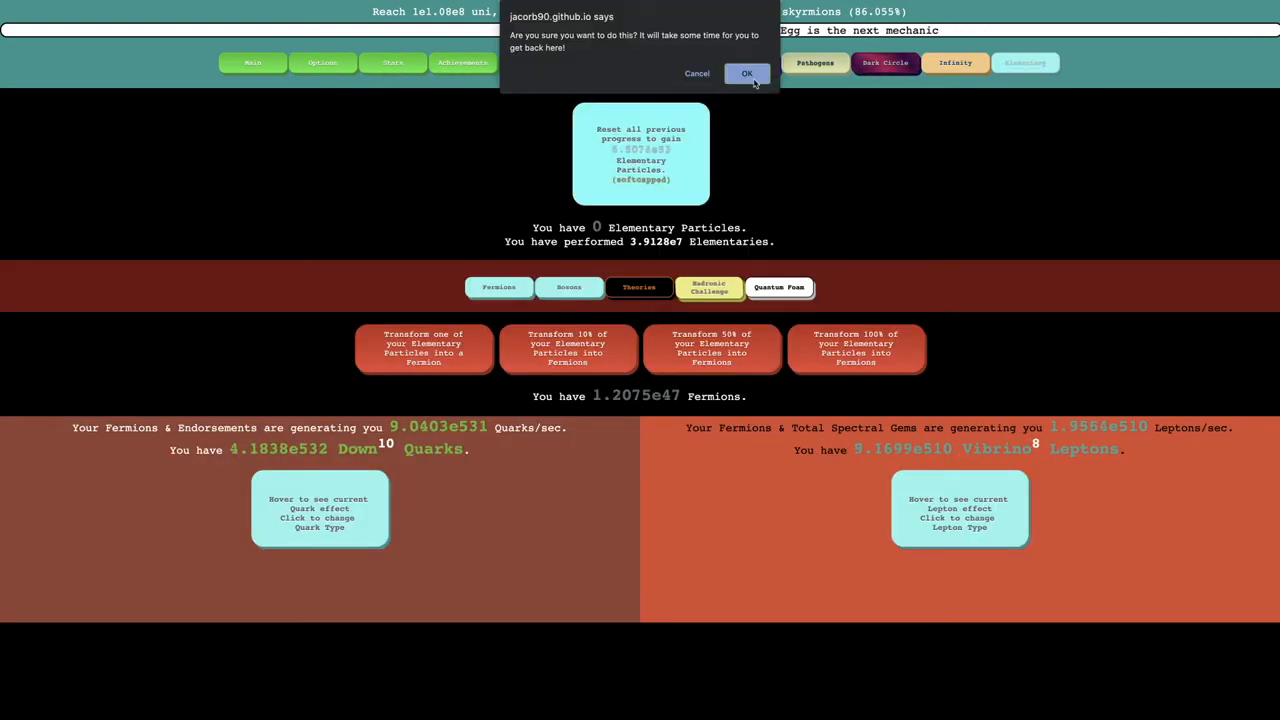
Step: Confirm the Elementary reset and buy the Photon upgrades under Bosons
left_click(747, 73)
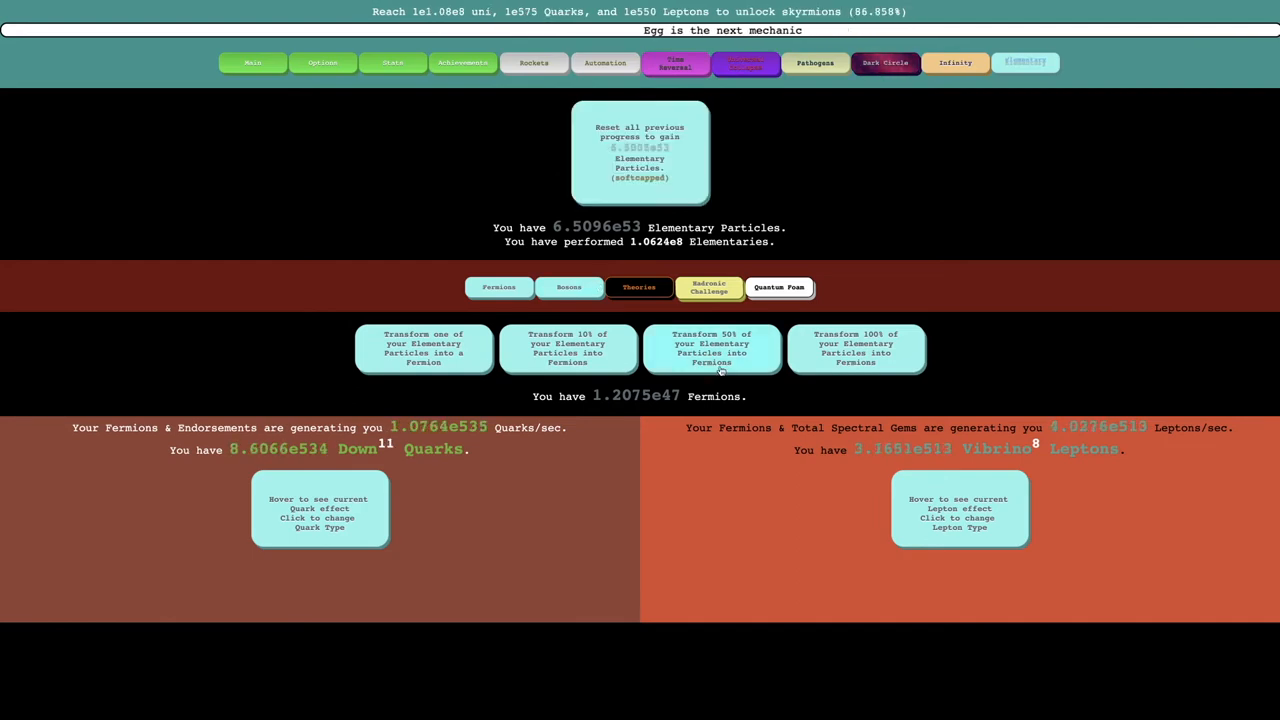
left_click(569, 287)
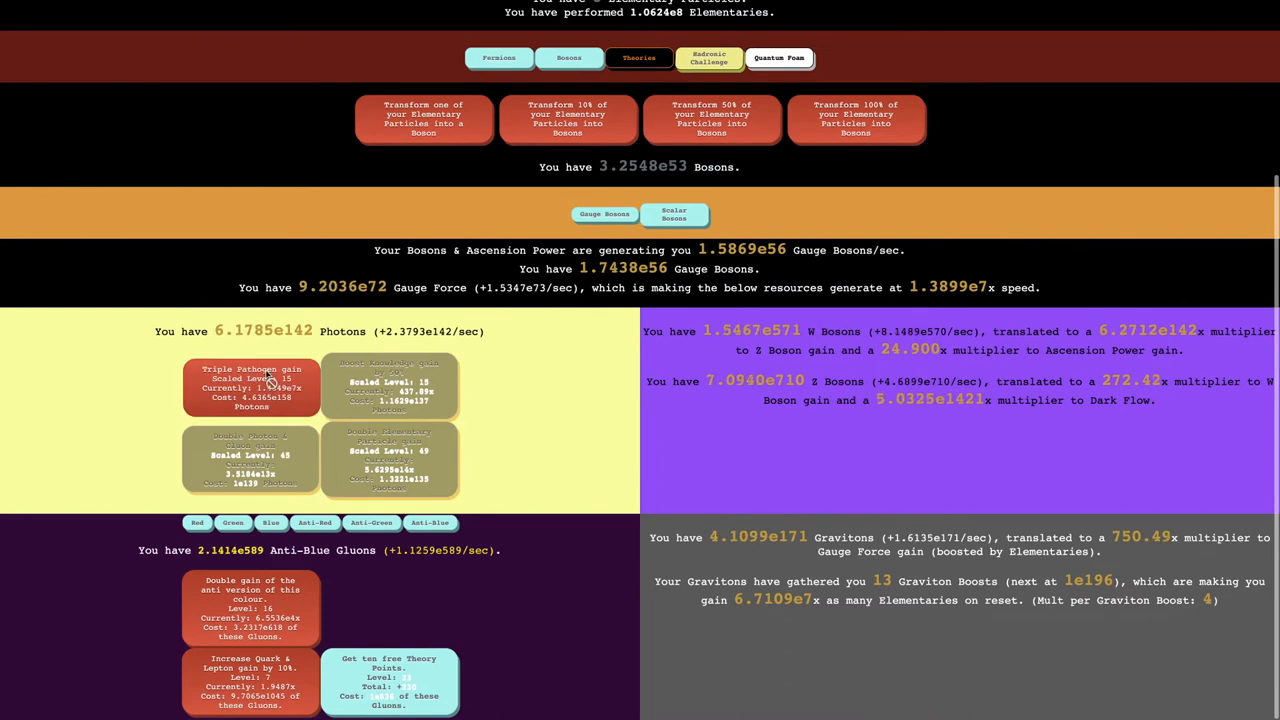
left_click(250, 460)
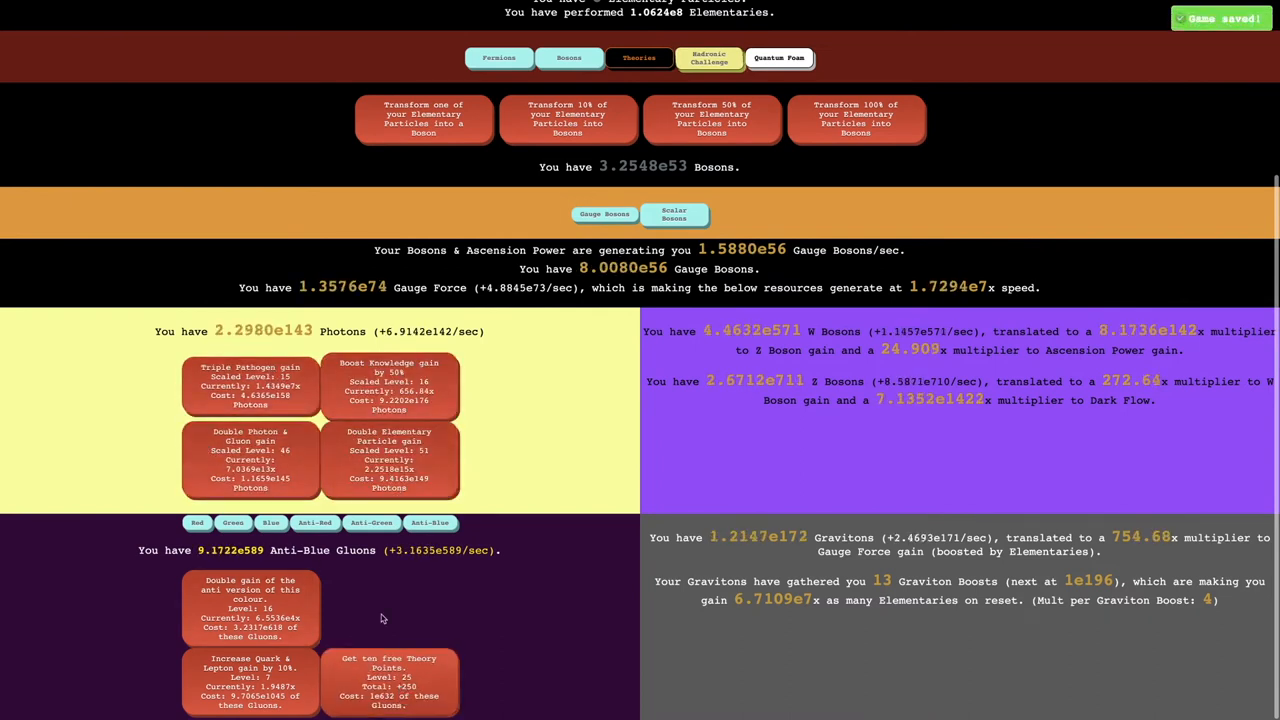
Step: Browse the Anti-Green and Anti-Red gluon colour tabs
left_click(430, 522)
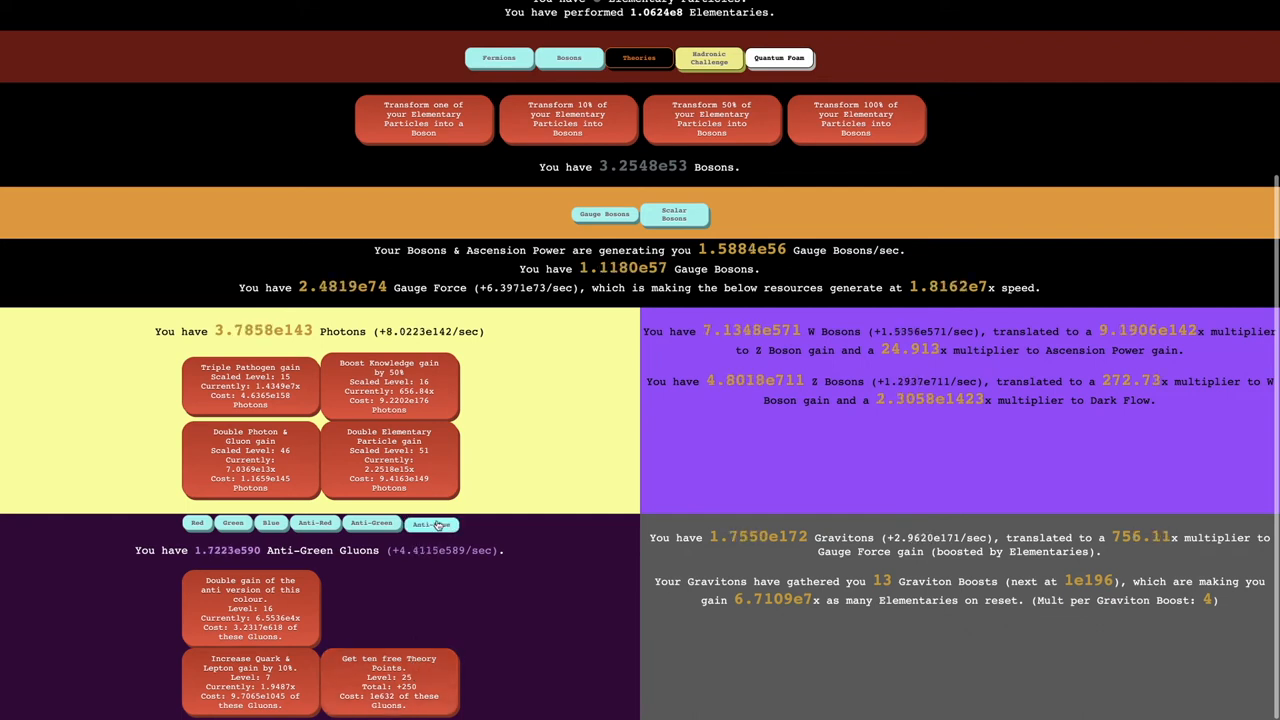
left_click(430, 522)
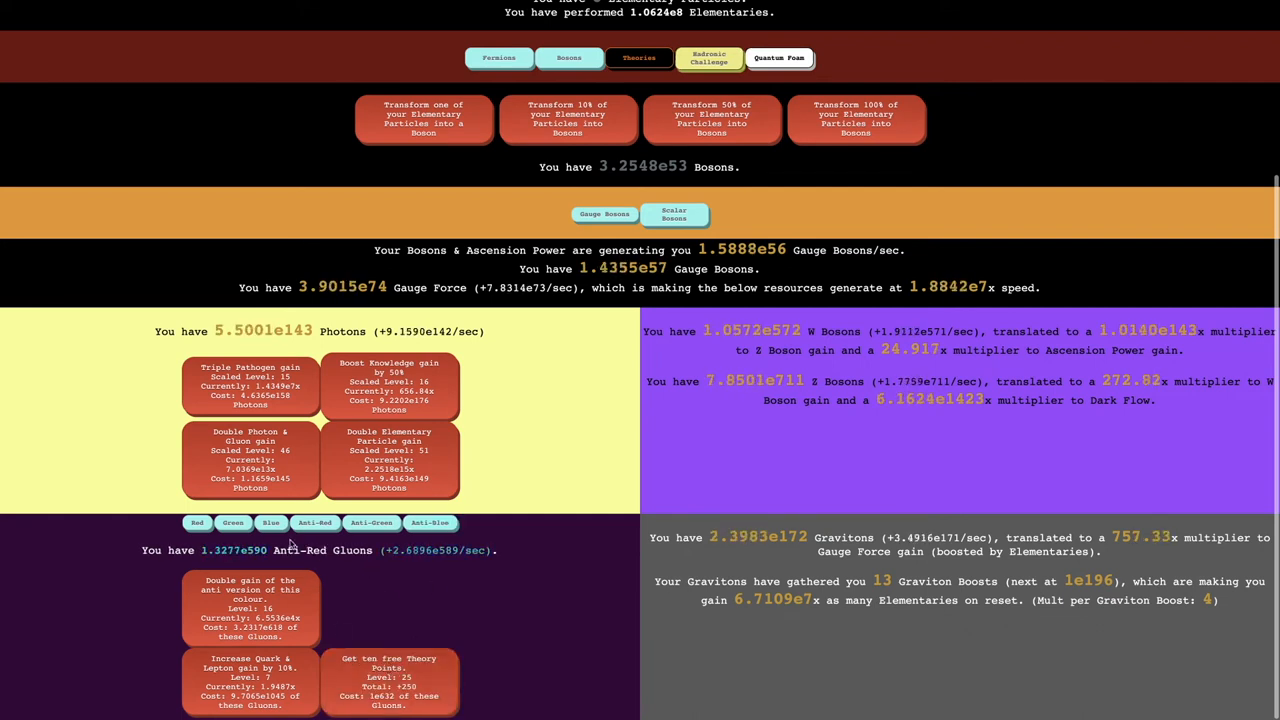
left_click(271, 522)
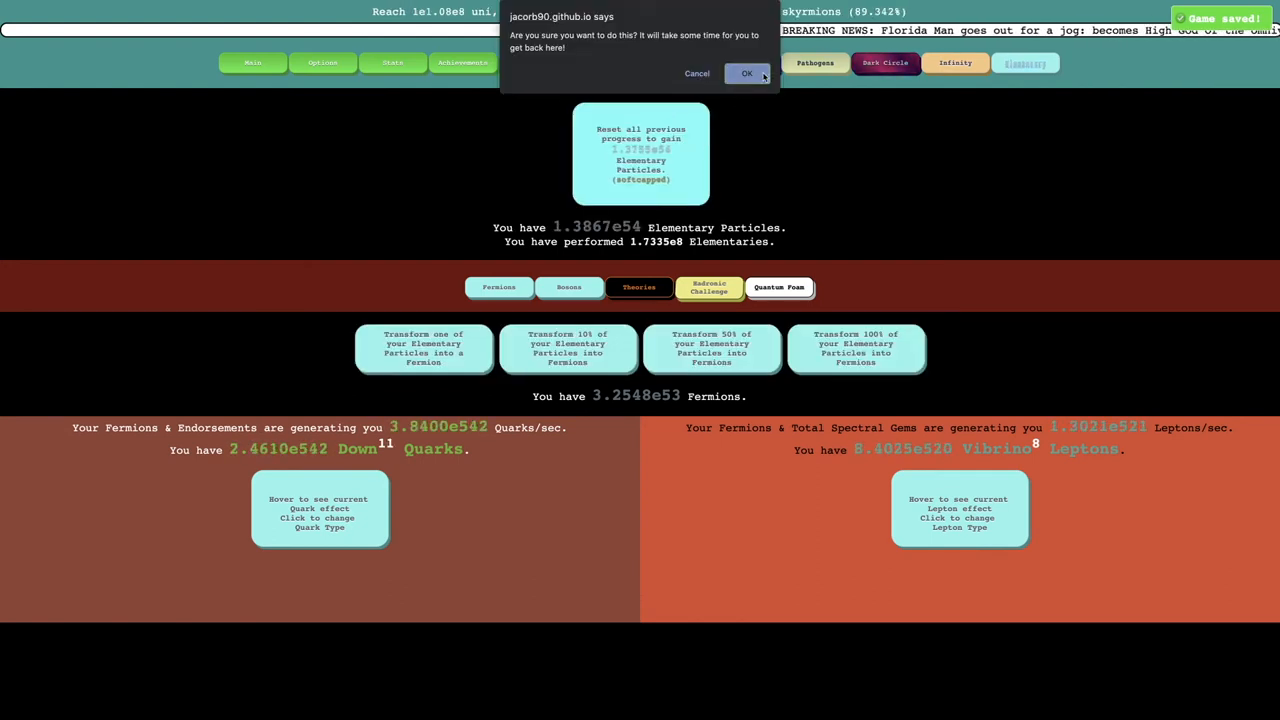
Step: Confirm the Elementary reset, reaching 7.7733e8 Elementaries, and view 501 Entropy
left_click(746, 73)
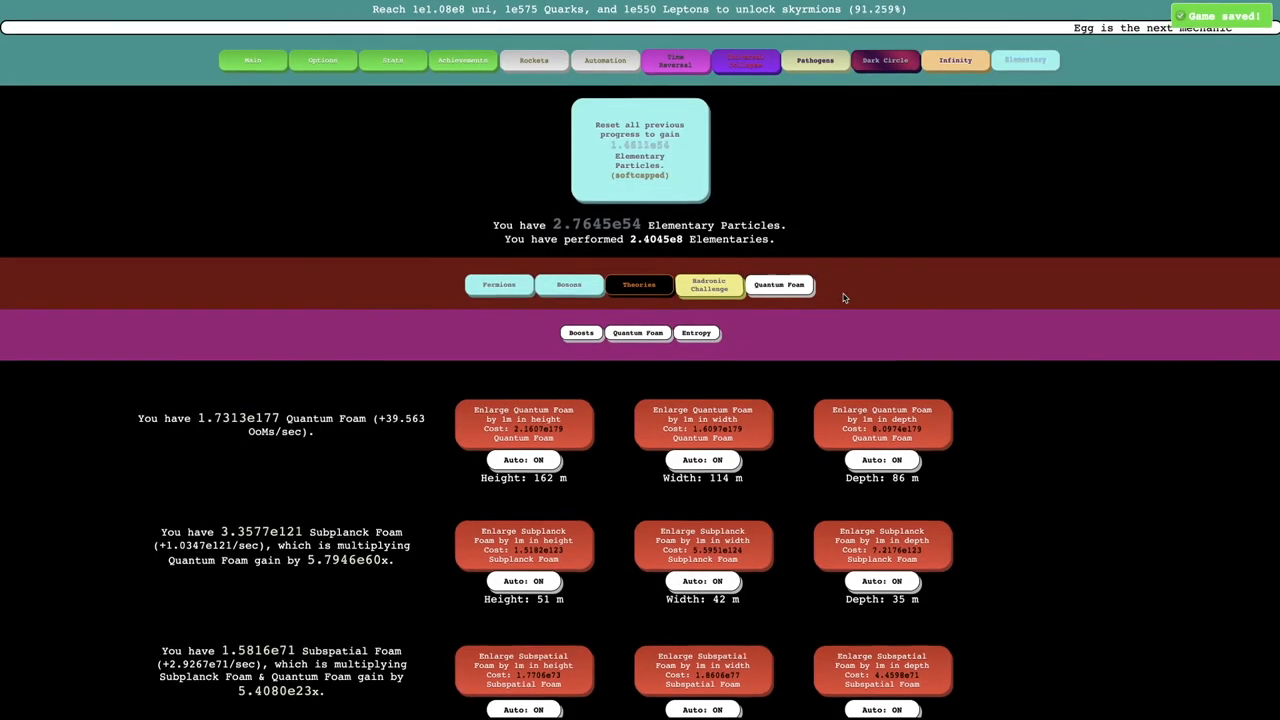
scroll("down", 3)
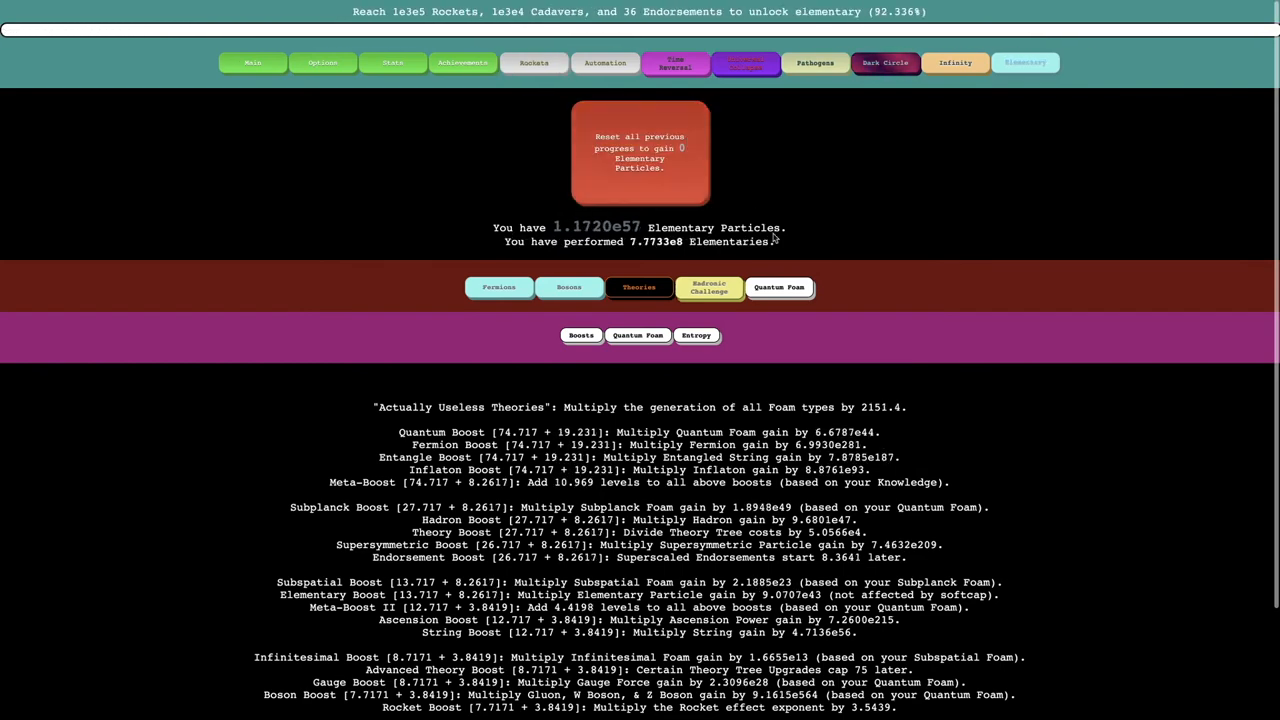
left_click(695, 318)
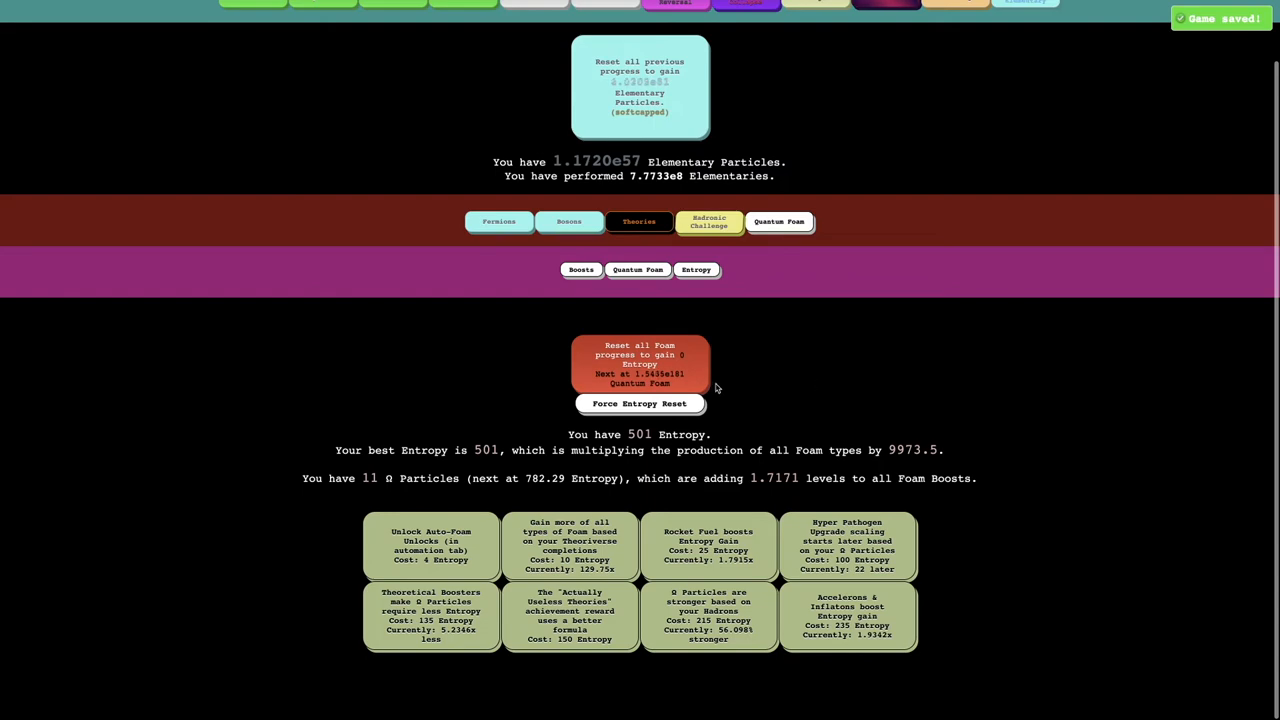
Step: Browse Foam Boosts, Fermions and Bosons, reaching the Hadronic Challenge with best score 2.9274
left_click(581, 270)
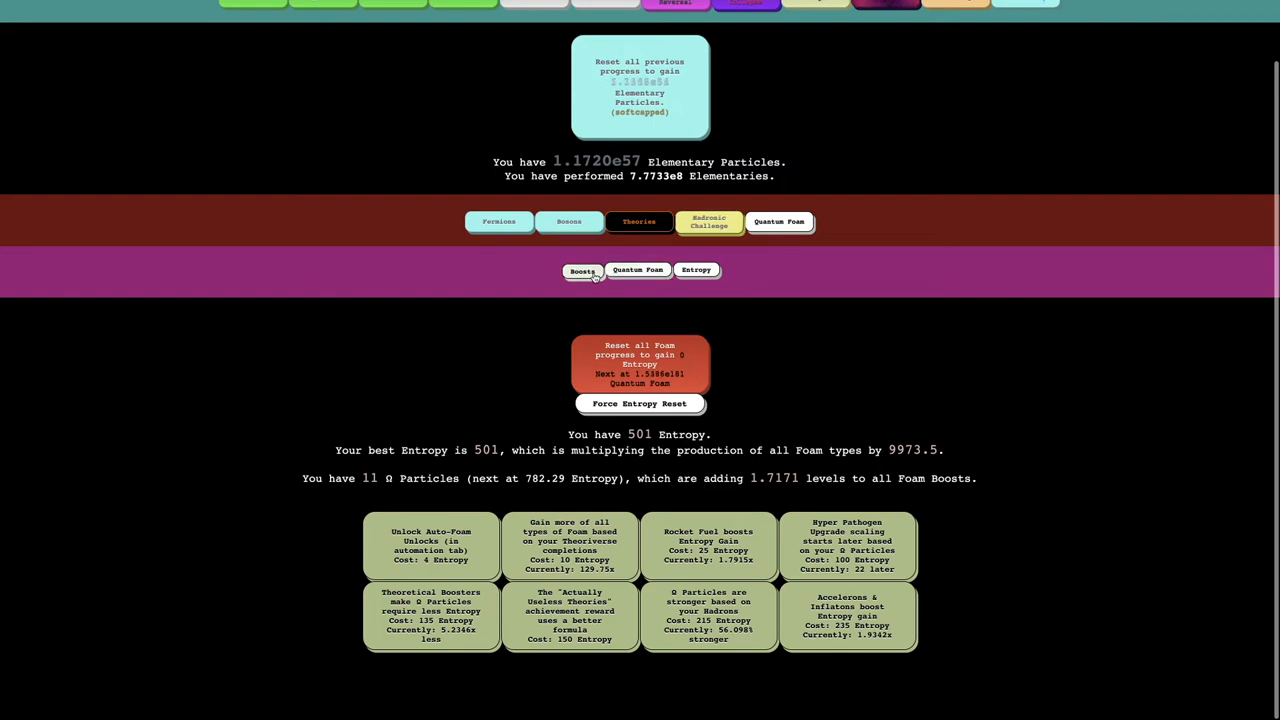
left_click(499, 287)
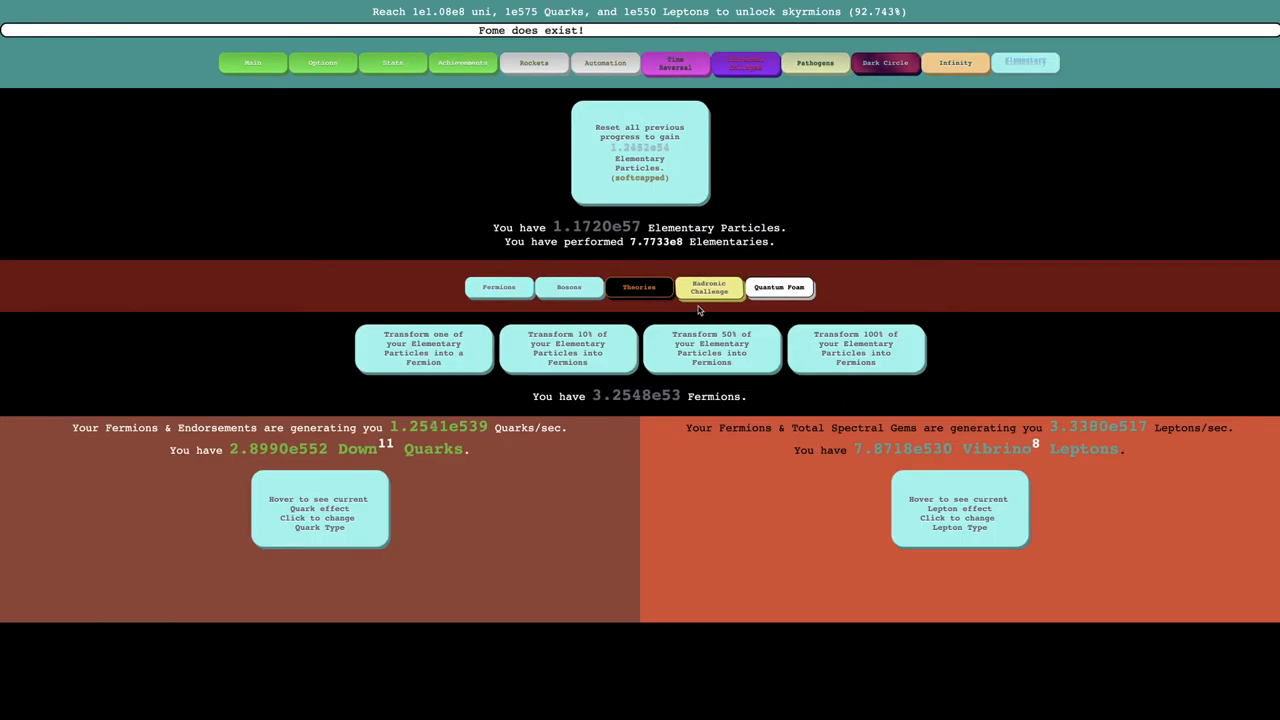
left_click(568, 287)
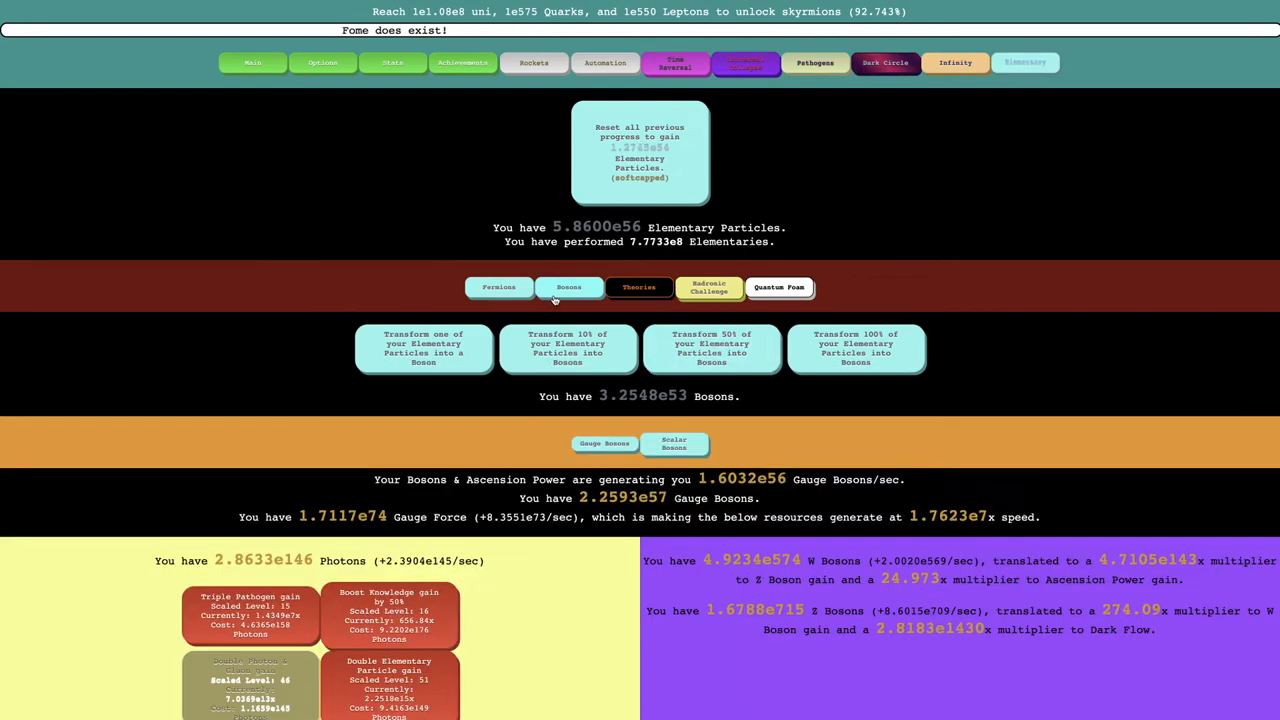
scroll("down", 3)
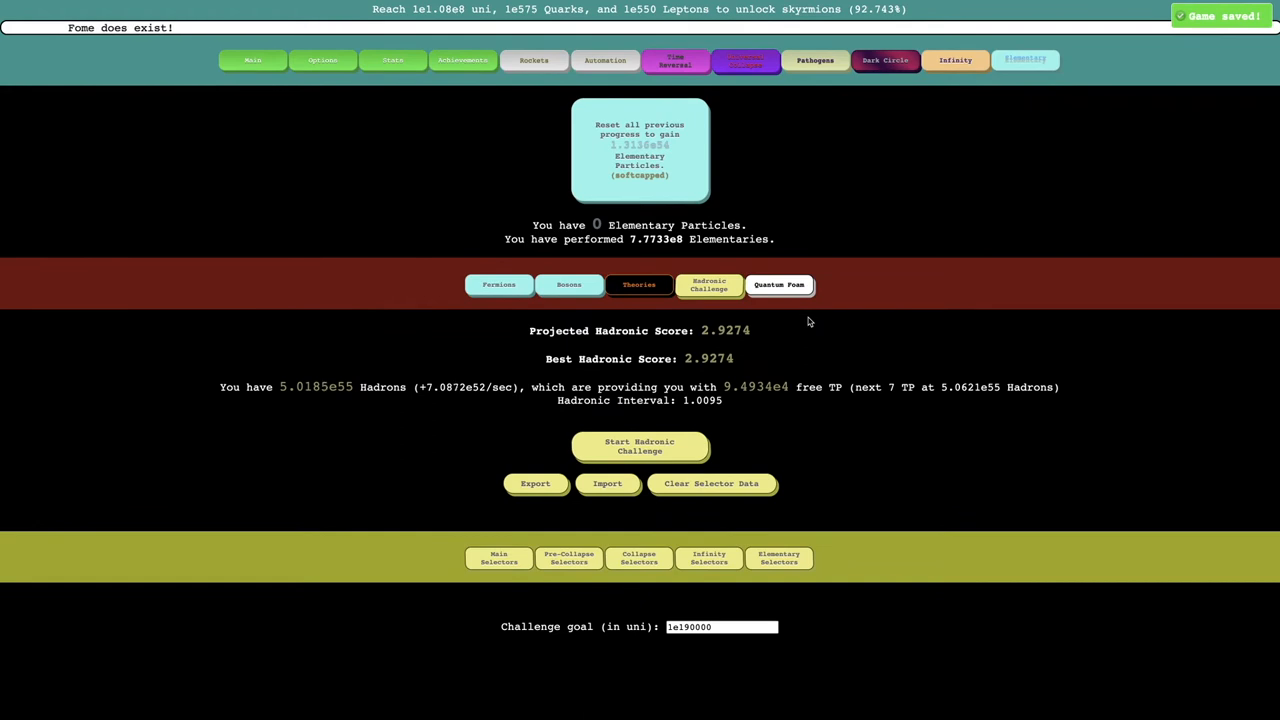
Step: Start and exit the Hadronic Challenge twice, then run it with a 1e269000 goal
left_click(639, 446)
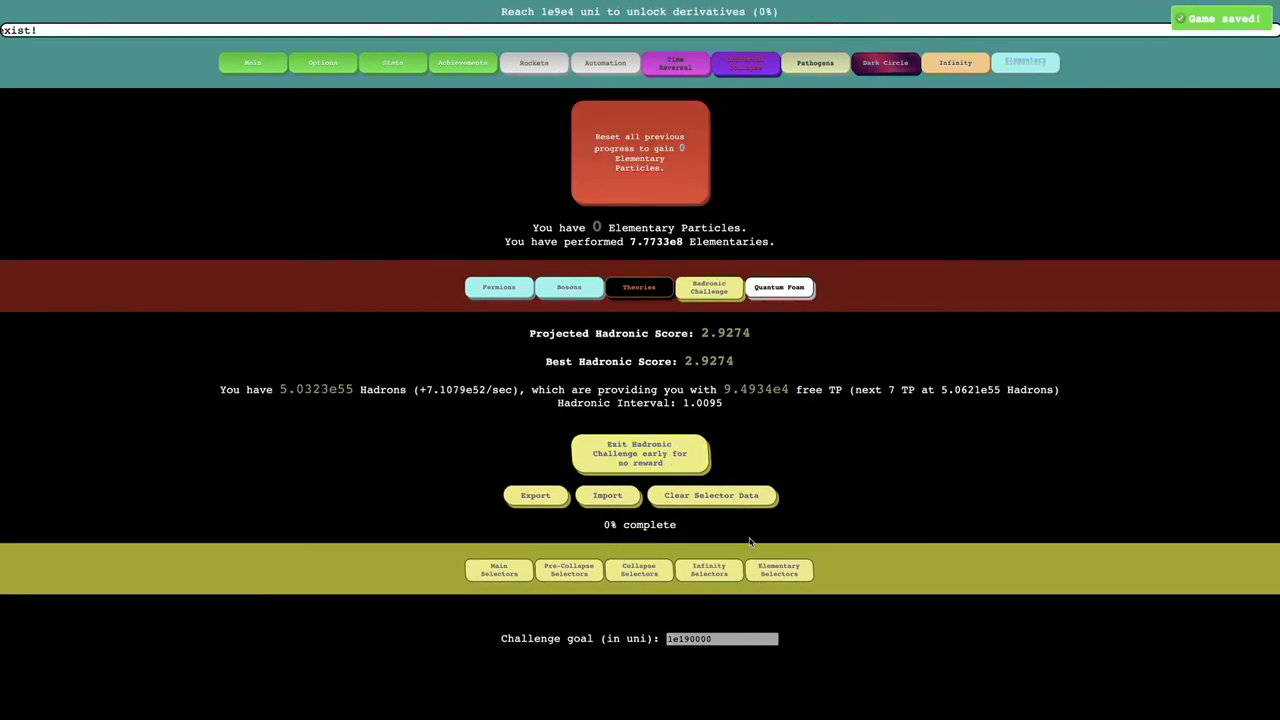
left_click(639, 453)
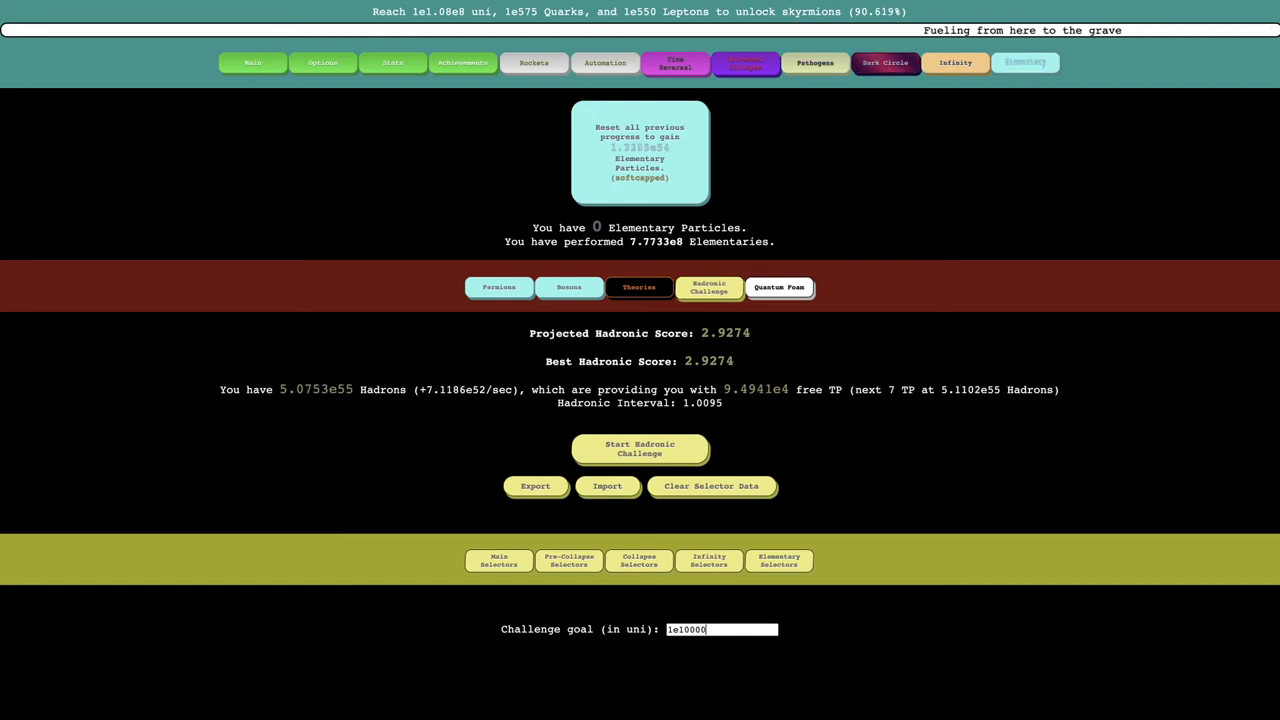
left_click(639, 448)
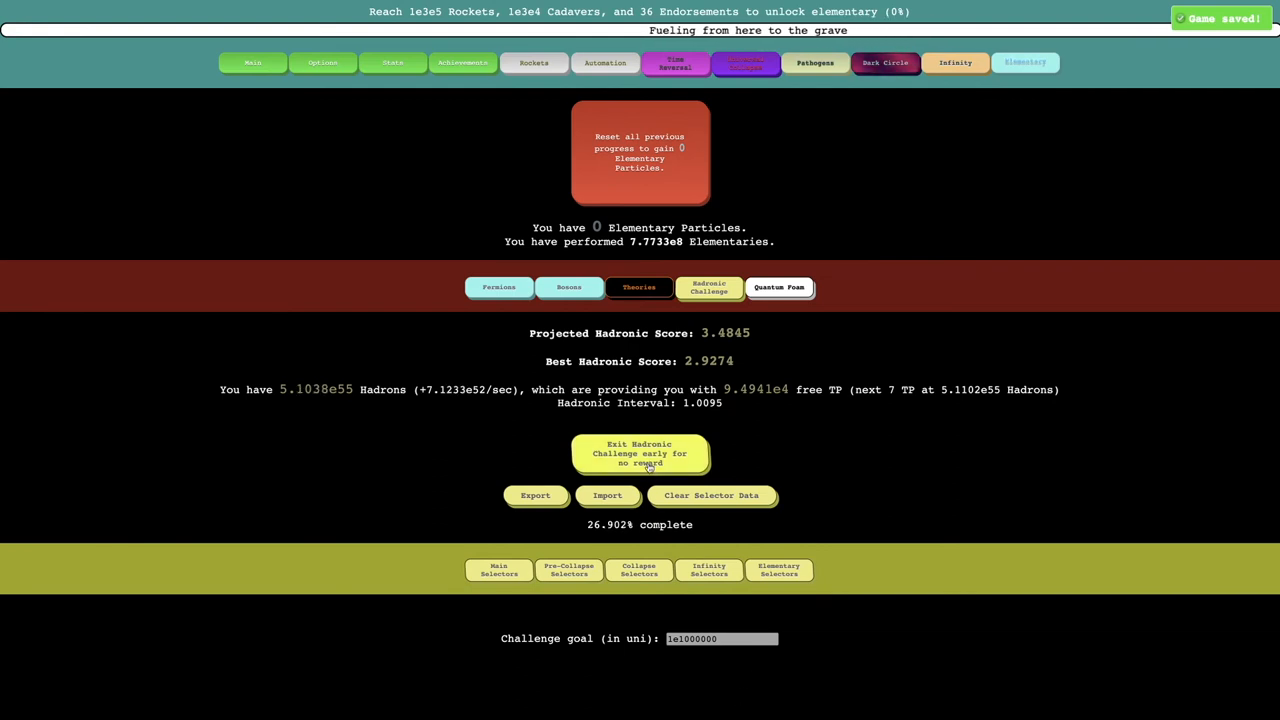
left_click(640, 453)
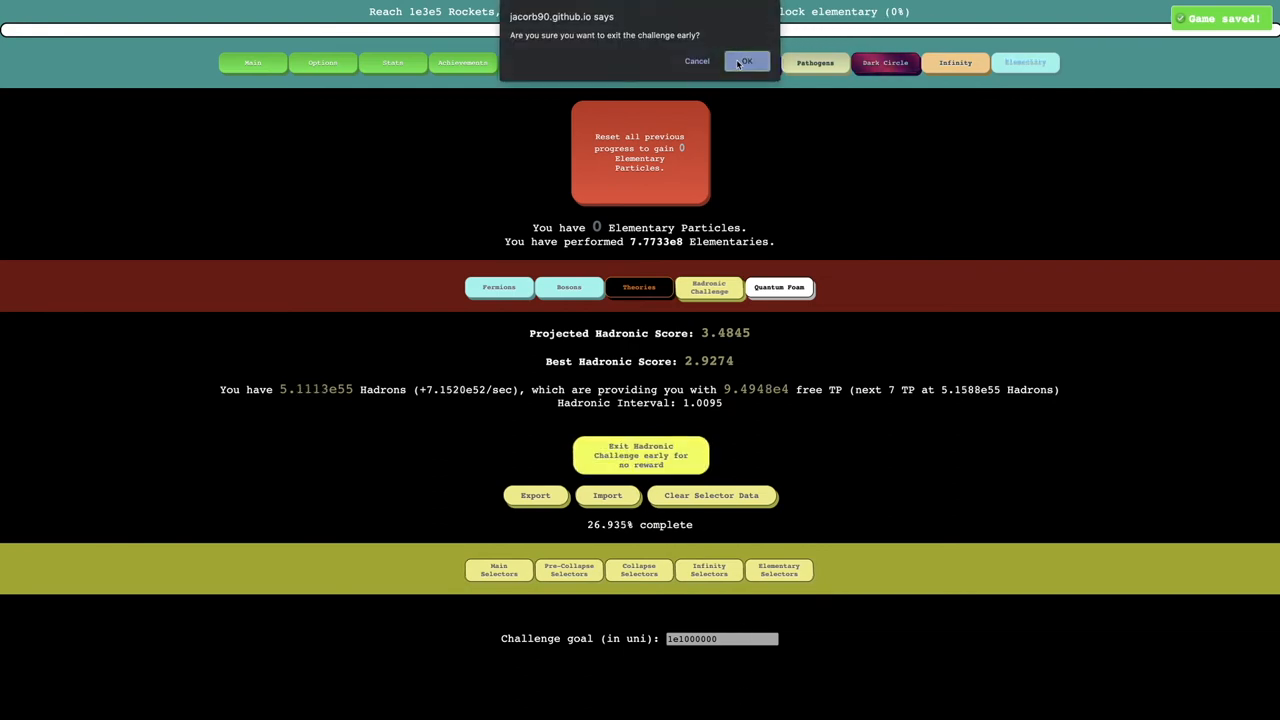
left_click(745, 61)
type("269")
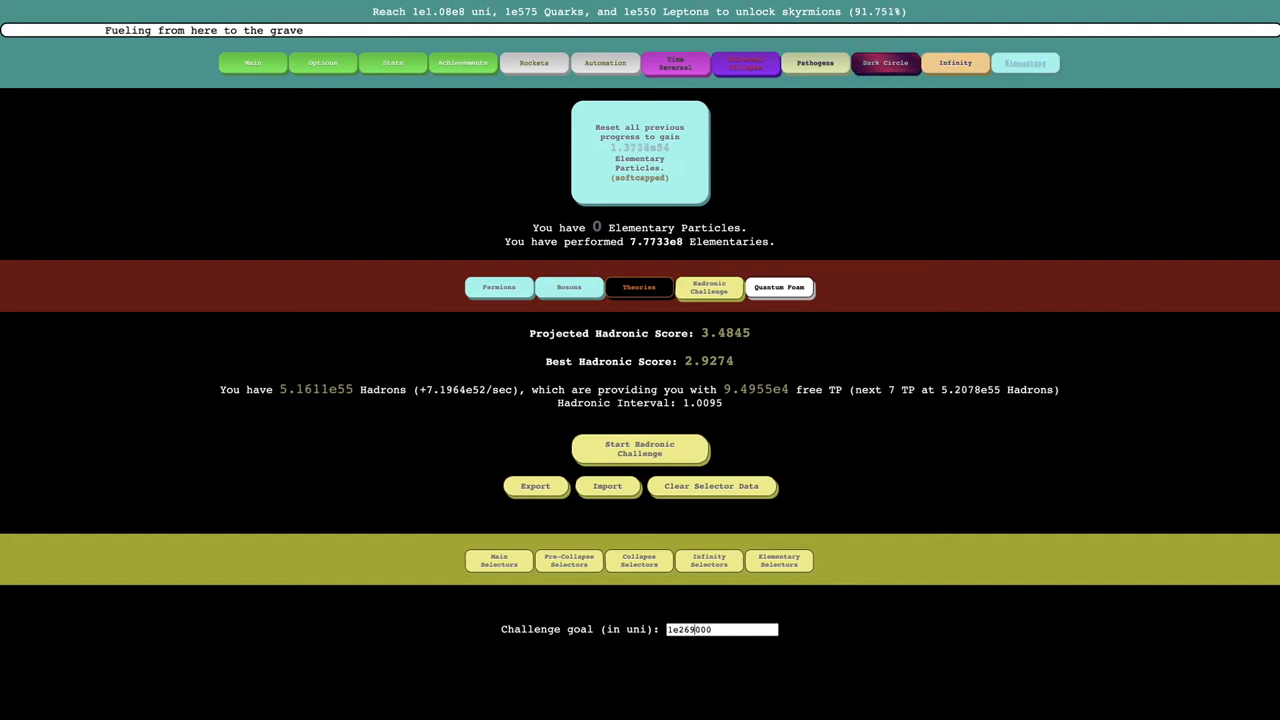
left_click(639, 448)
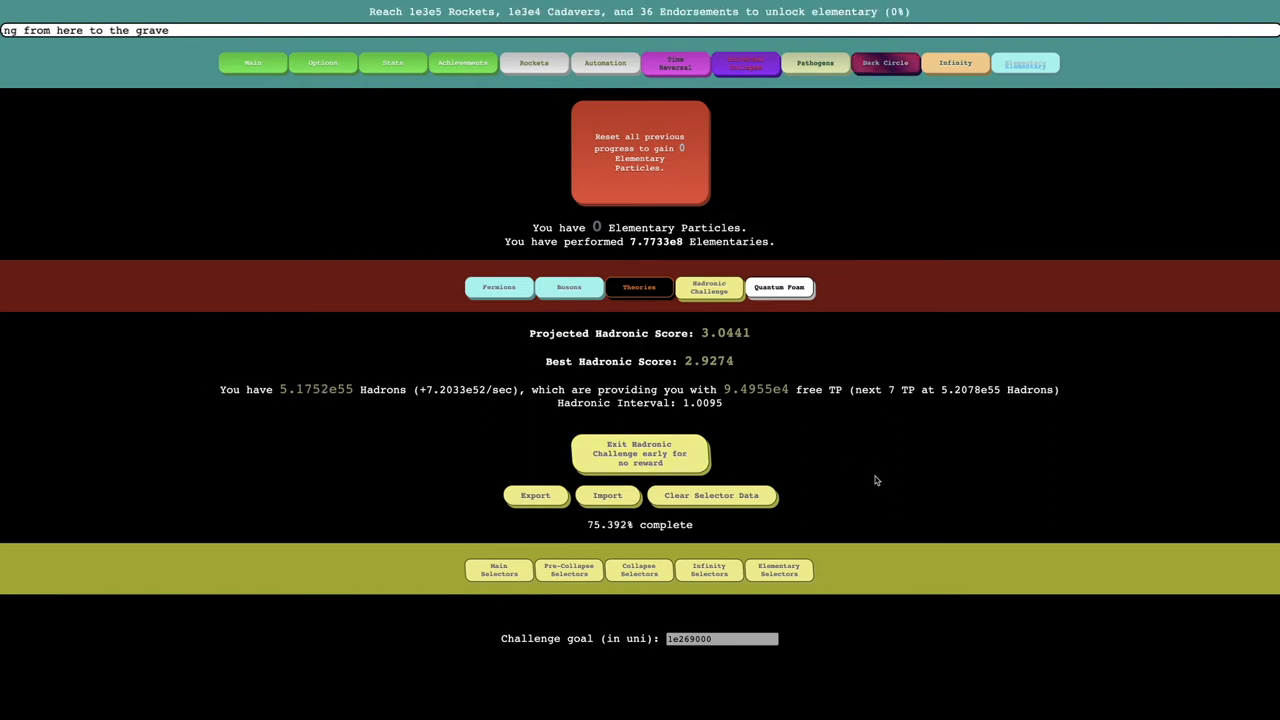
left_click(639, 452)
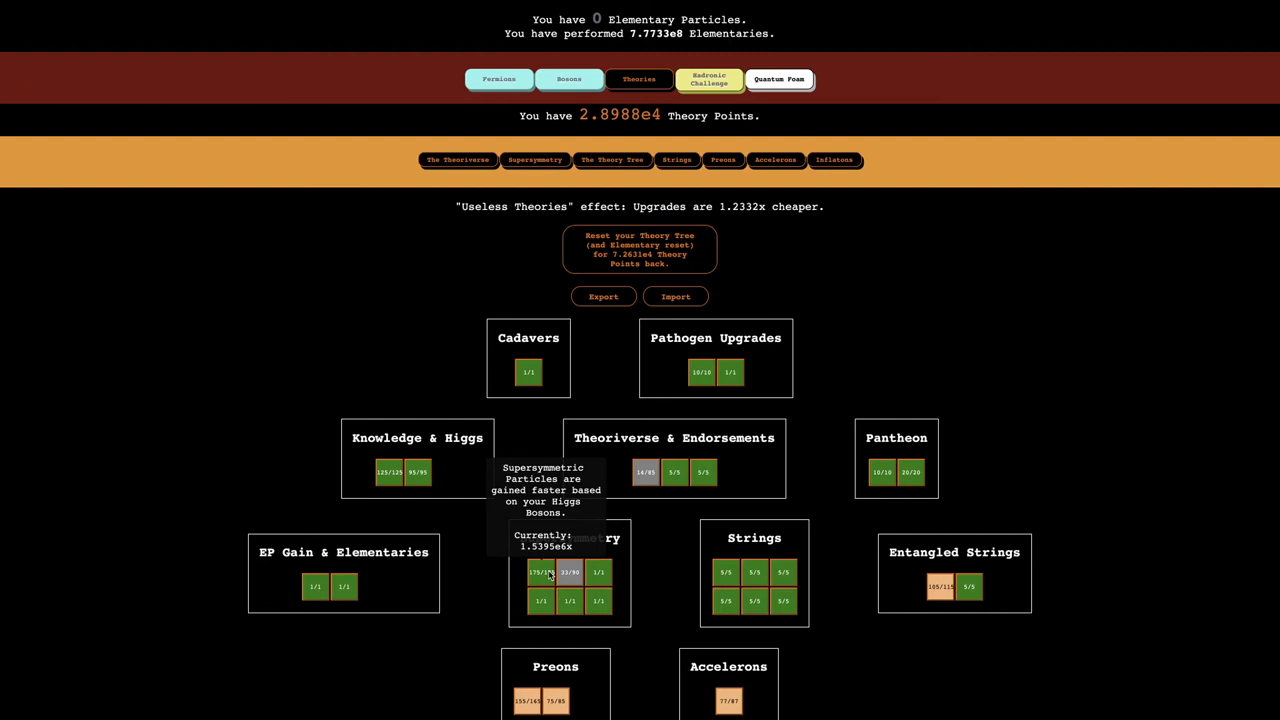
Step: Scroll the Theory Tree and view 3.1558e178 Quantum Foam with auto-upgrades on
scroll("down", 3)
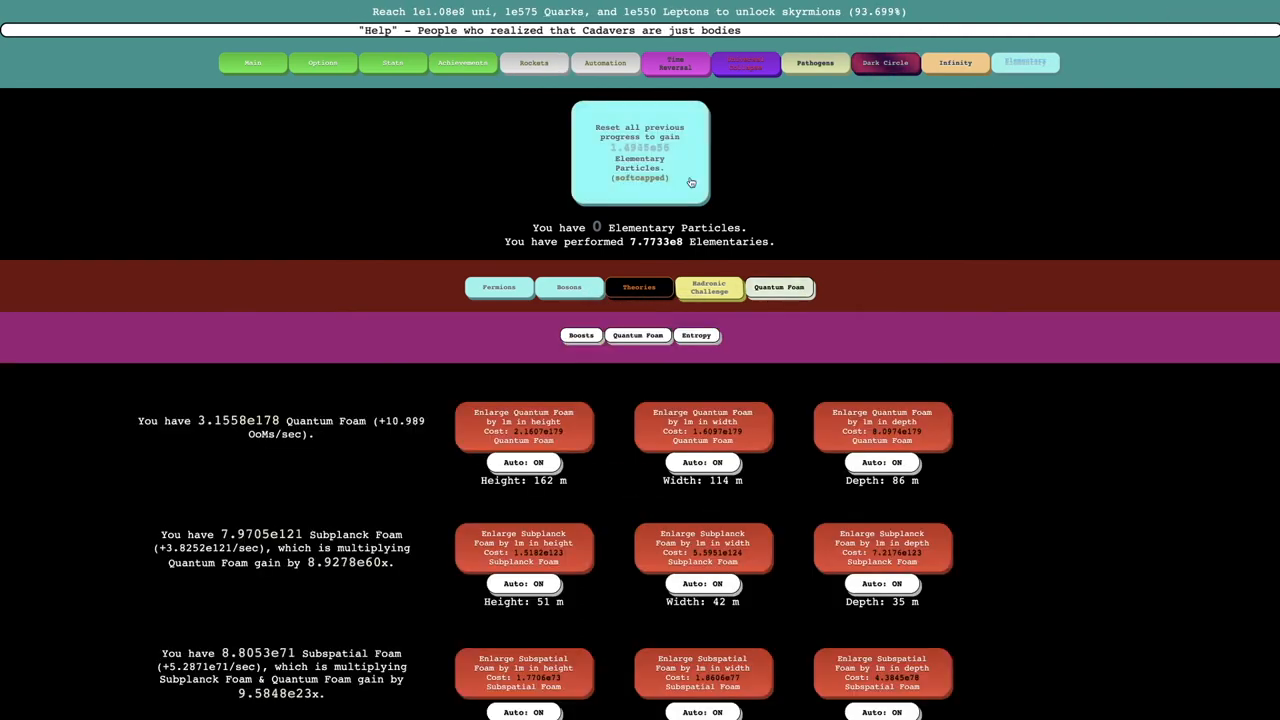
Step: Perform Elementary resets, raising Elementaries performed to 2.0524e9
left_click(639, 152)
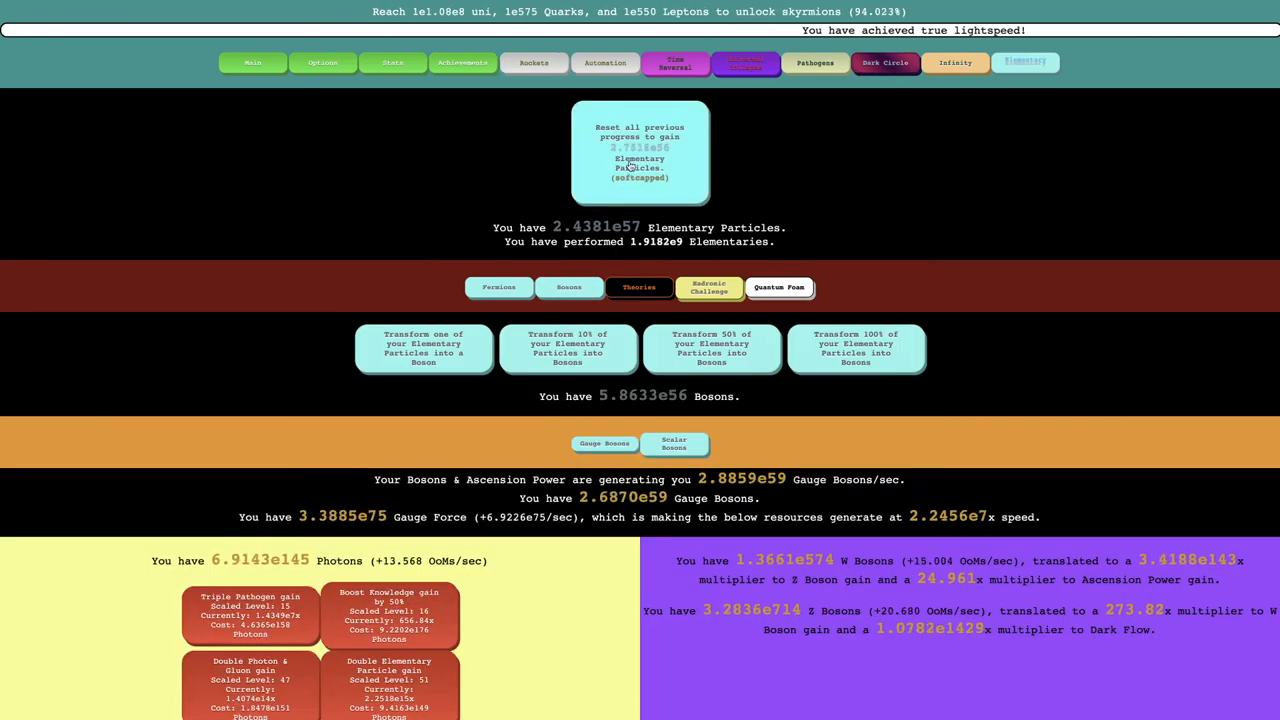
left_click(499, 287)
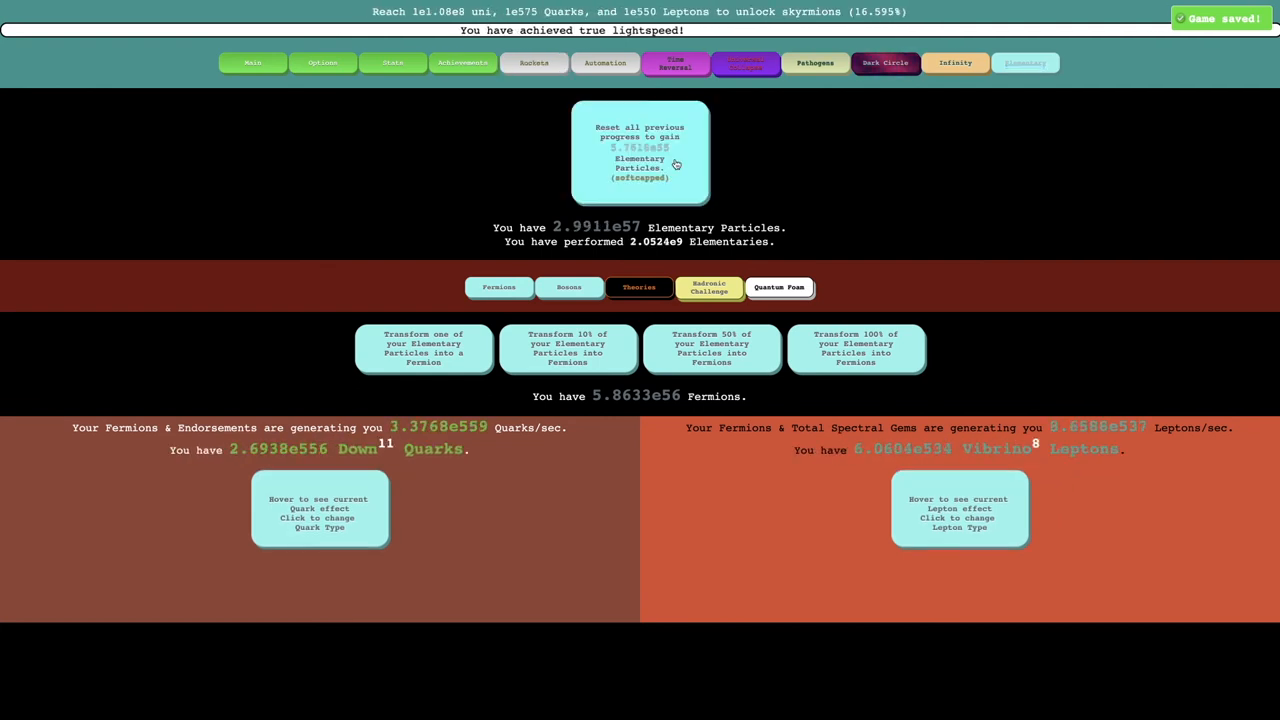
Step: Repeat Elementary resets to 5.4078e9 Elementaries, pushing skyrmion progress to 99.952%
left_click(855, 348)
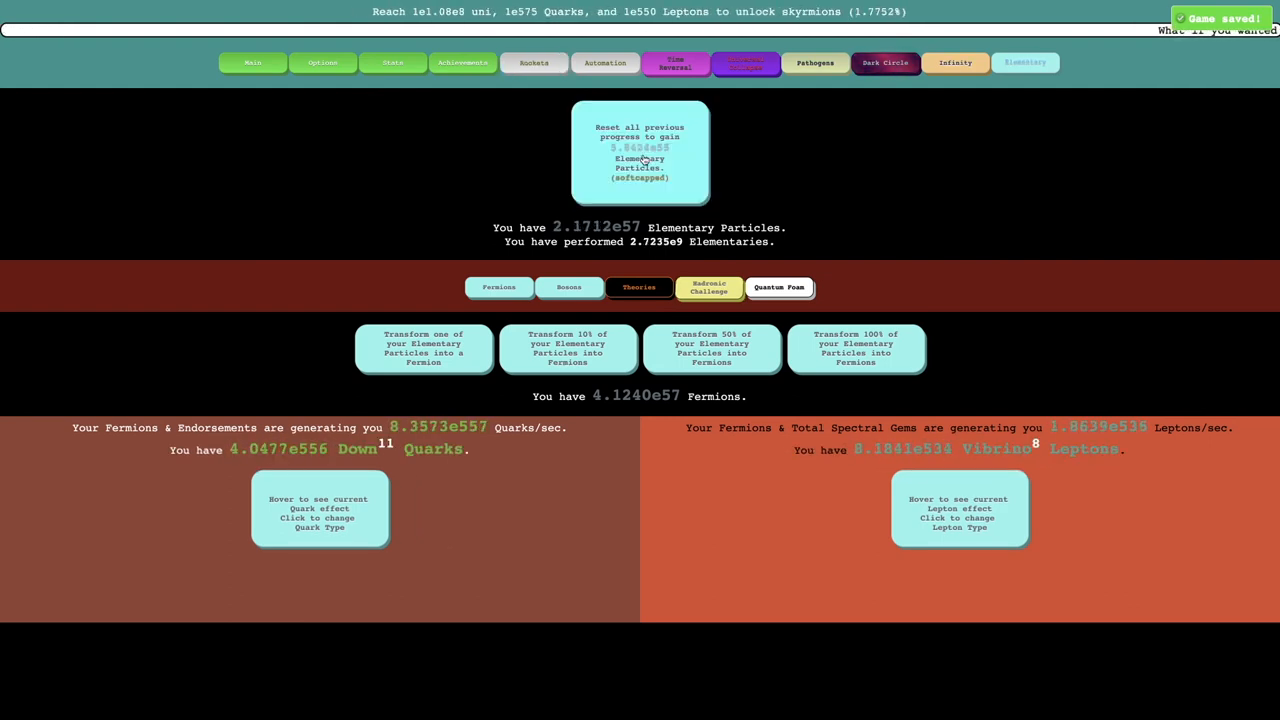
left_click(640, 152)
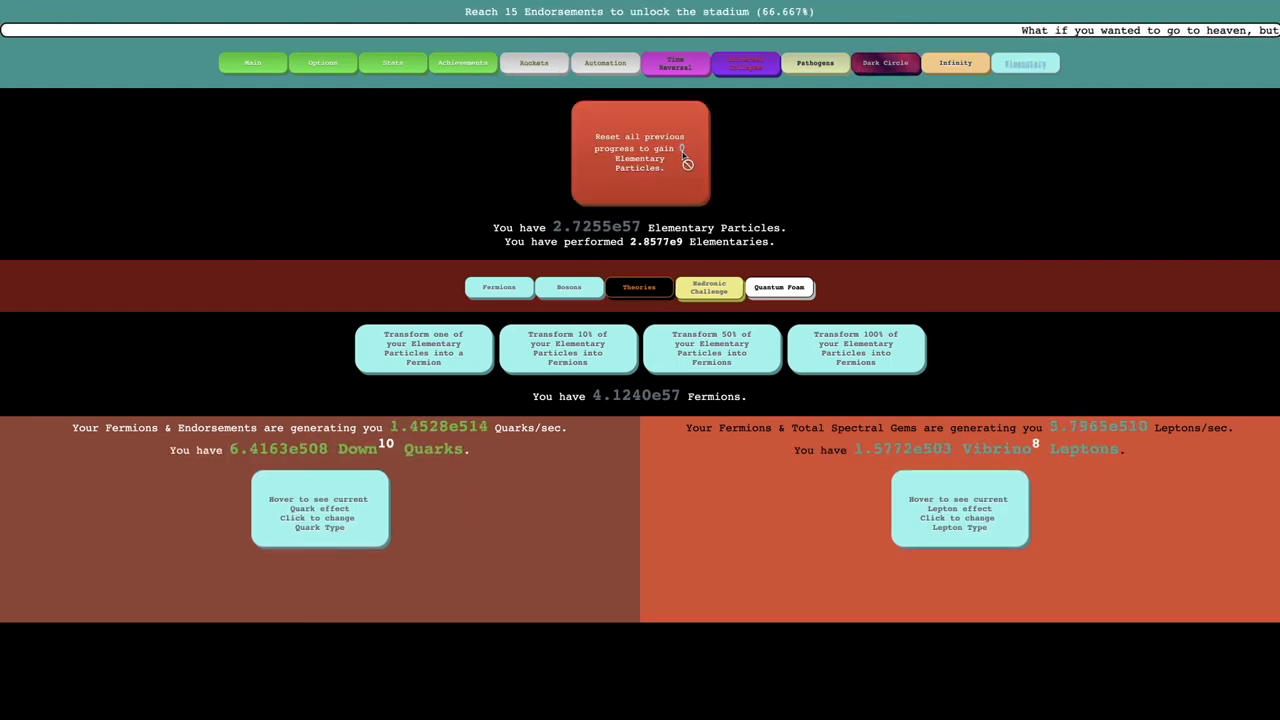
left_click(640, 152)
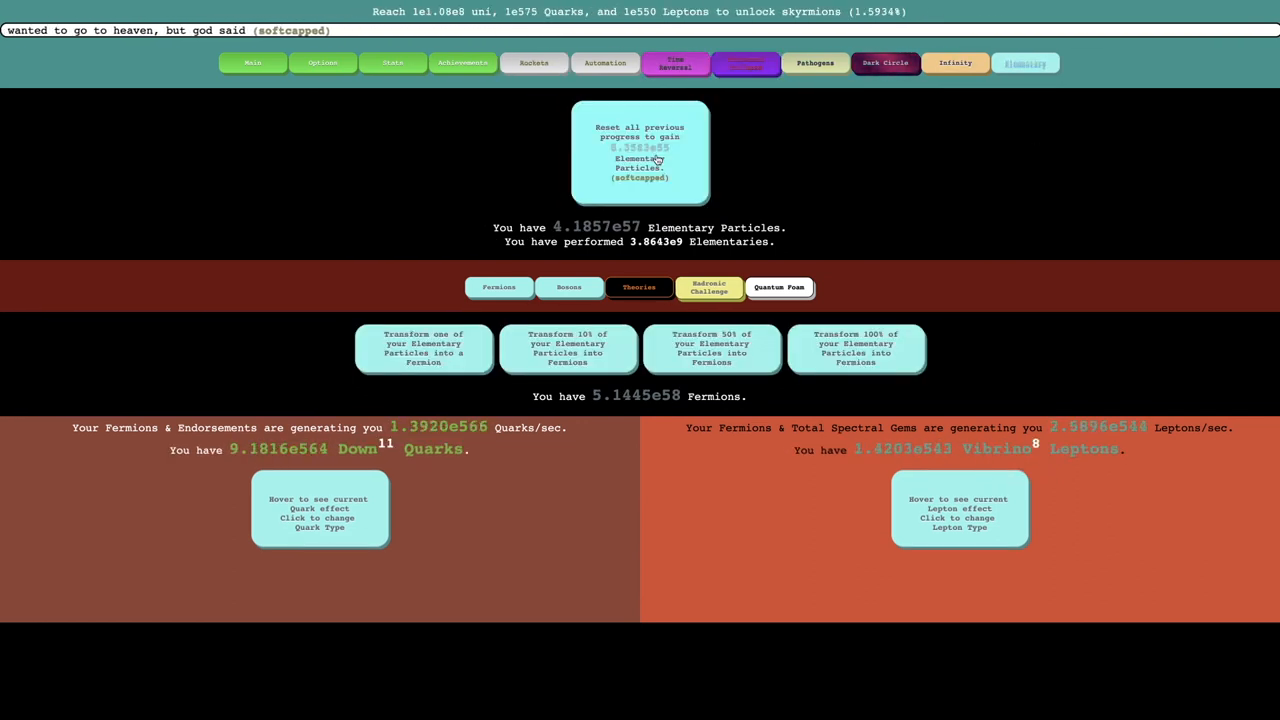
left_click(640, 152)
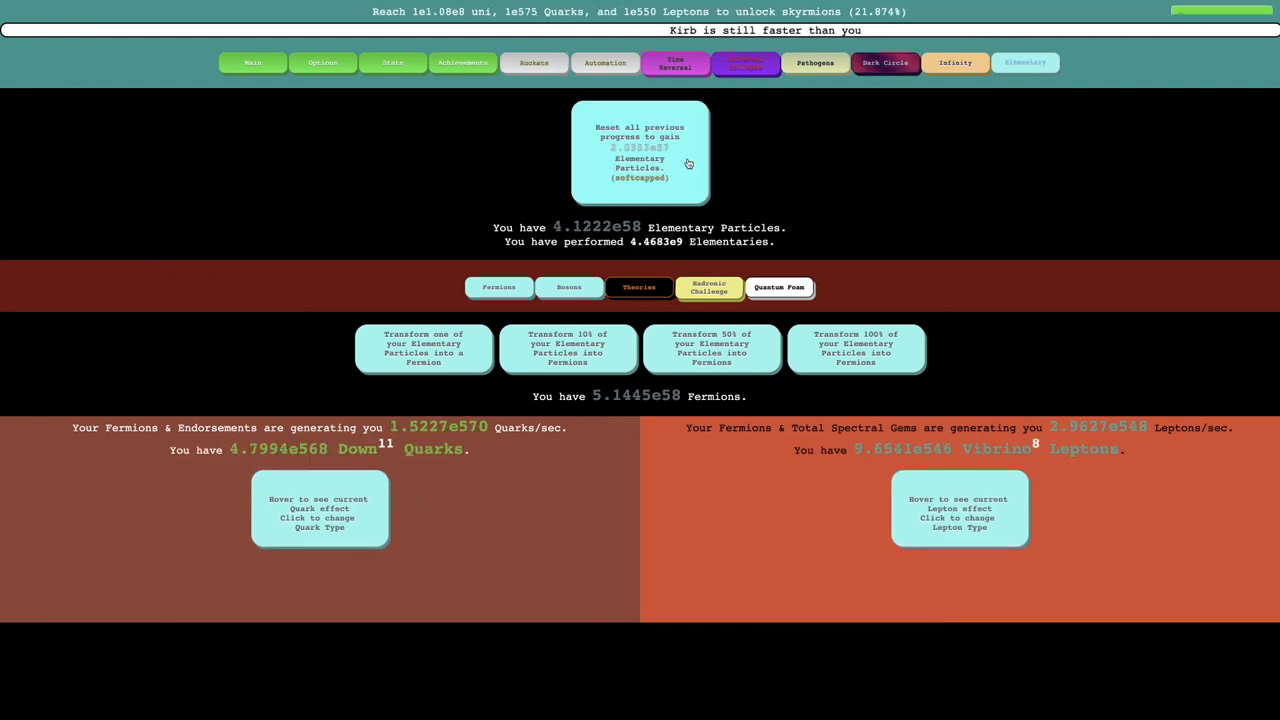
left_click(640, 152)
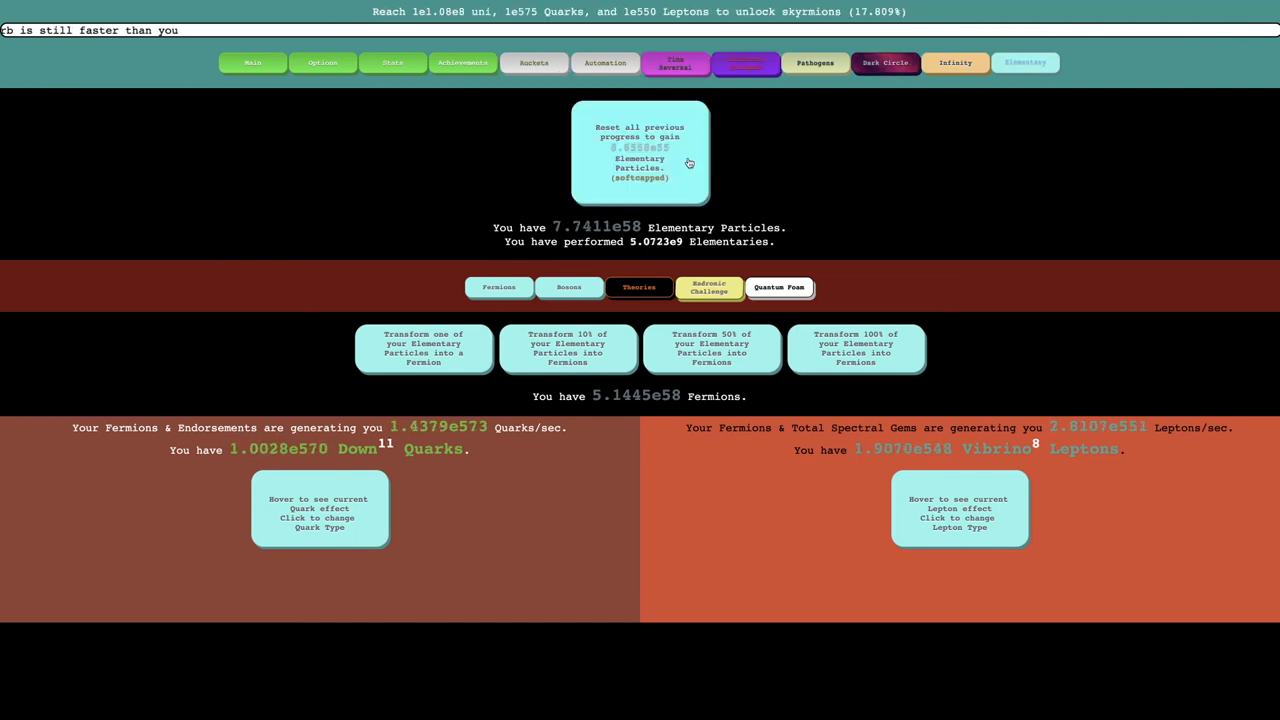
left_click(856, 348)
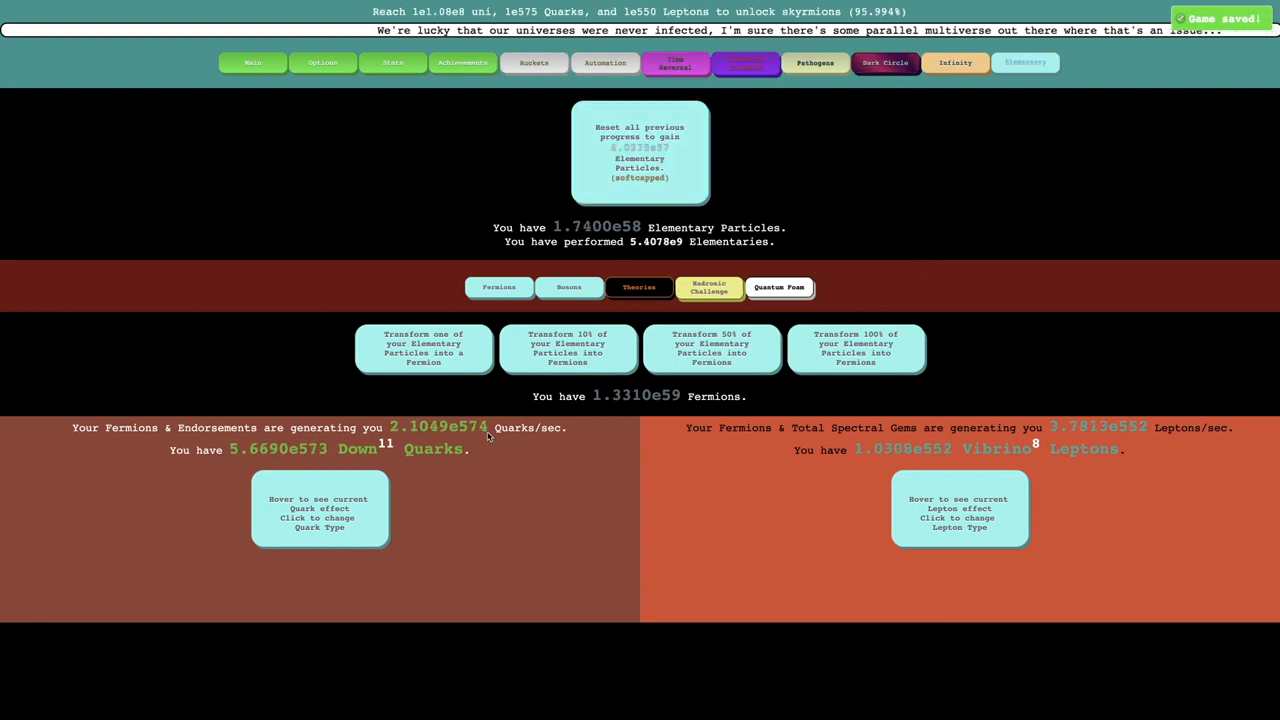
mouse_move(851, 218)
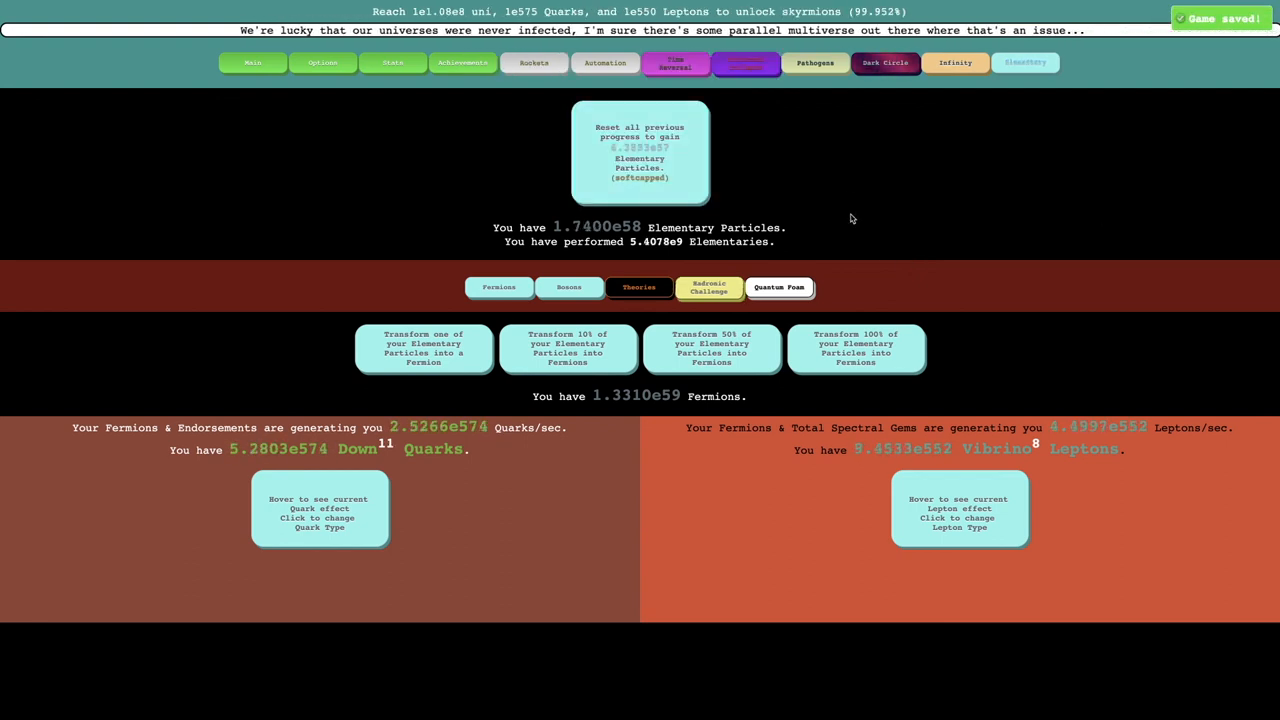